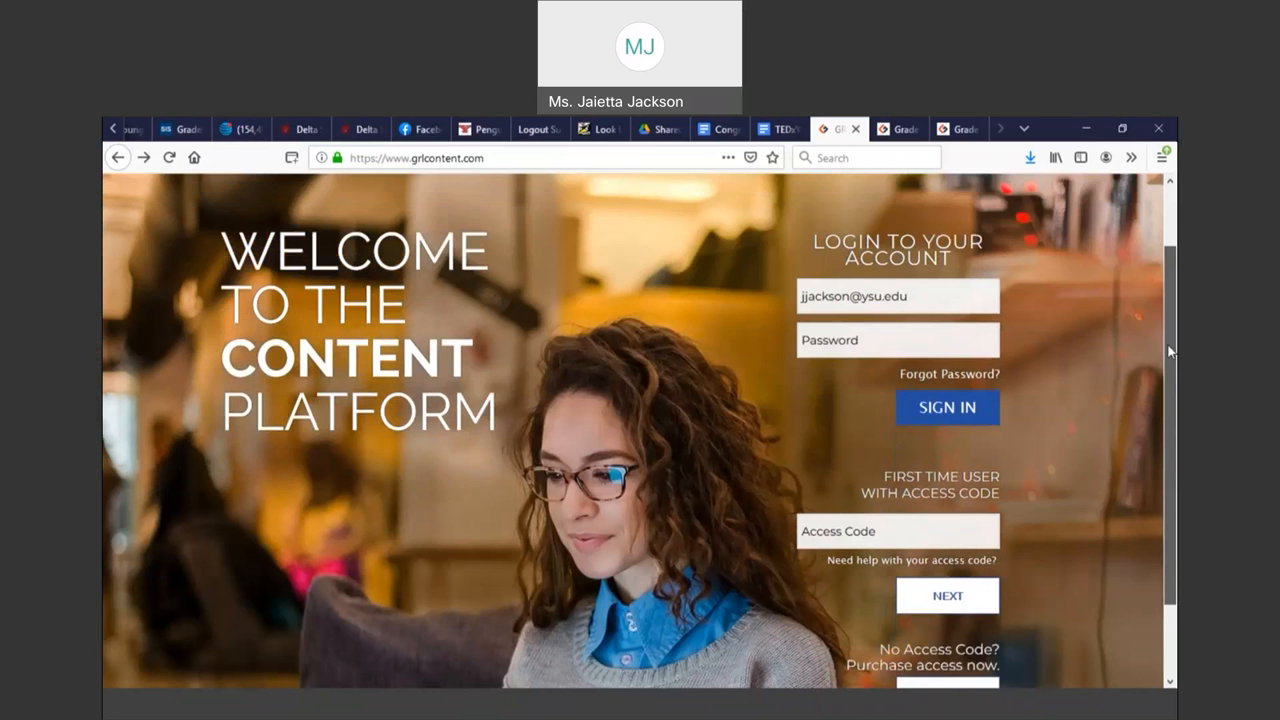
Enter the account password on the GRLContent login page
scroll(down, 3)
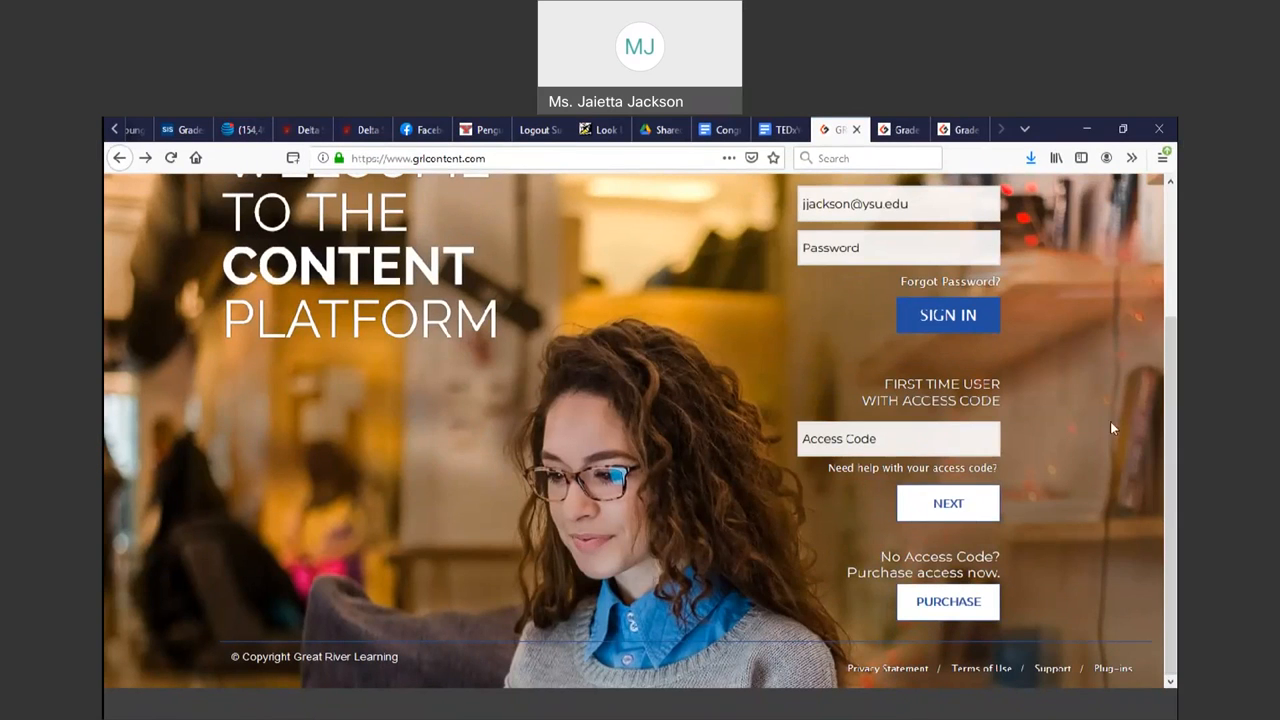
mouse_move(948, 630)
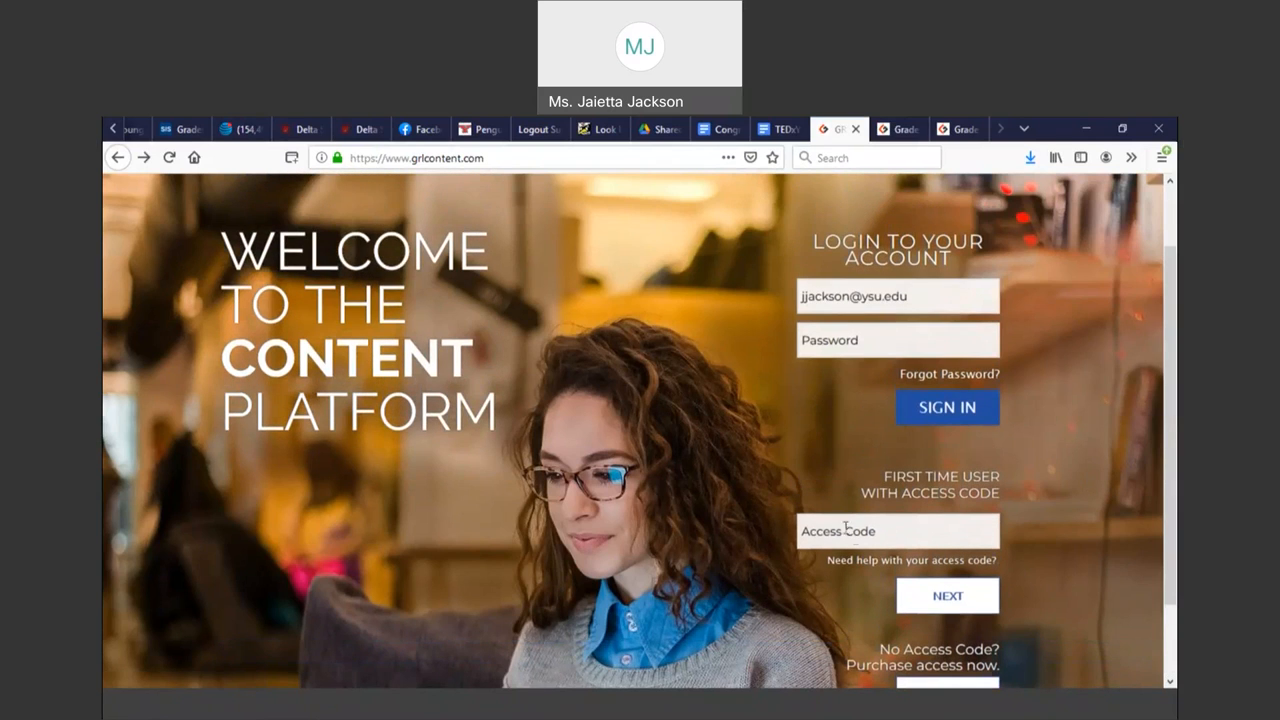
mouse_move(930, 578)
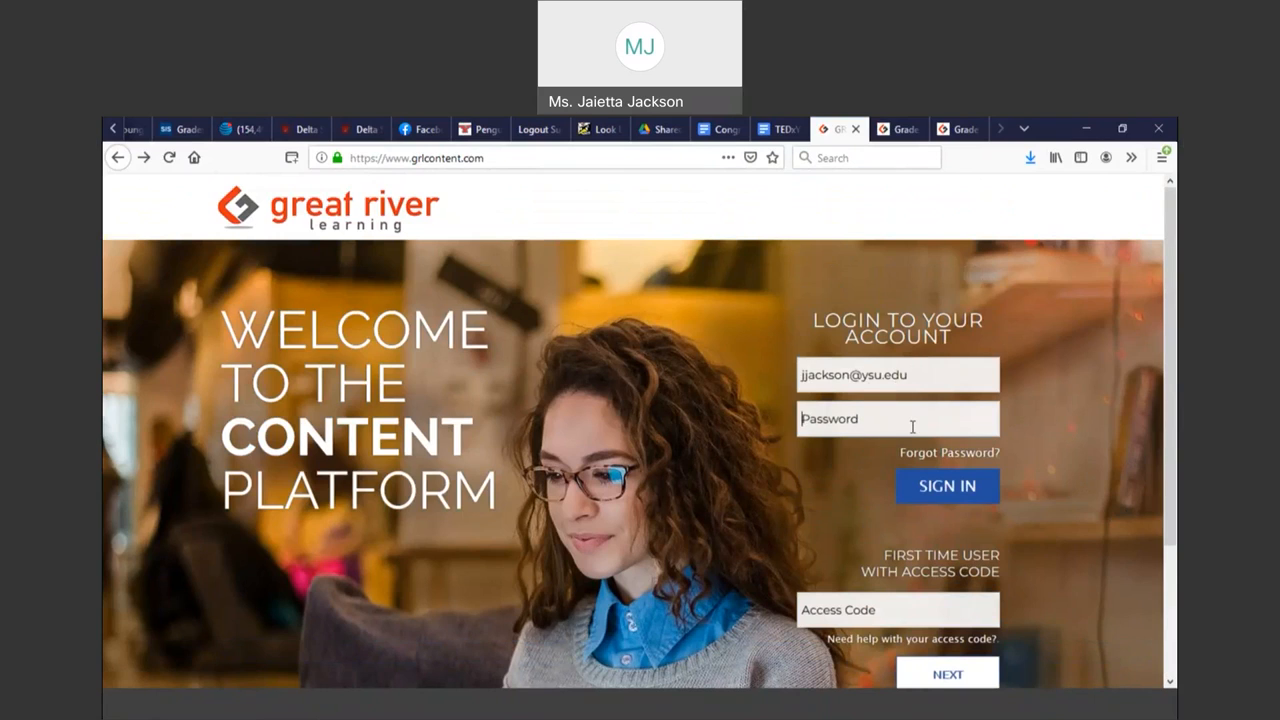
text(•••••)
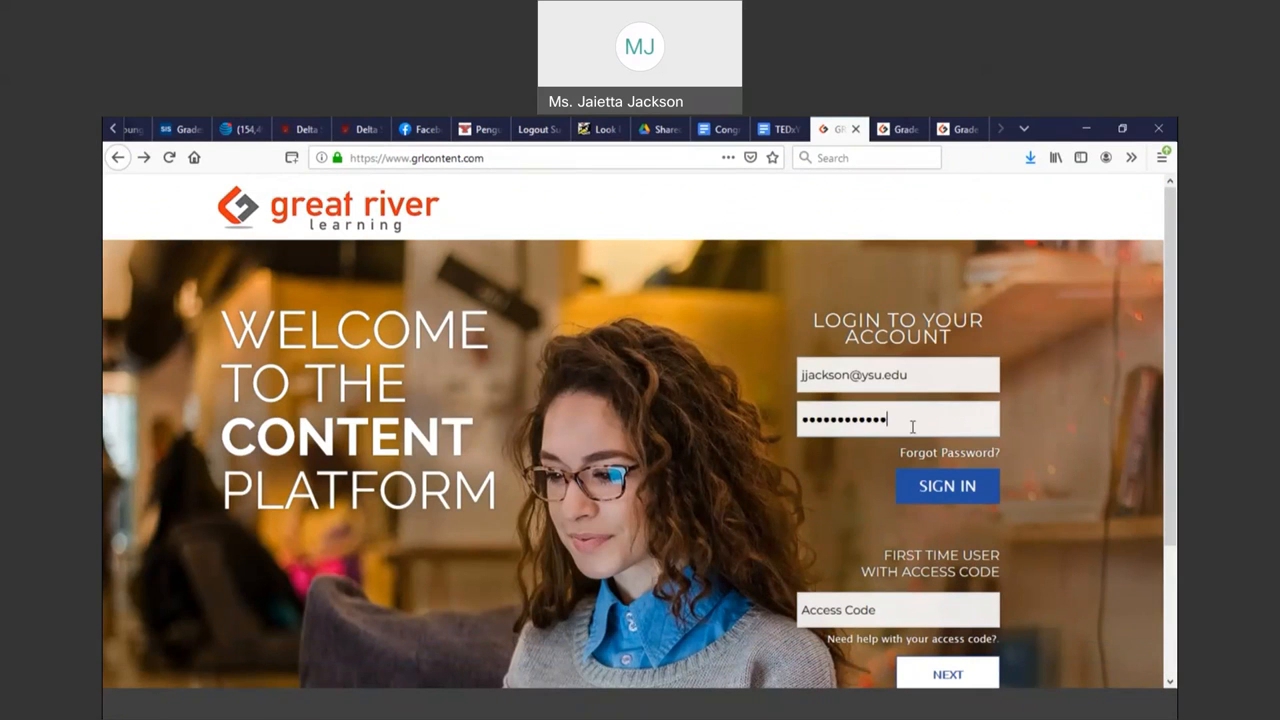
Sign in, choose the Fall 2021 section, and open Course Information with the syllabus and survey
click(947, 486)
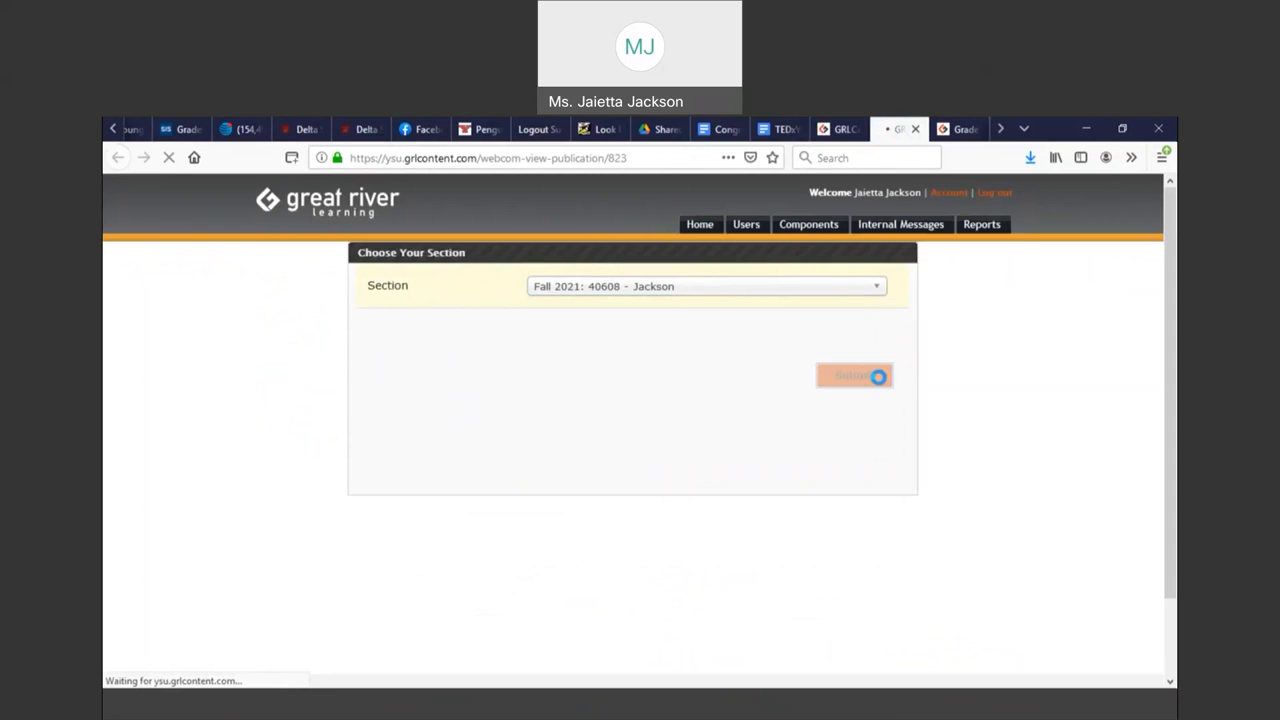
click(854, 375)
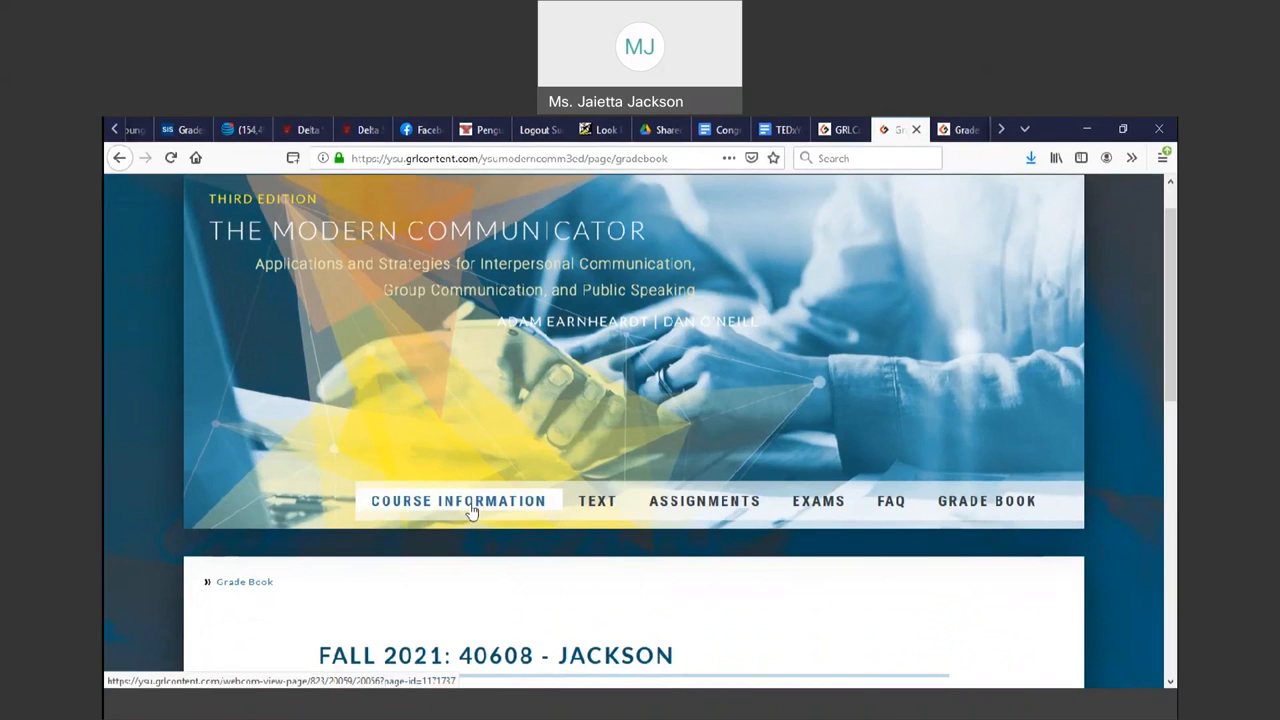
click(459, 501)
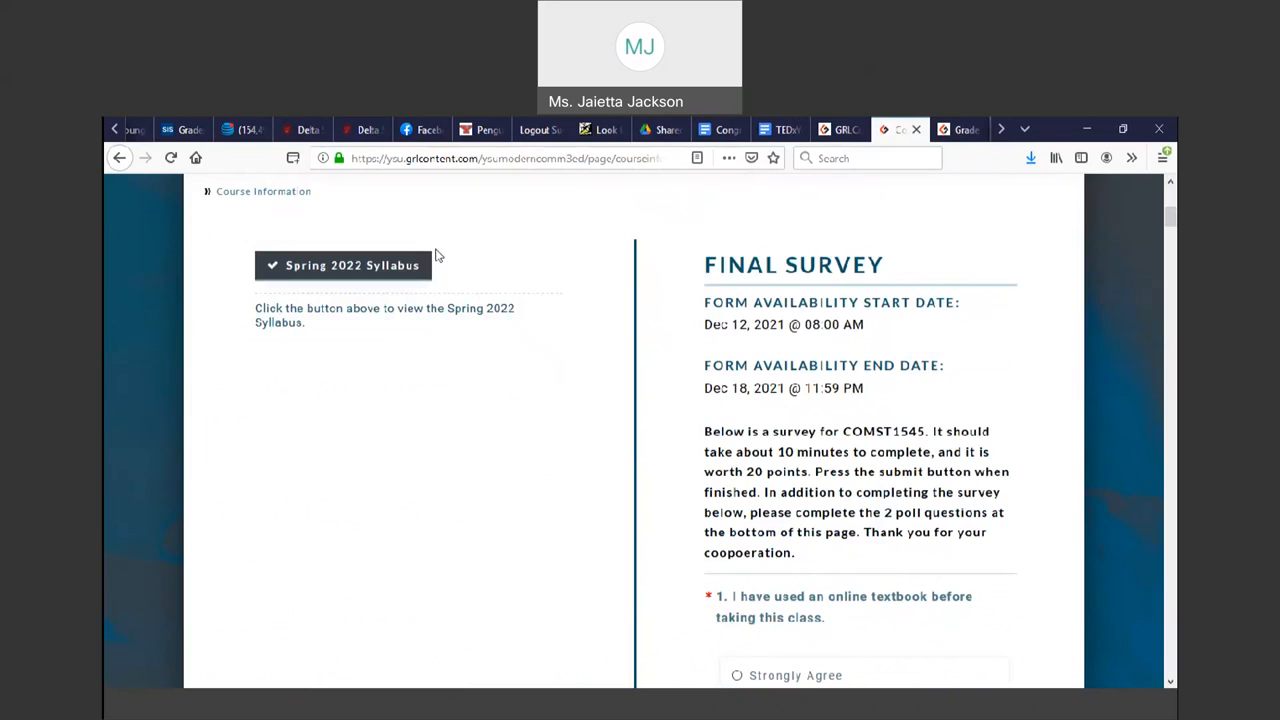
mouse_move(365, 275)
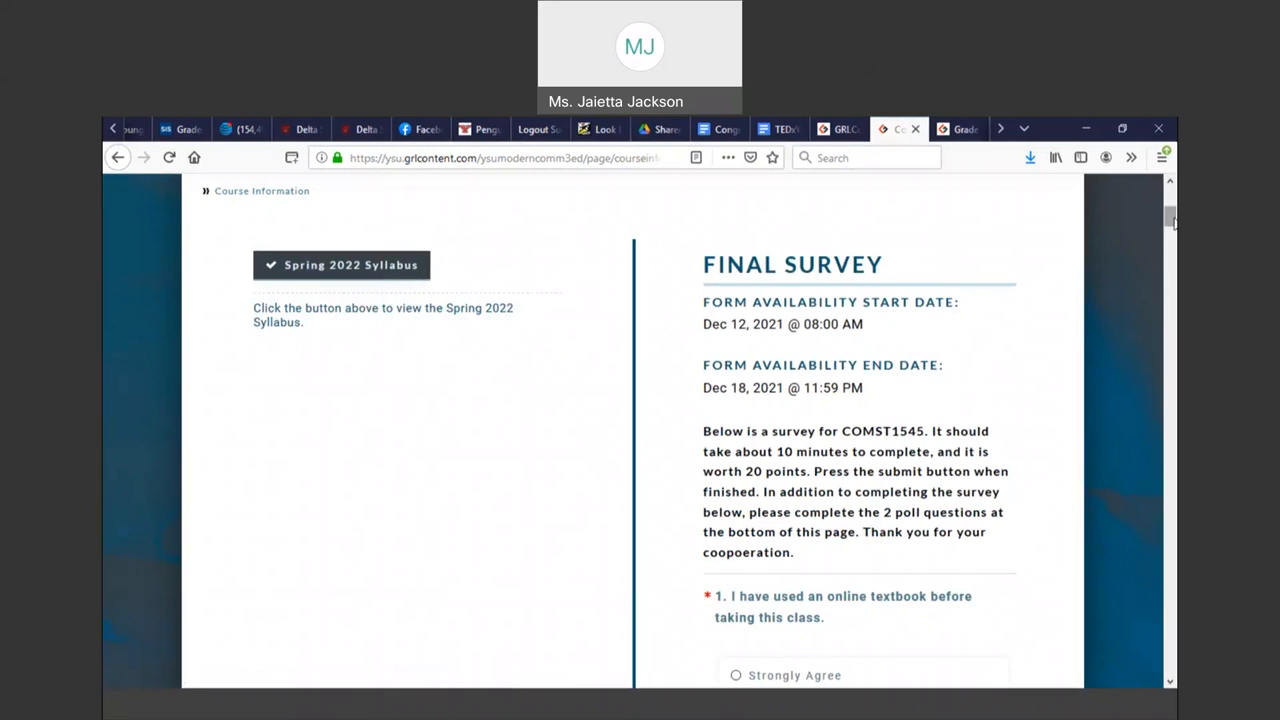
scroll(up, 3)
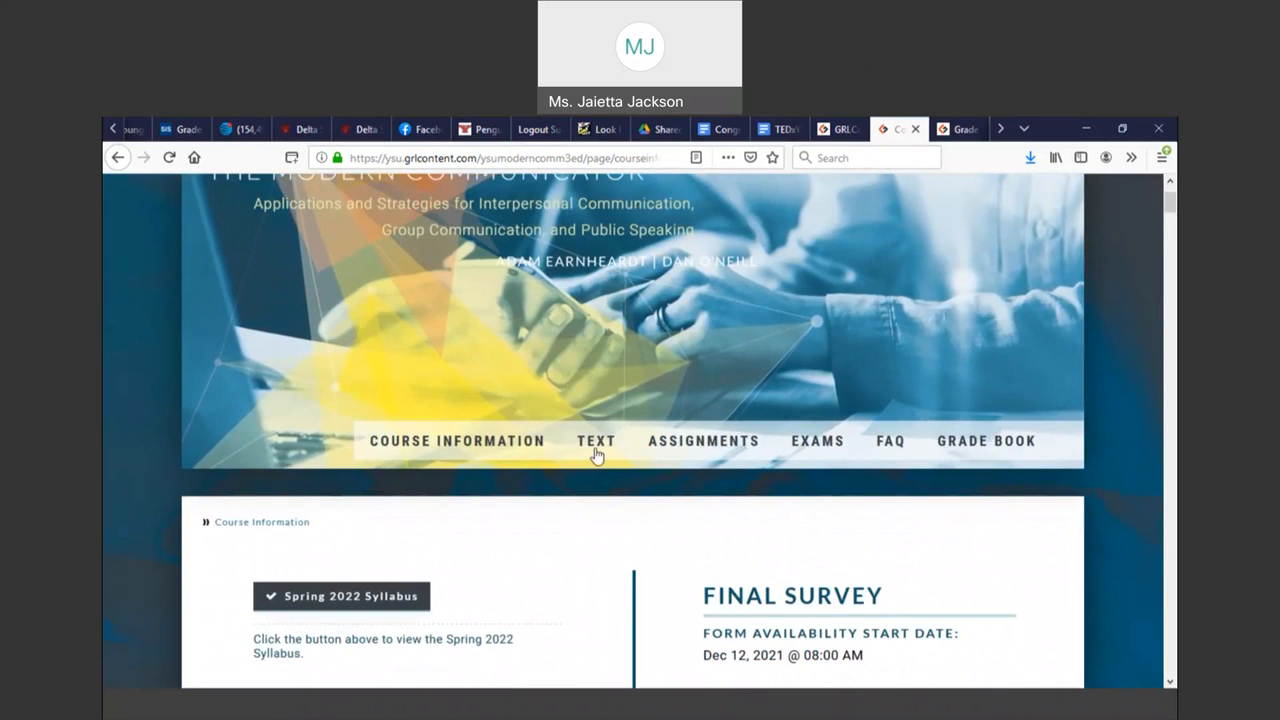
Open the TEXT page and browse the Introduction and Section #1 and #2 chapters
click(597, 441)
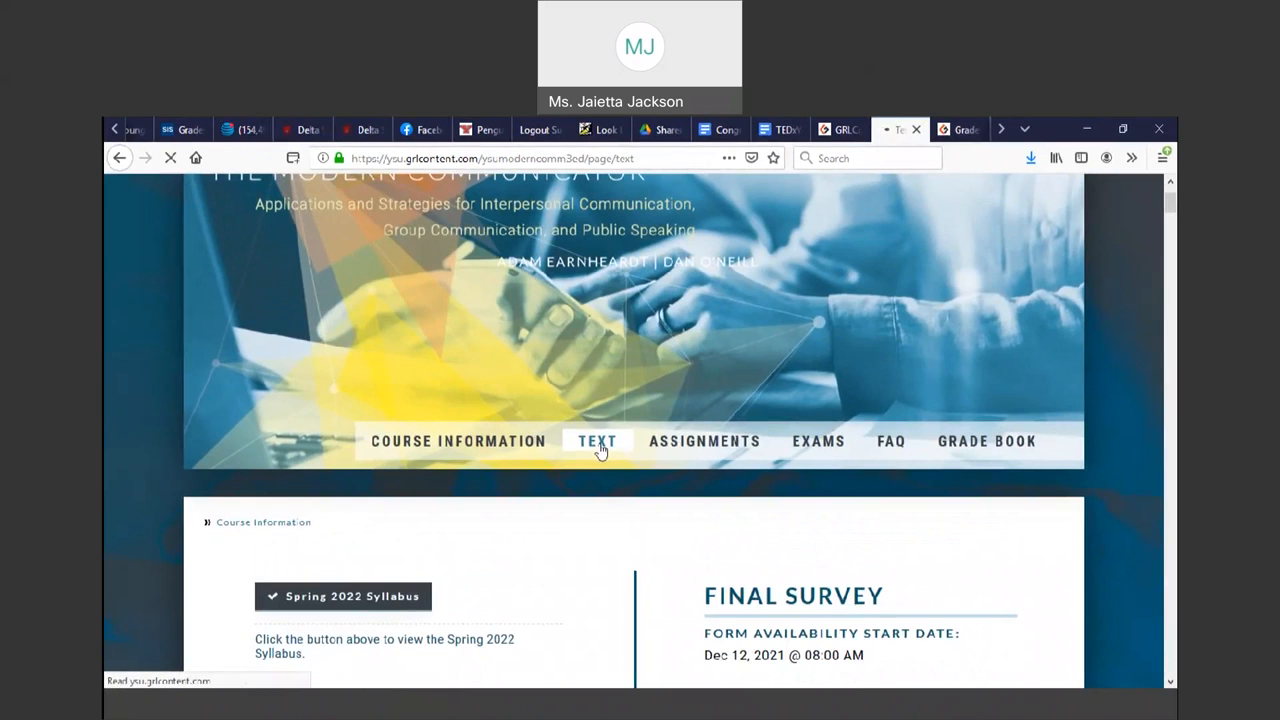
click(597, 441)
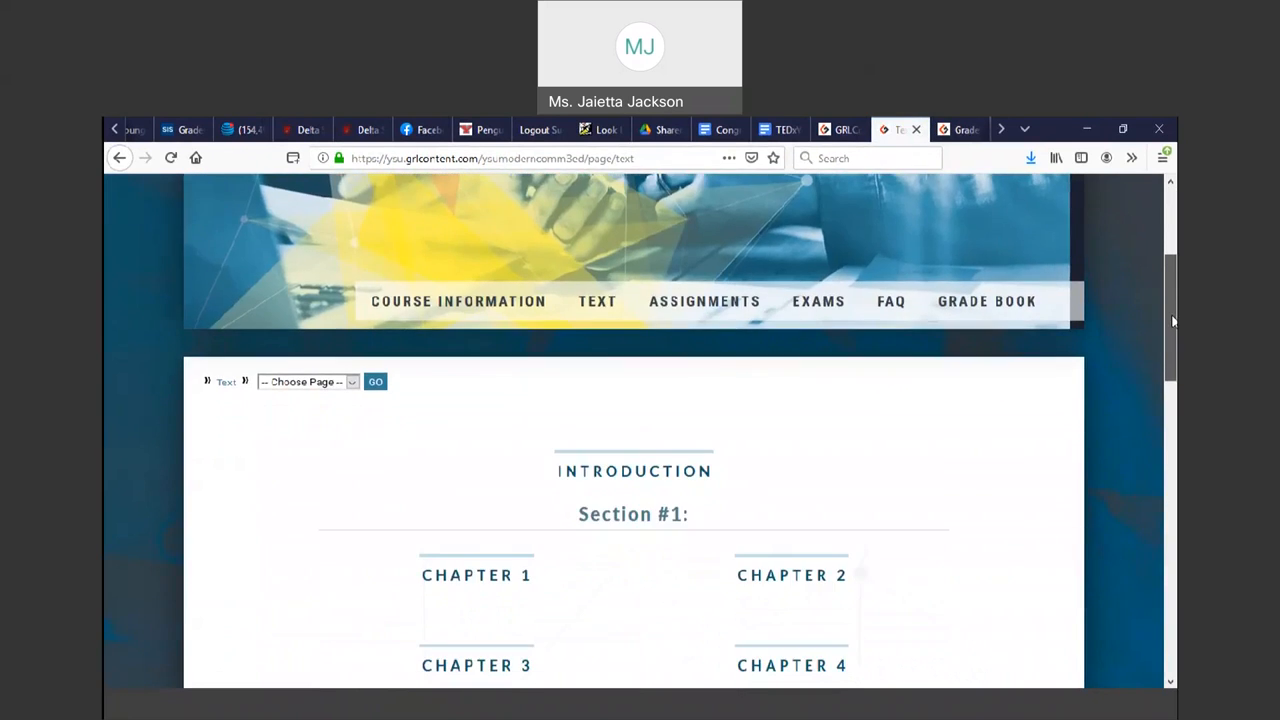
scroll(down, 3)
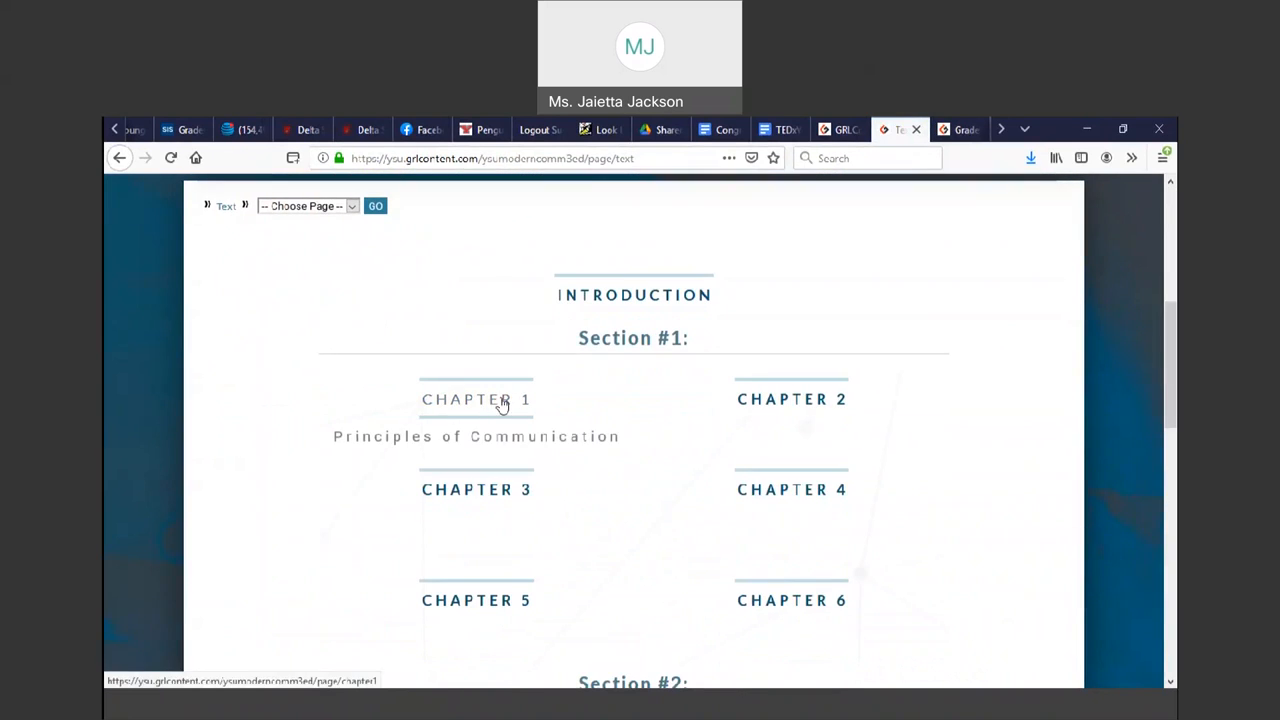
scroll(down, 3)
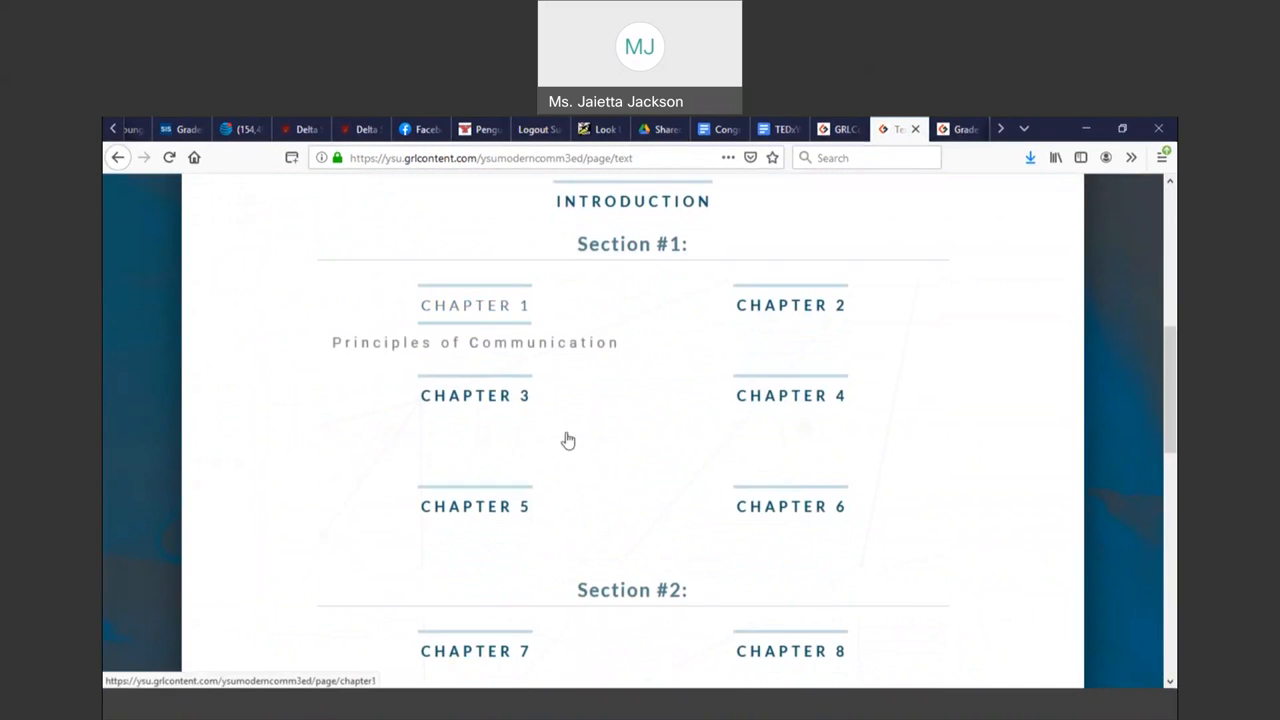
mouse_move(1104, 483)
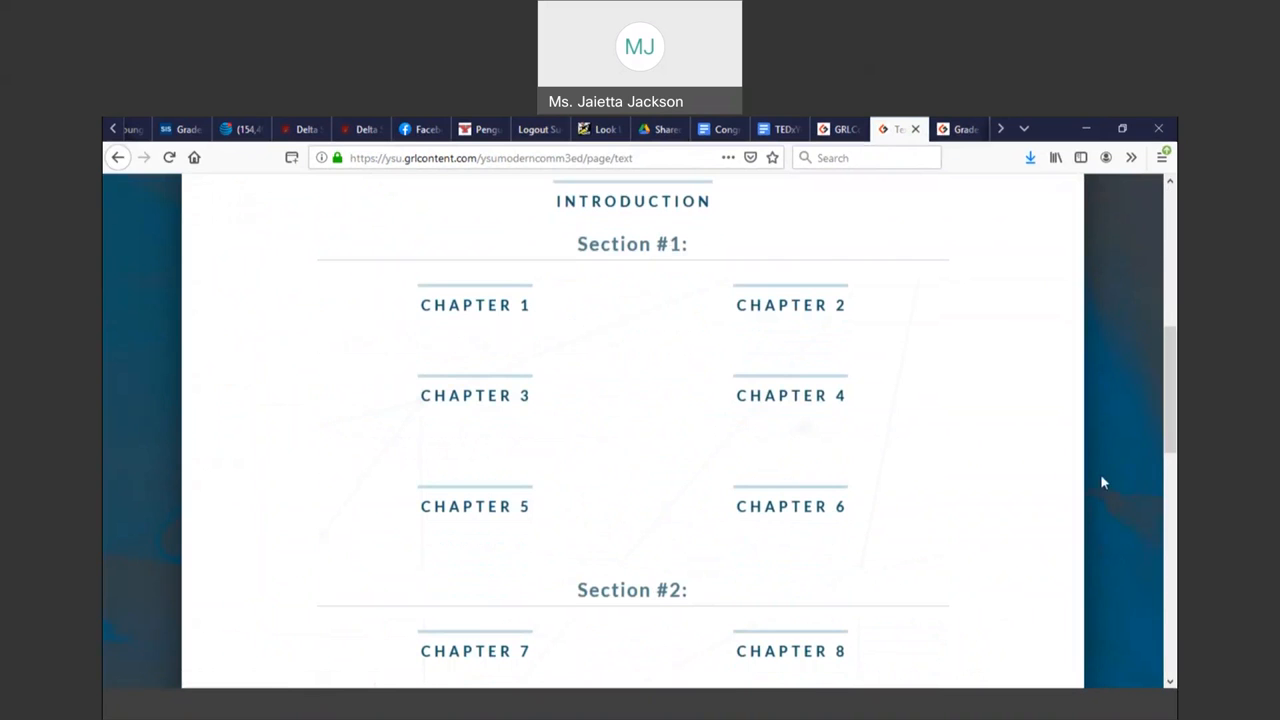
scroll(down, 3)
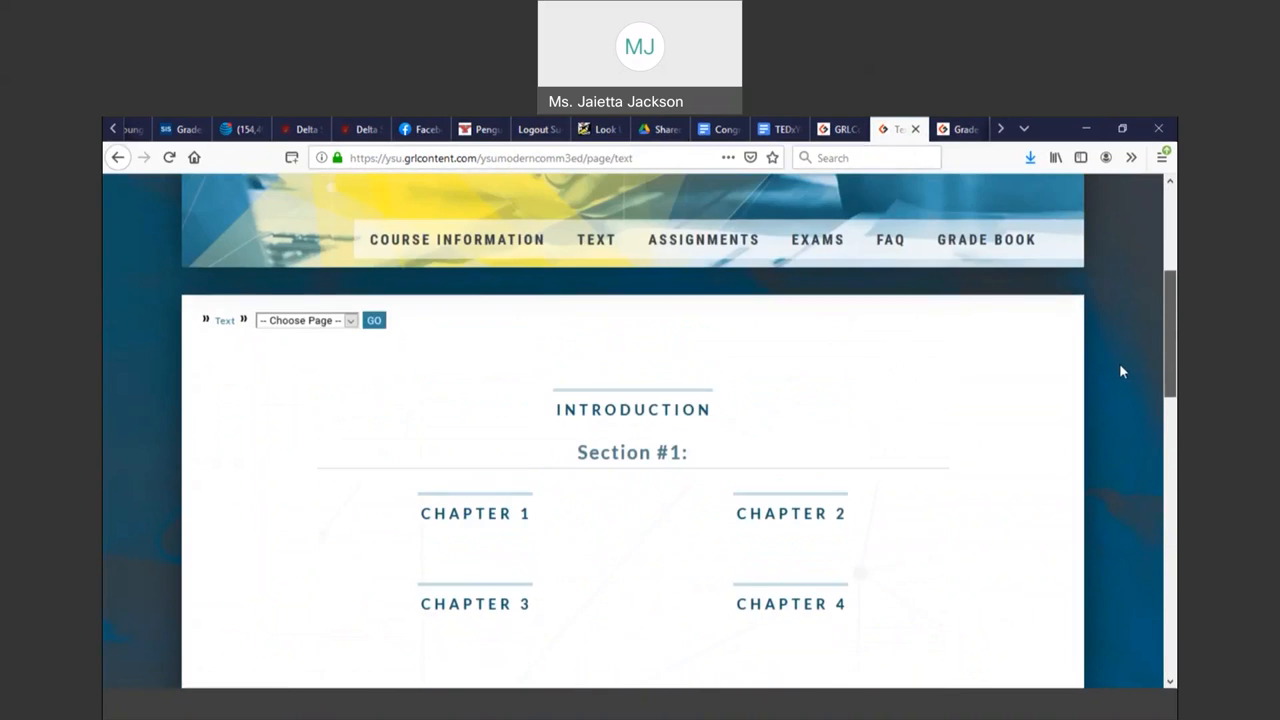
scroll(down, 3)
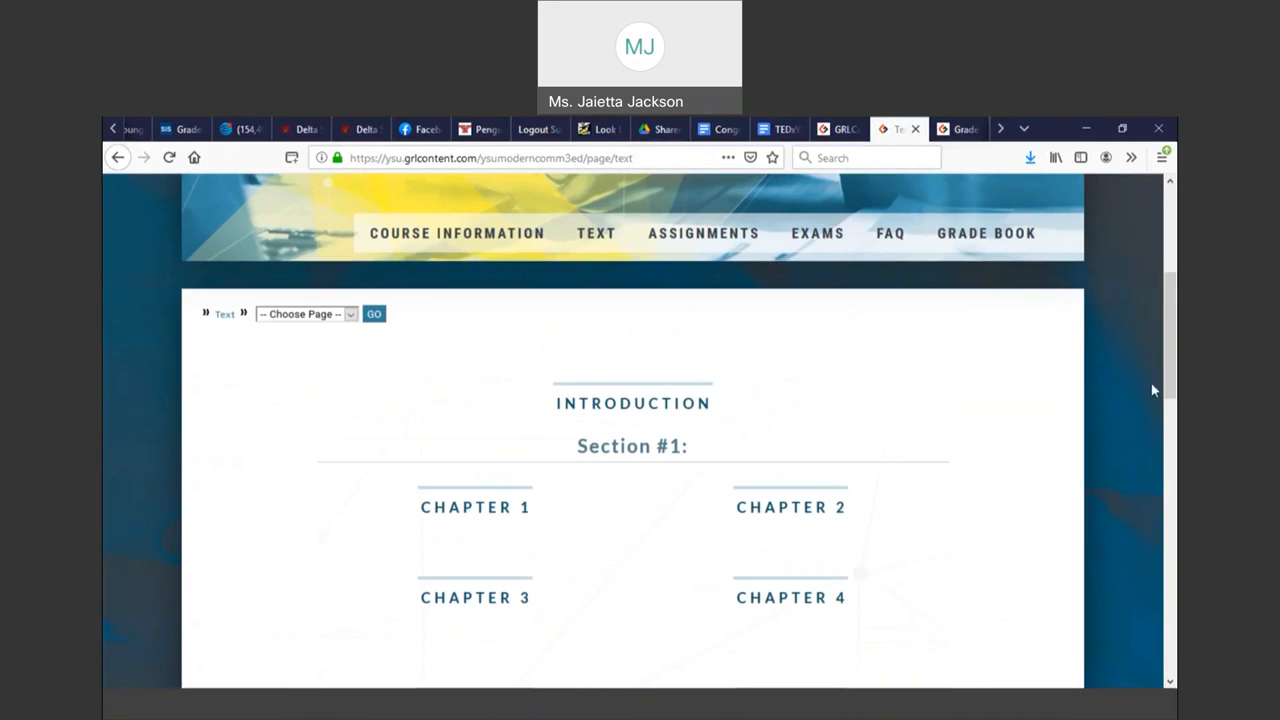
scroll(down, 3)
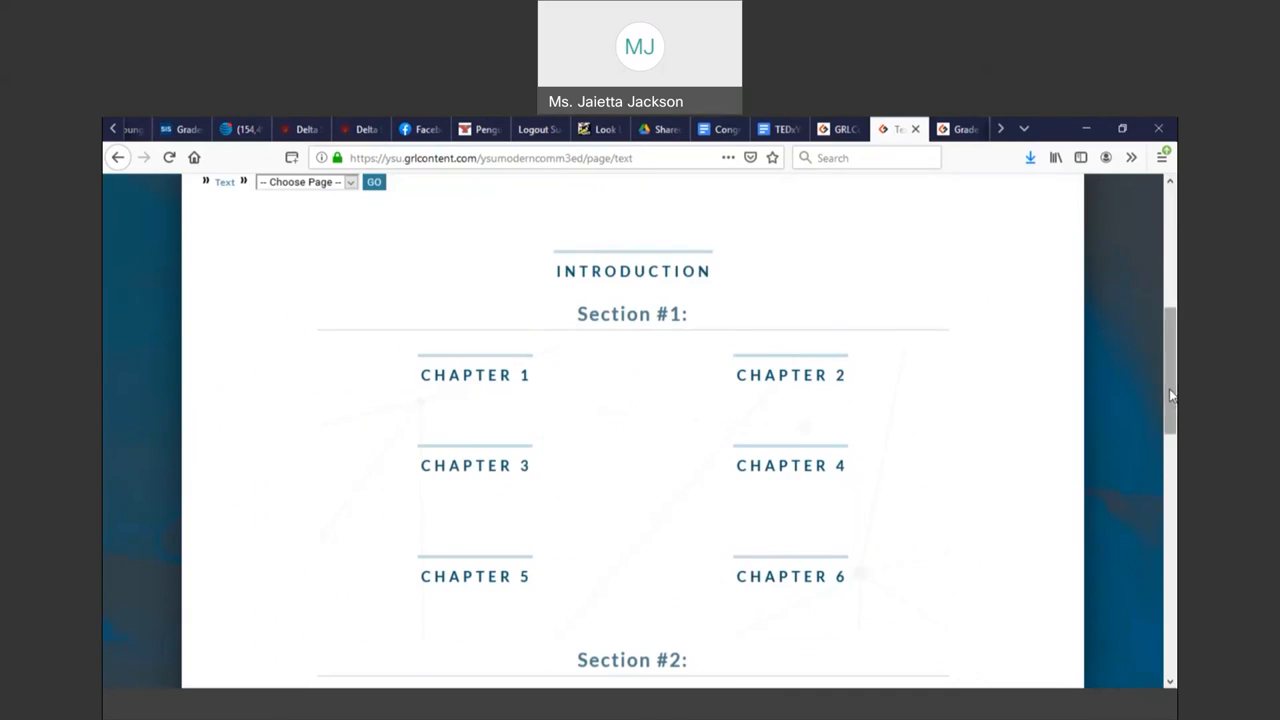
scroll(up, 3)
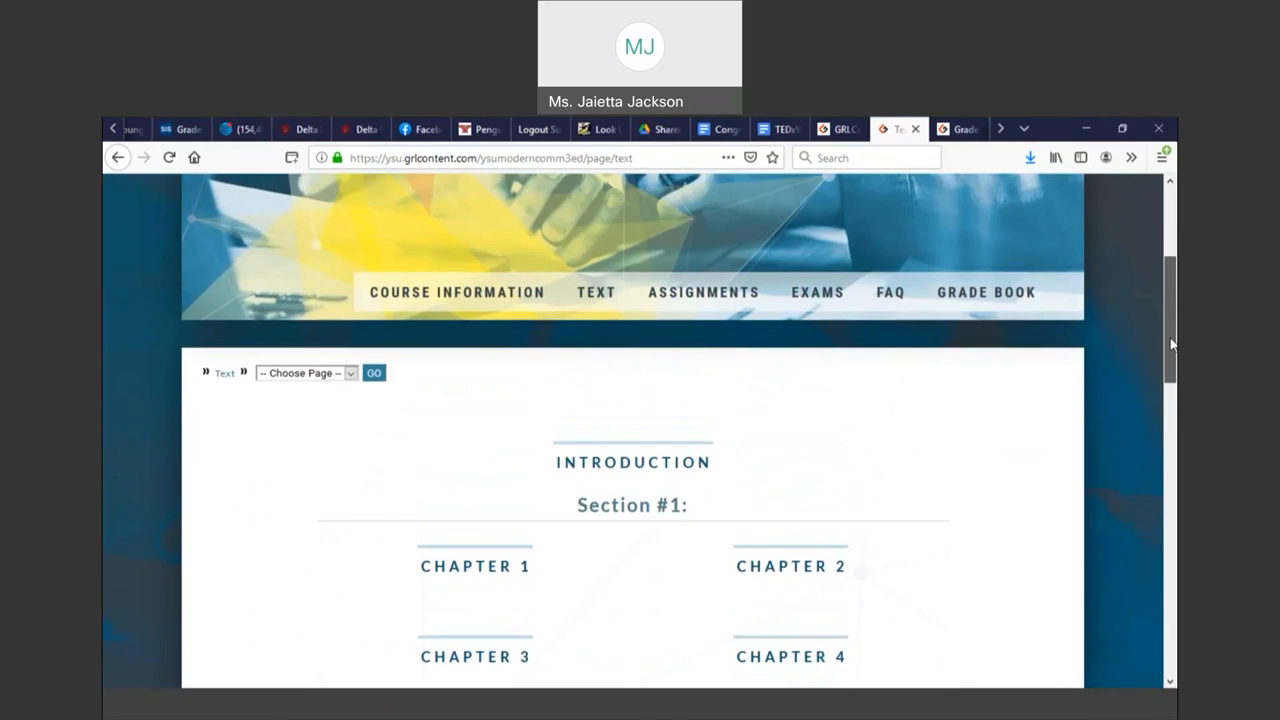
scroll(down, 3)
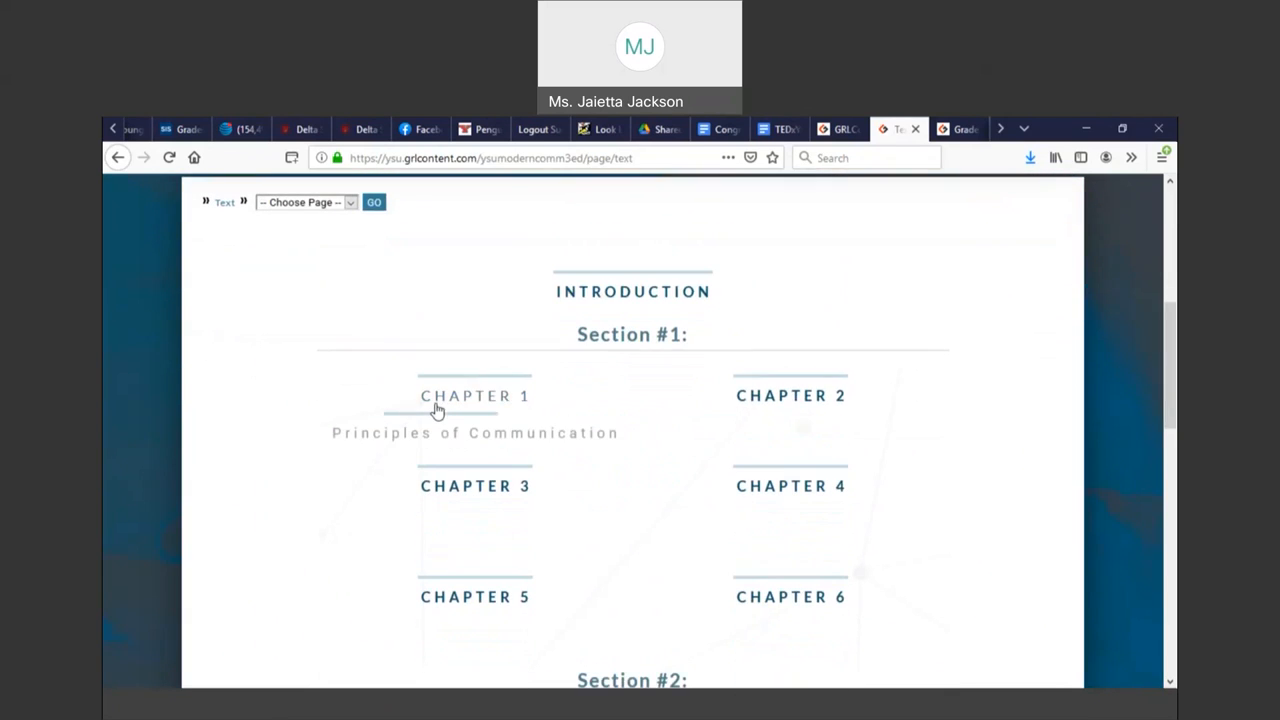
Open Chapter 1 and advance from its overview to section 1.1 Principles of Communication
click(475, 396)
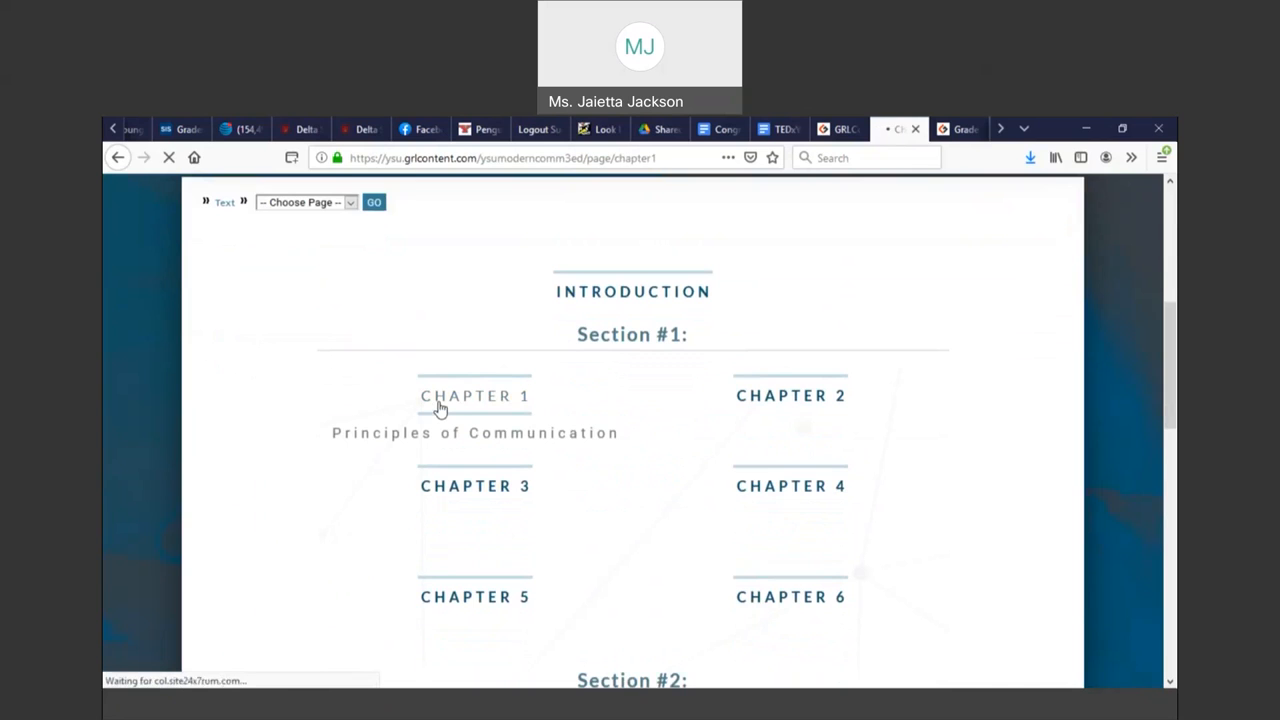
click(474, 396)
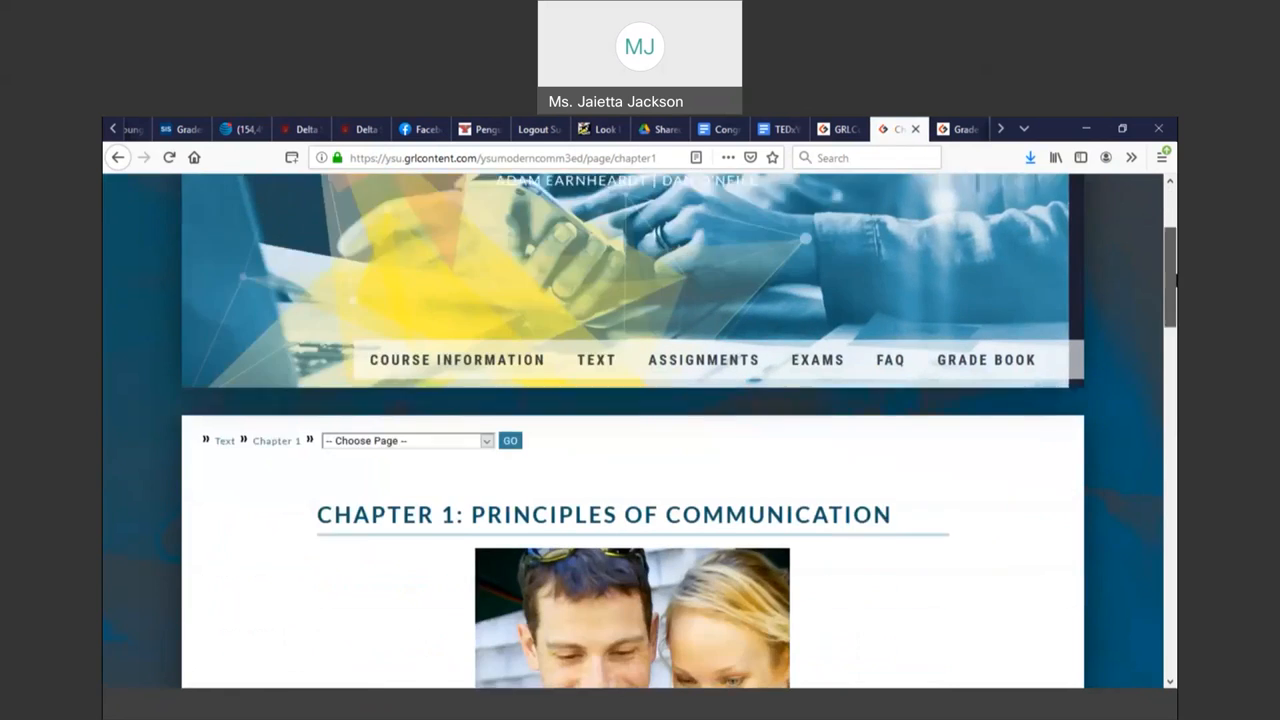
scroll(down, 3)
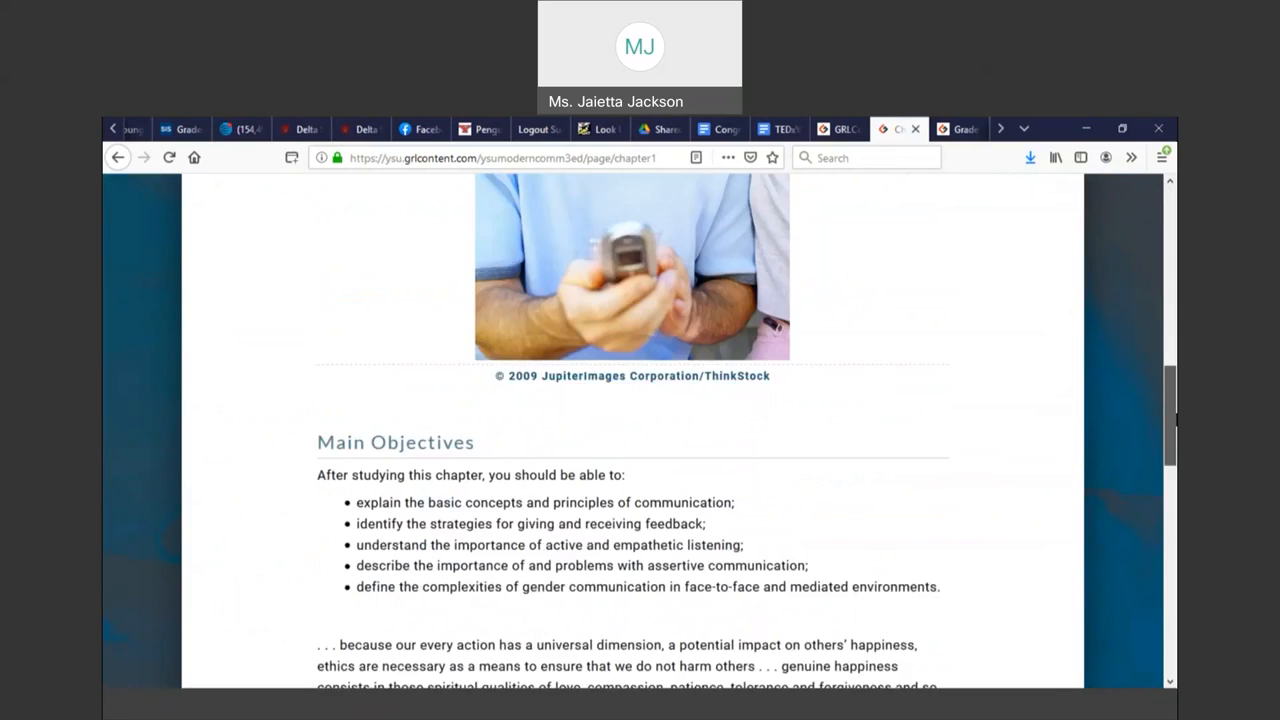
scroll(down, 3)
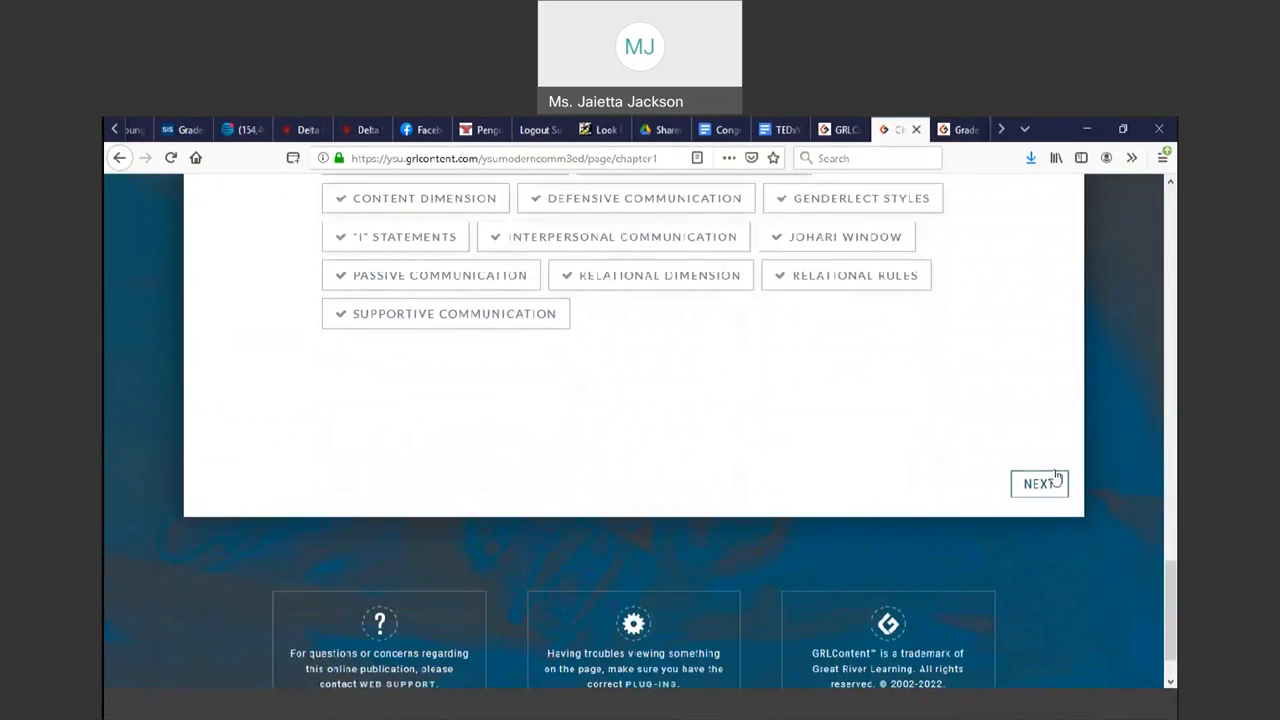
click(1039, 484)
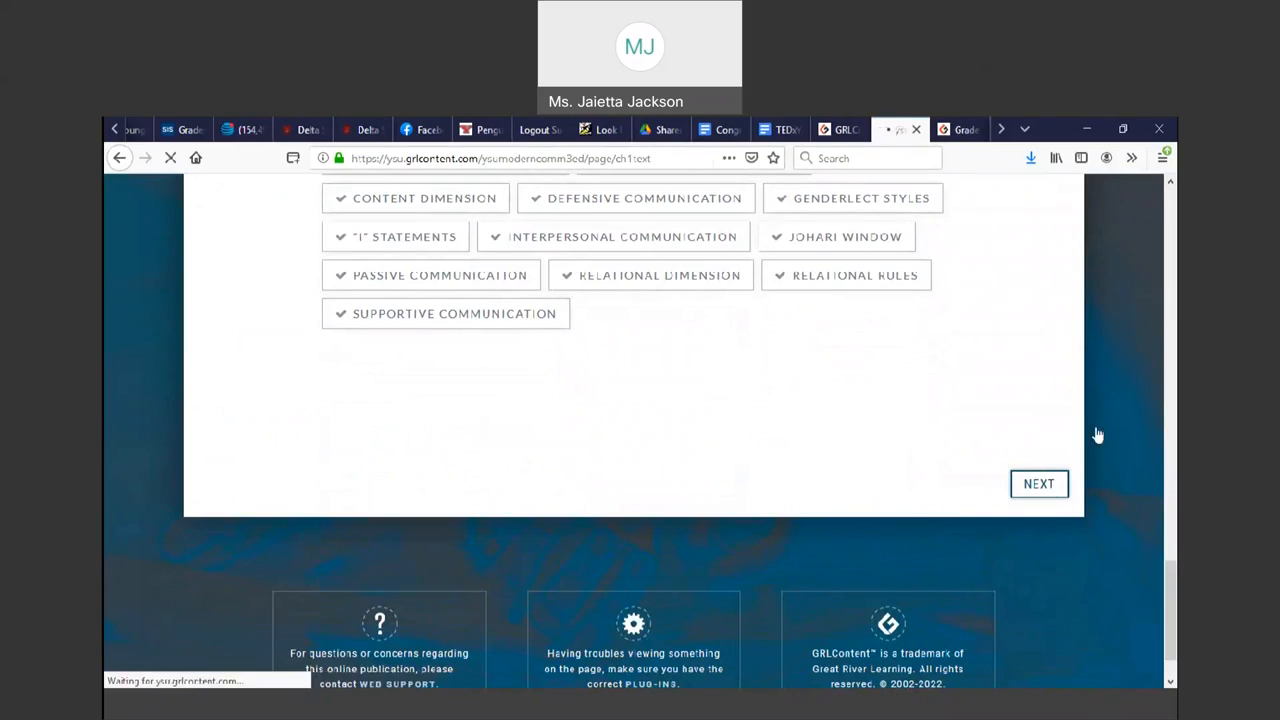
click(1039, 484)
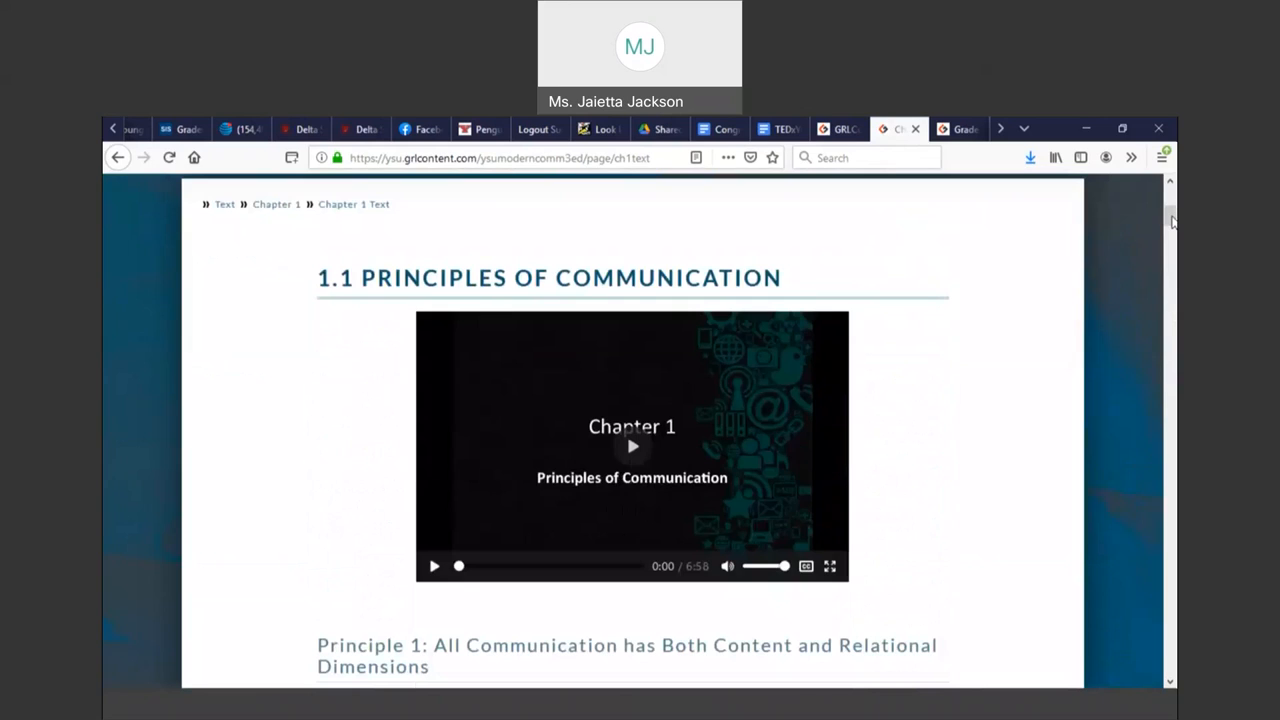
mouse_move(937, 294)
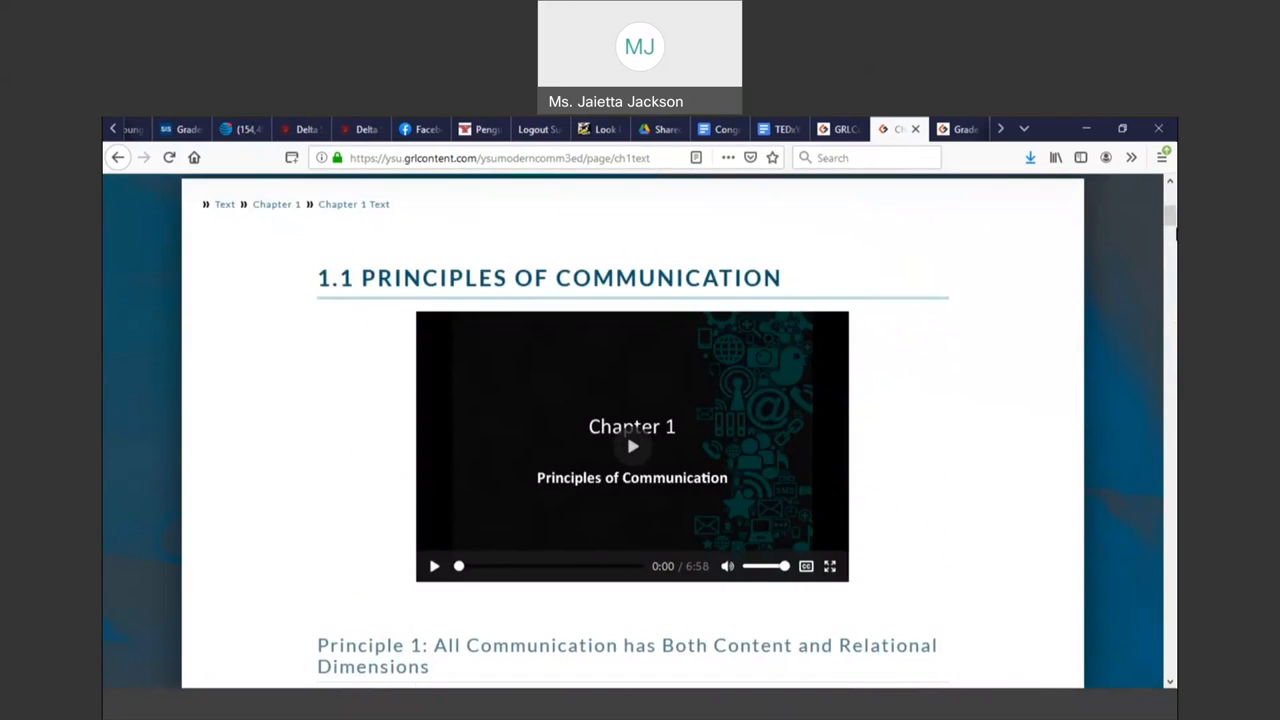
Play the Chapter 1 video and pause it at 0:11 on the three-principles slide
scroll(down, 3)
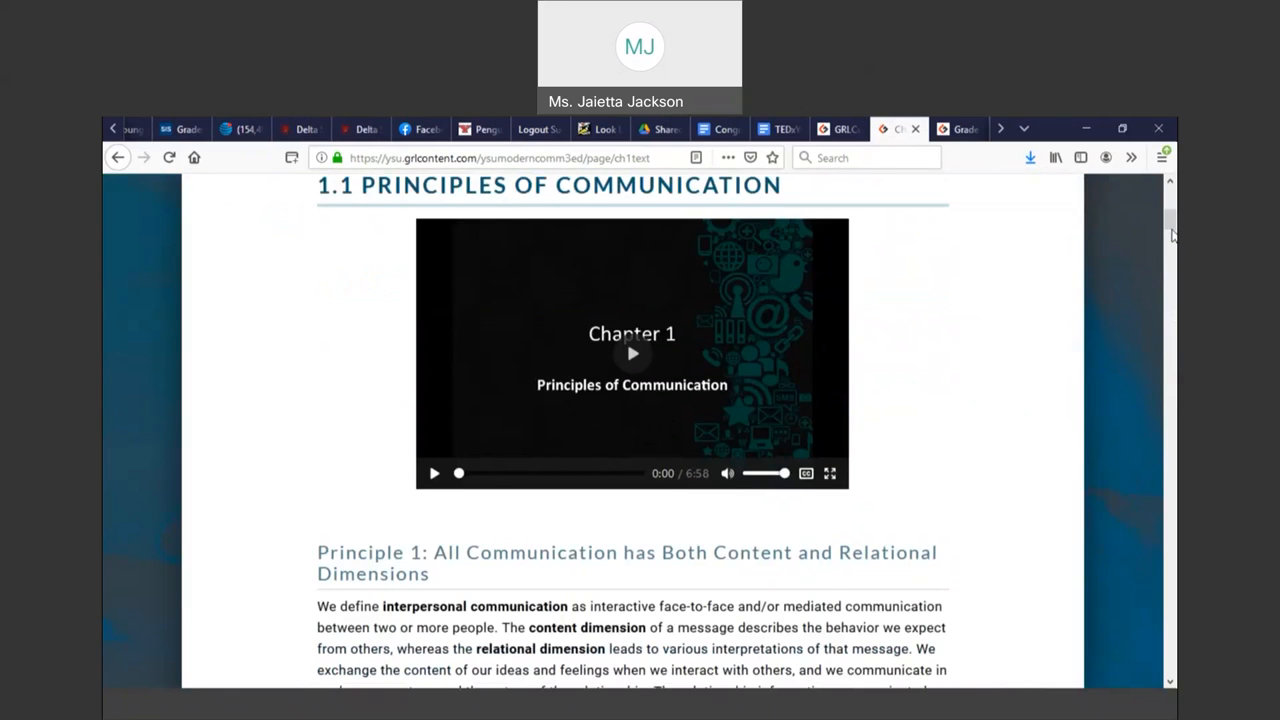
click(632, 353)
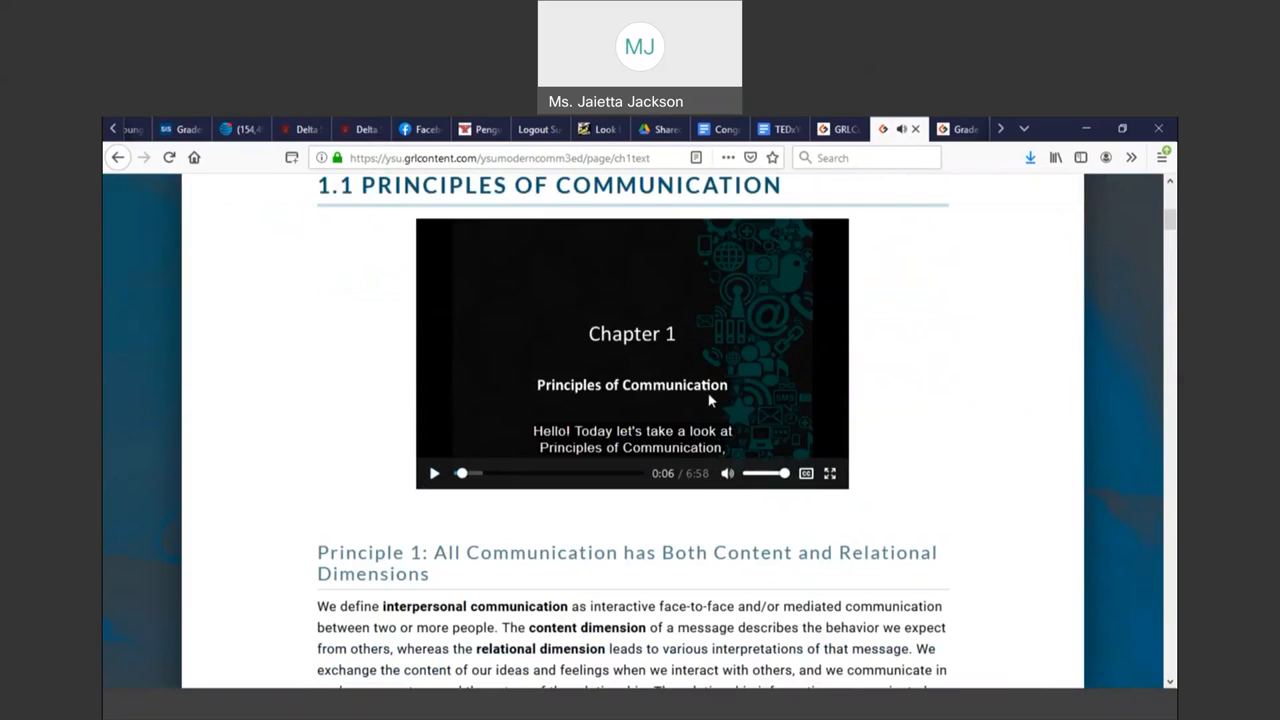
mouse_move(738, 441)
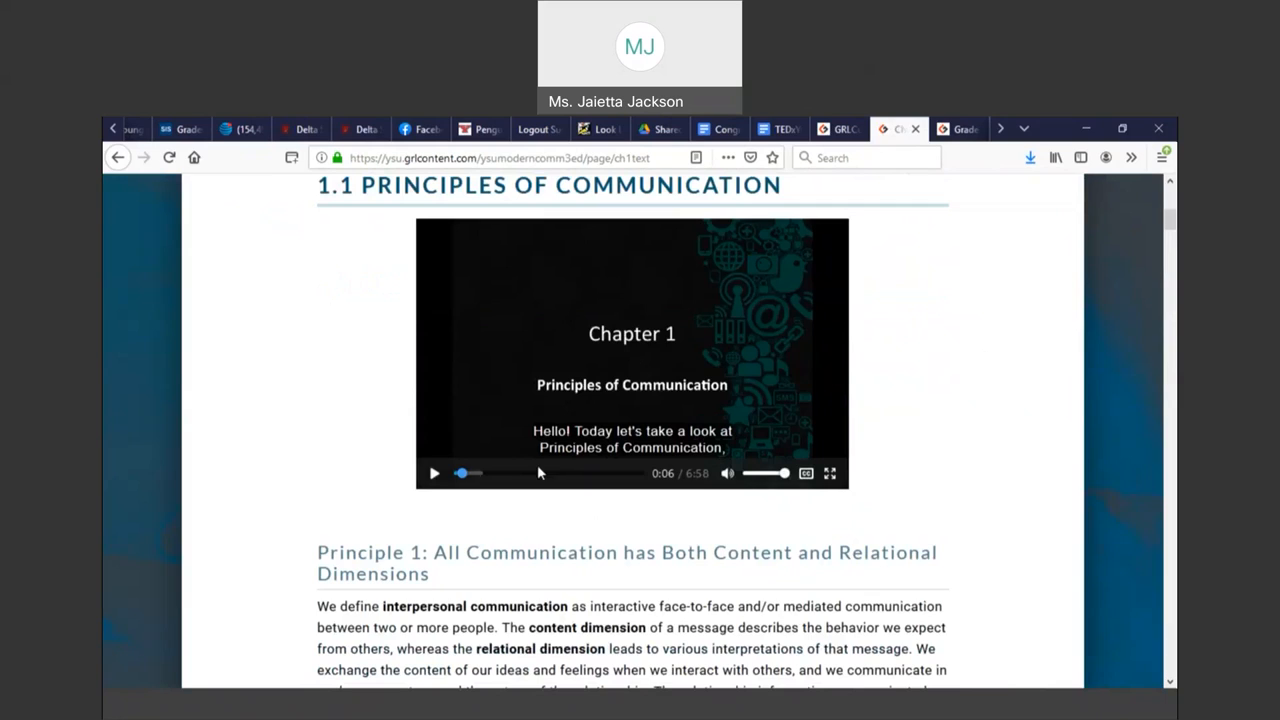
click(433, 474)
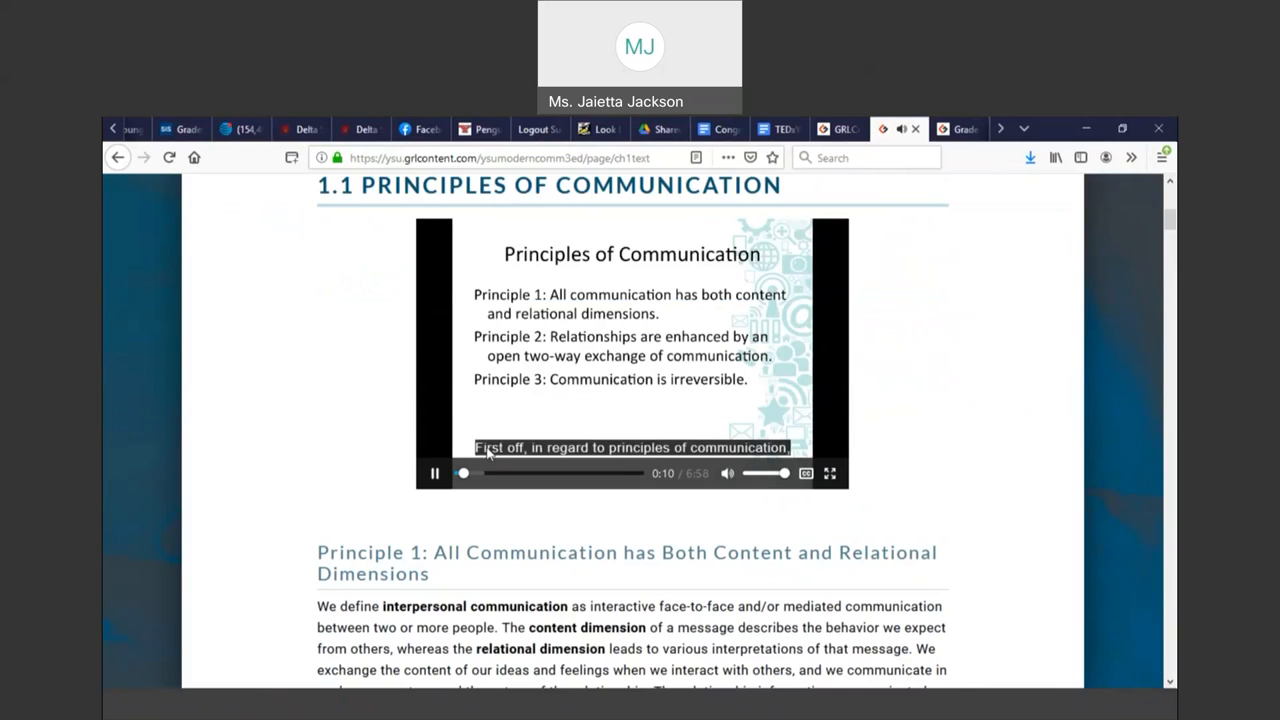
click(432, 474)
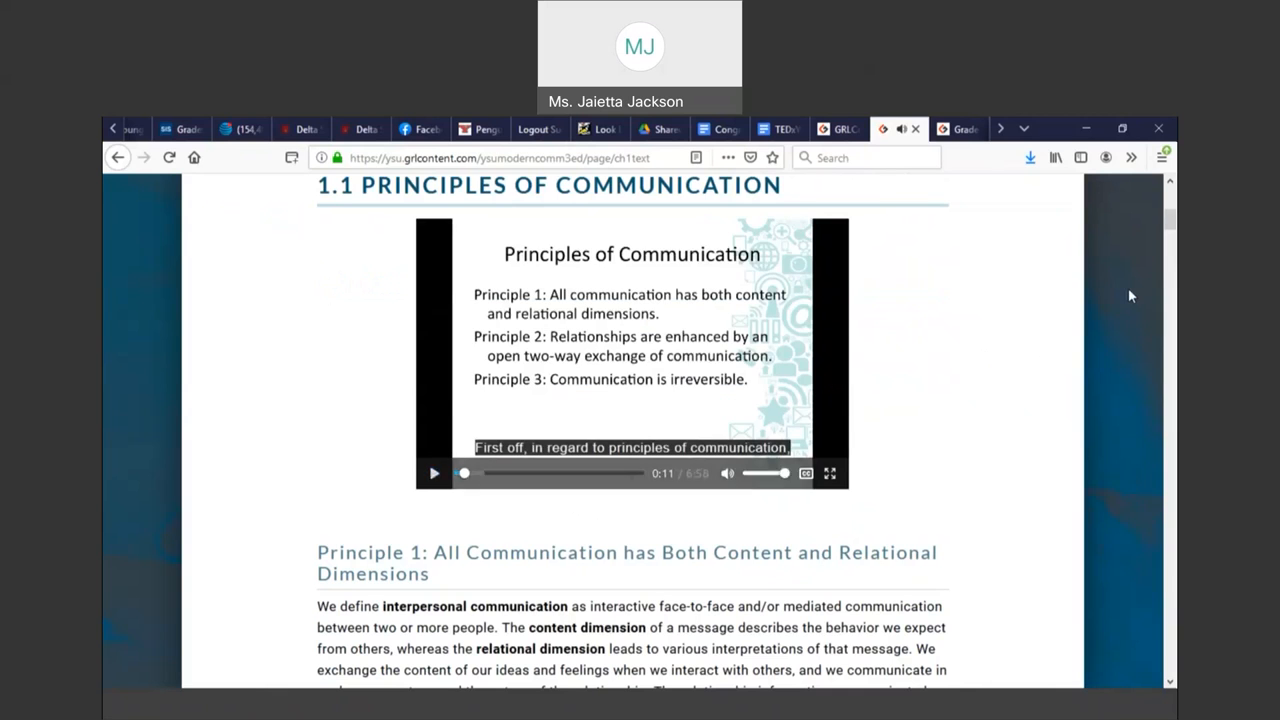
scroll(down, 3)
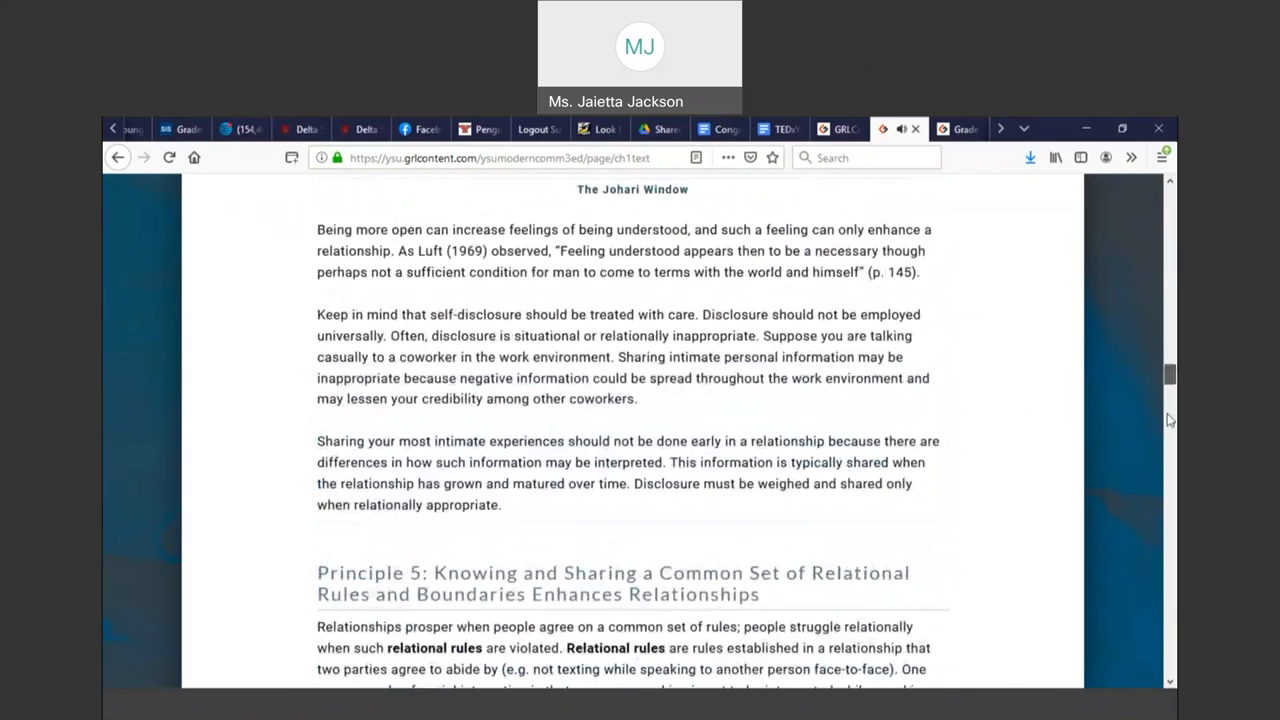
scroll(down, 3)
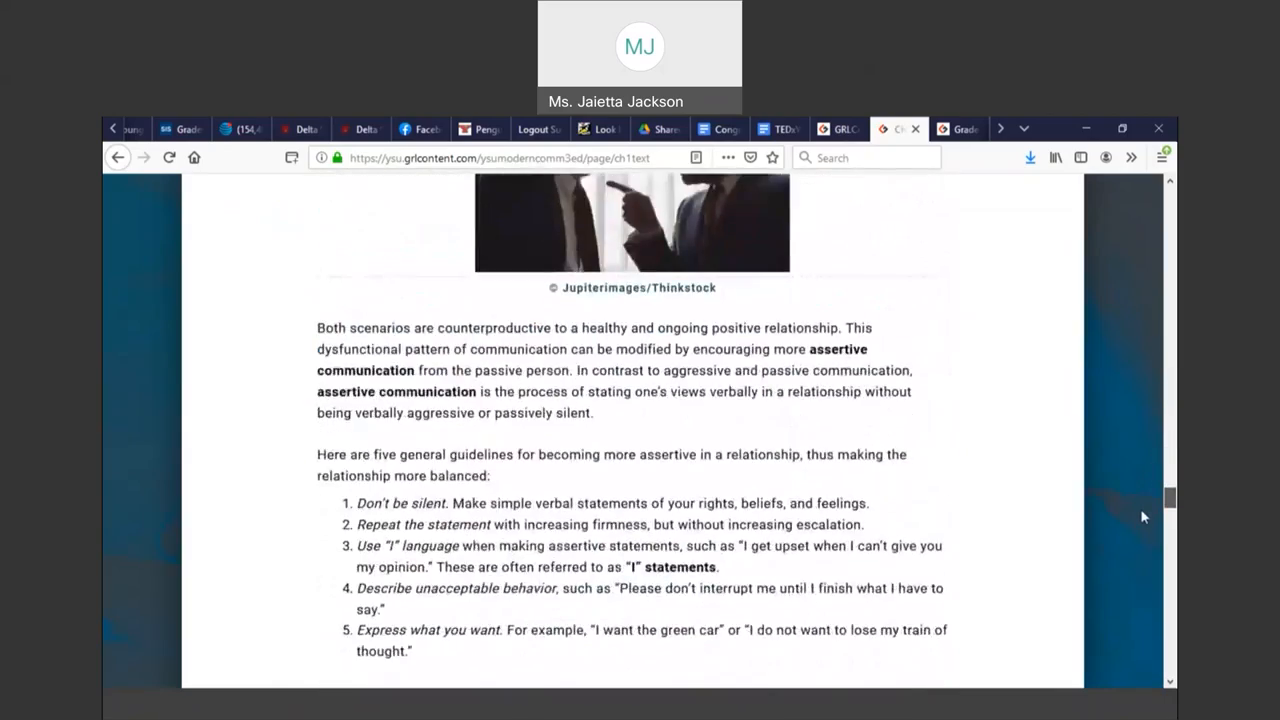
scroll(down, 3)
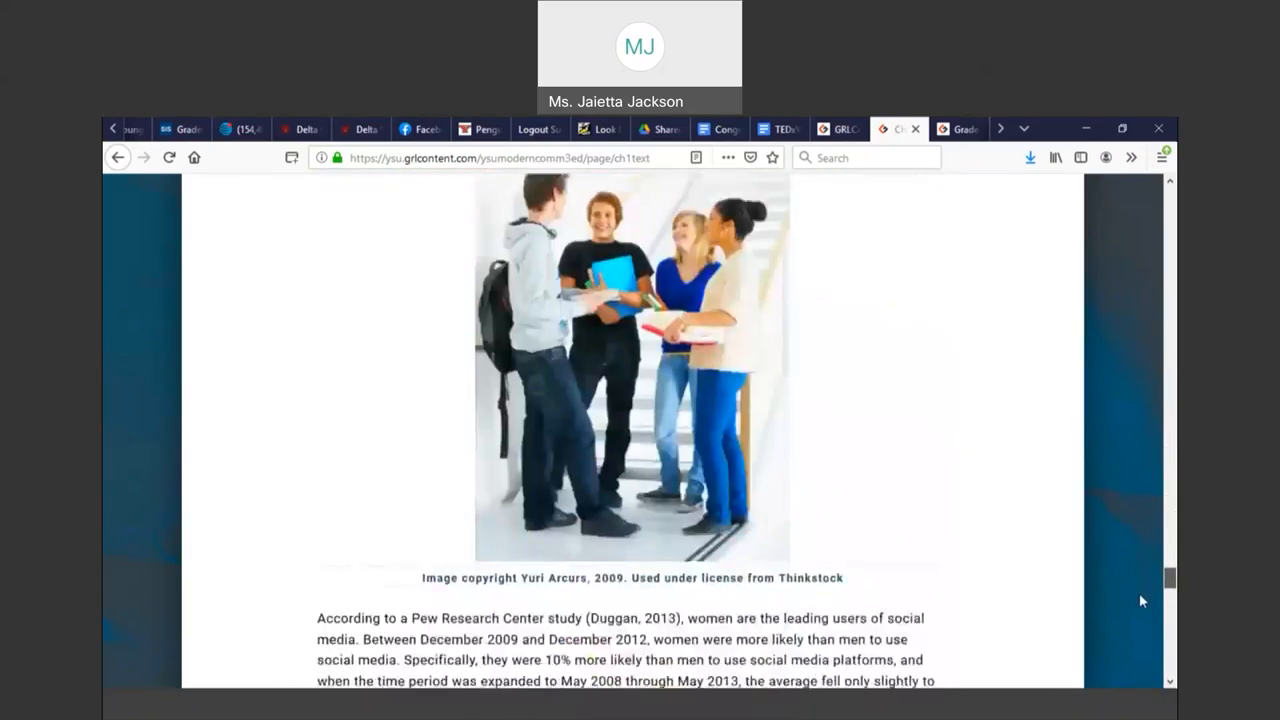
scroll(down, 3)
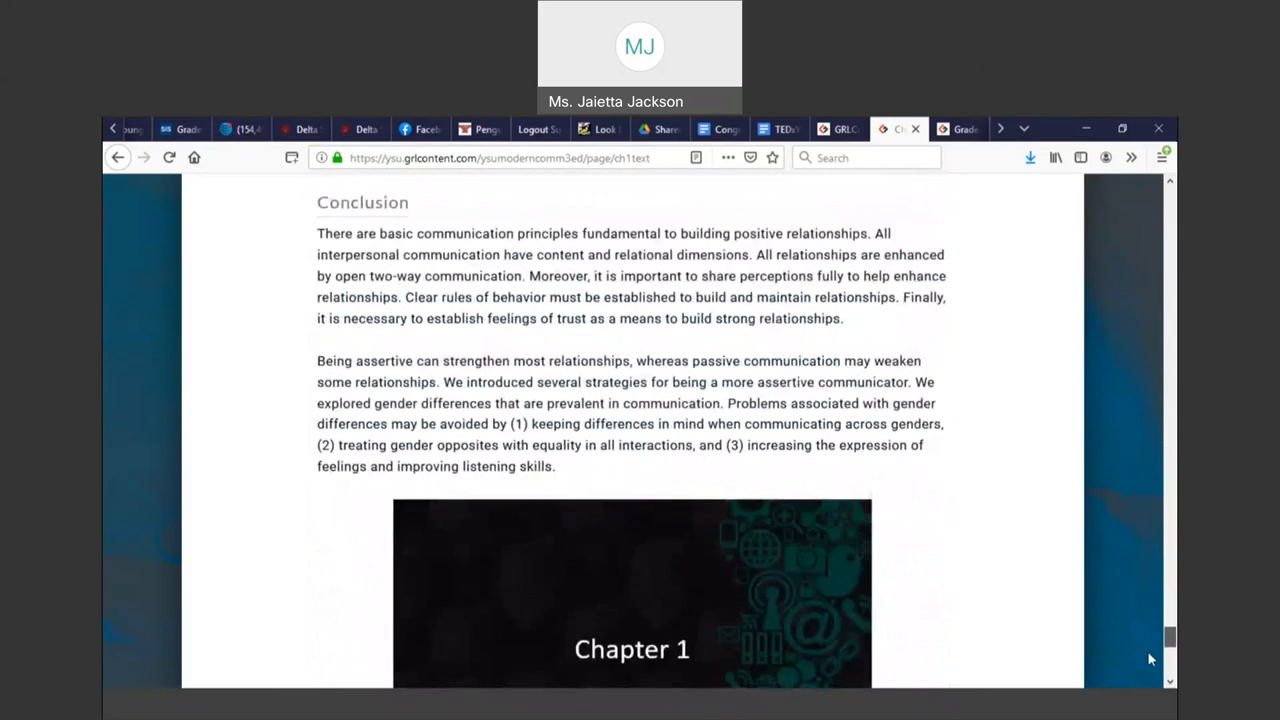
scroll(down, 3)
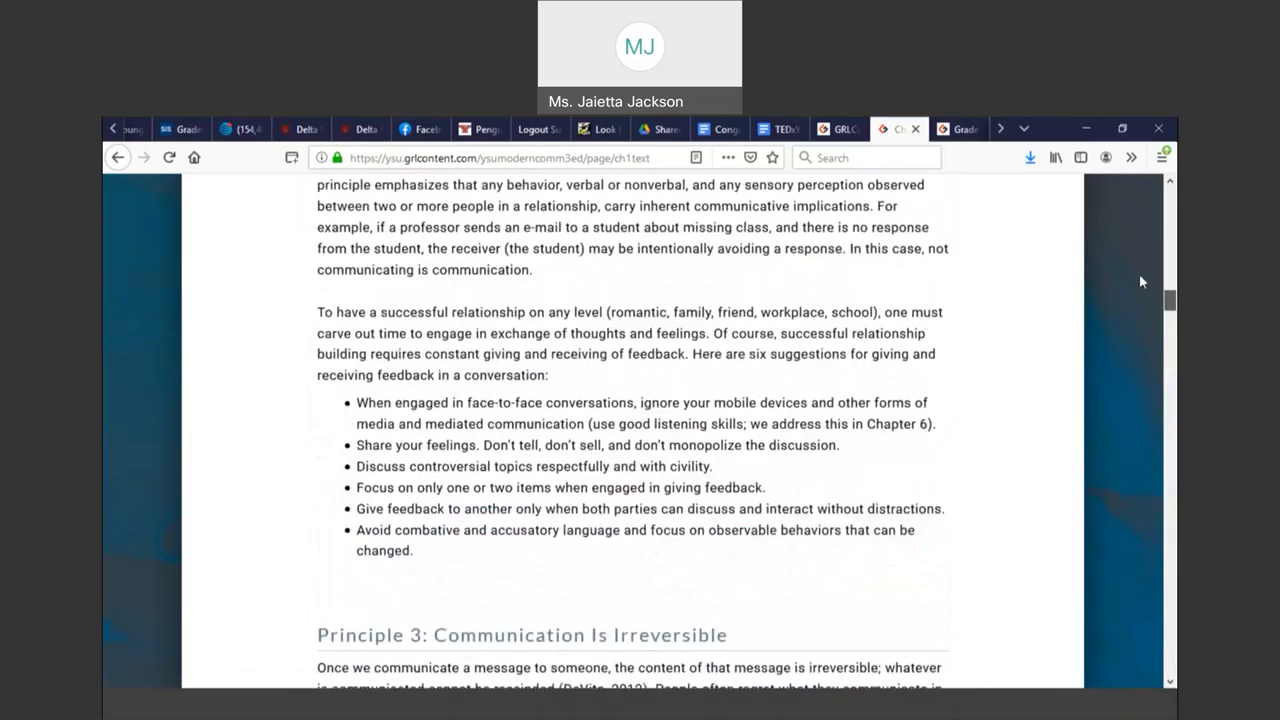
scroll(up, 3)
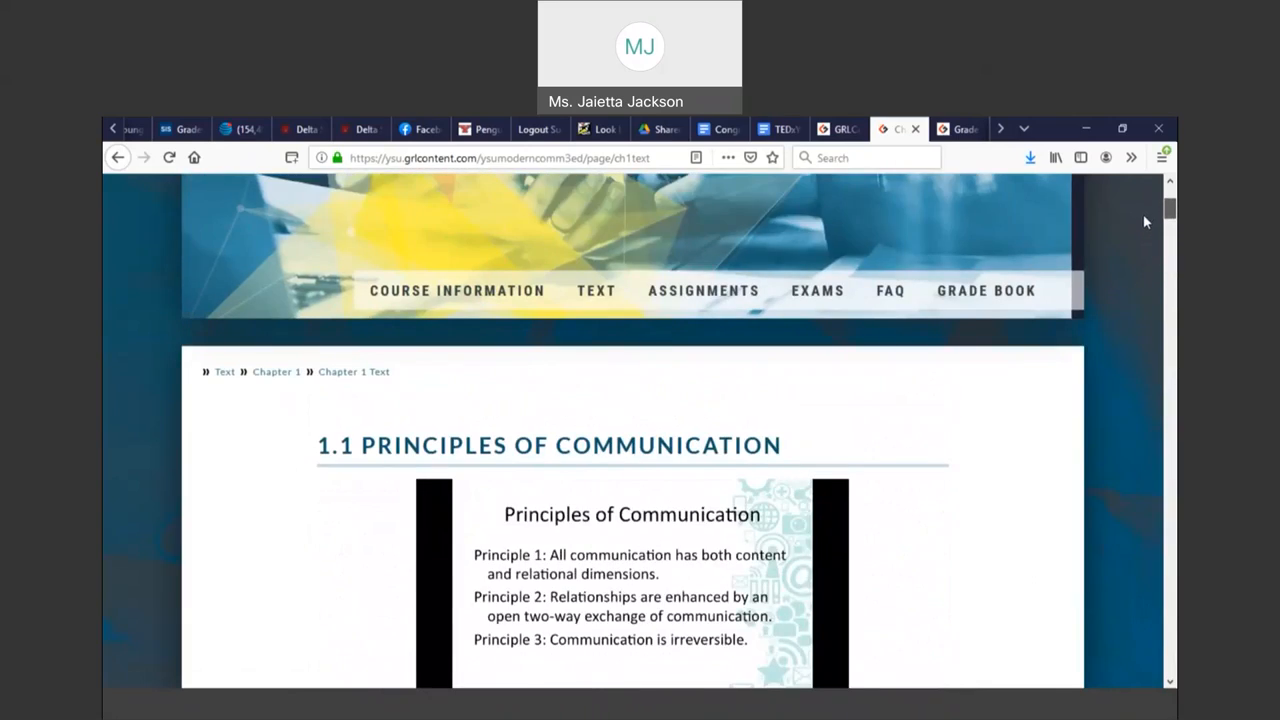
scroll(down, 3)
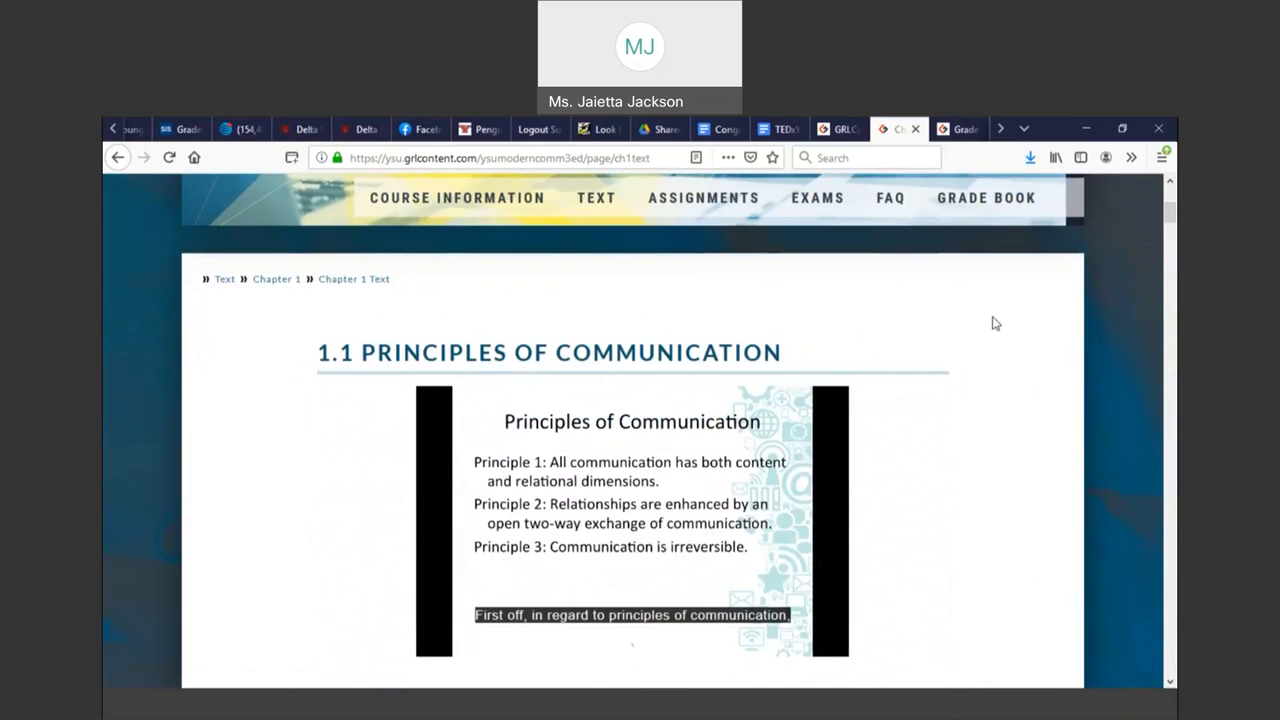
mouse_move(792, 450)
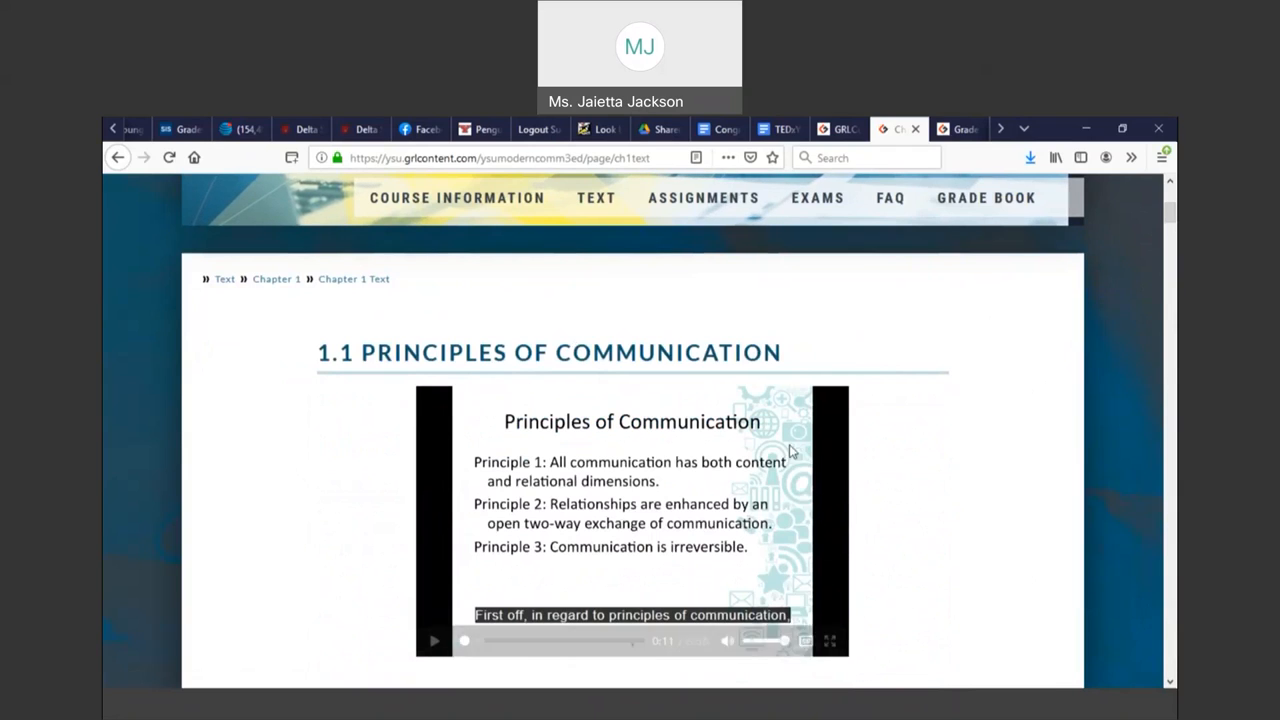
mouse_move(872, 357)
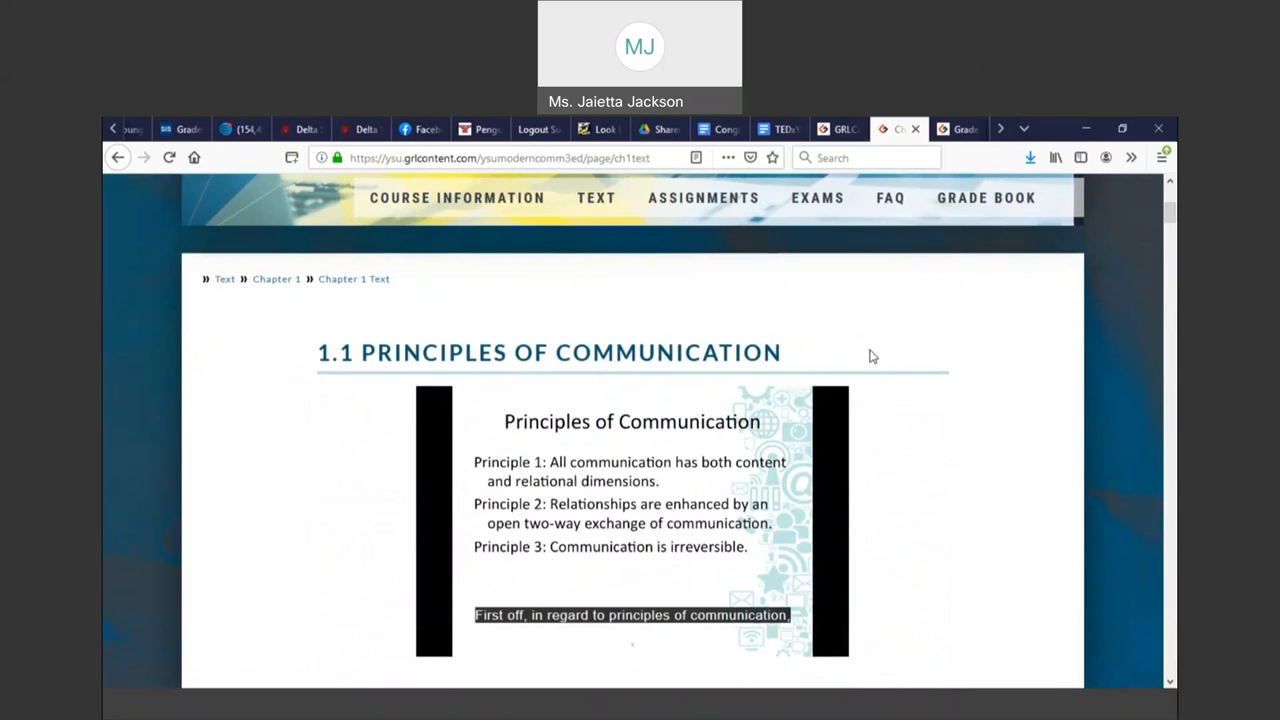
mouse_move(700, 204)
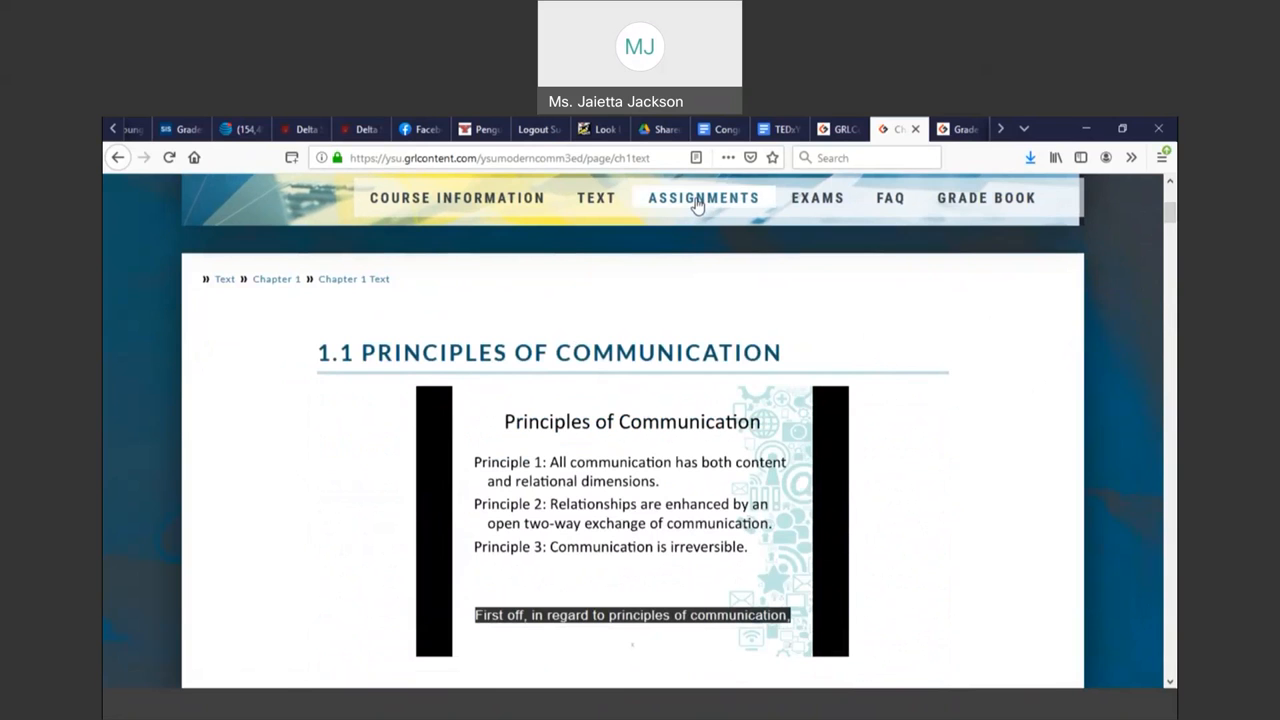
Open the Assignments page and scroll through the general guidelines and assignment list
click(703, 197)
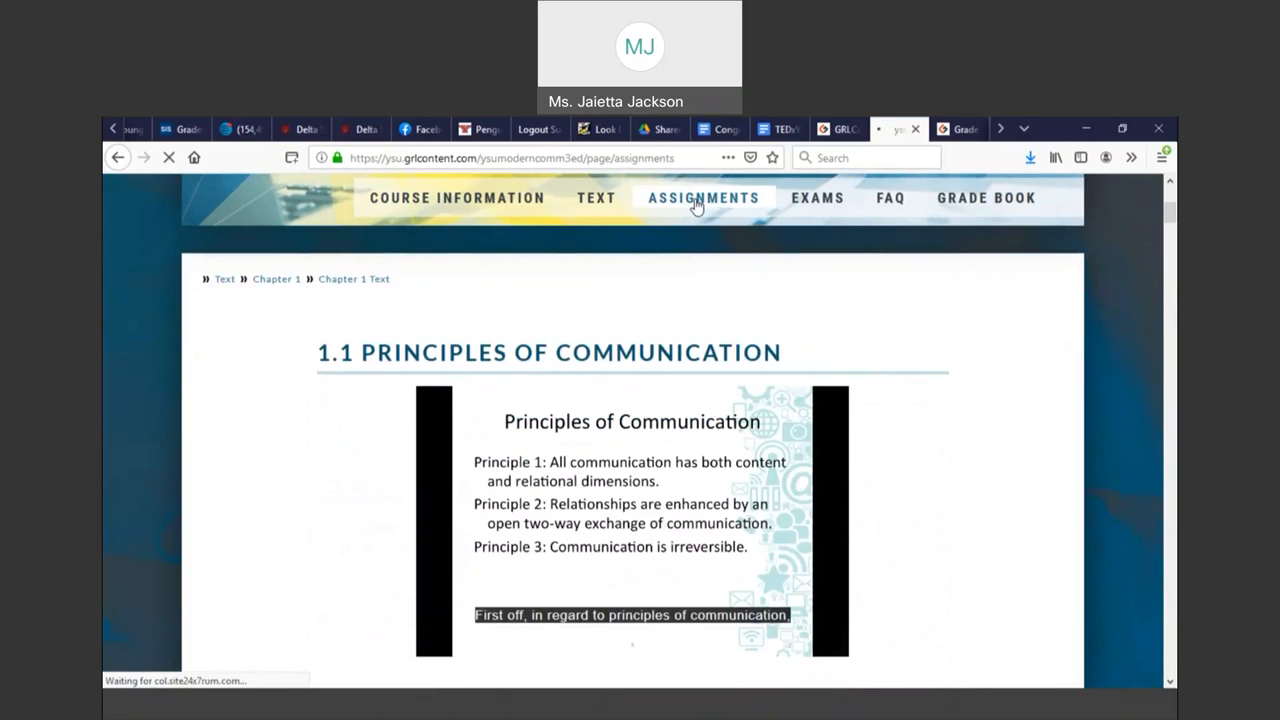
click(703, 197)
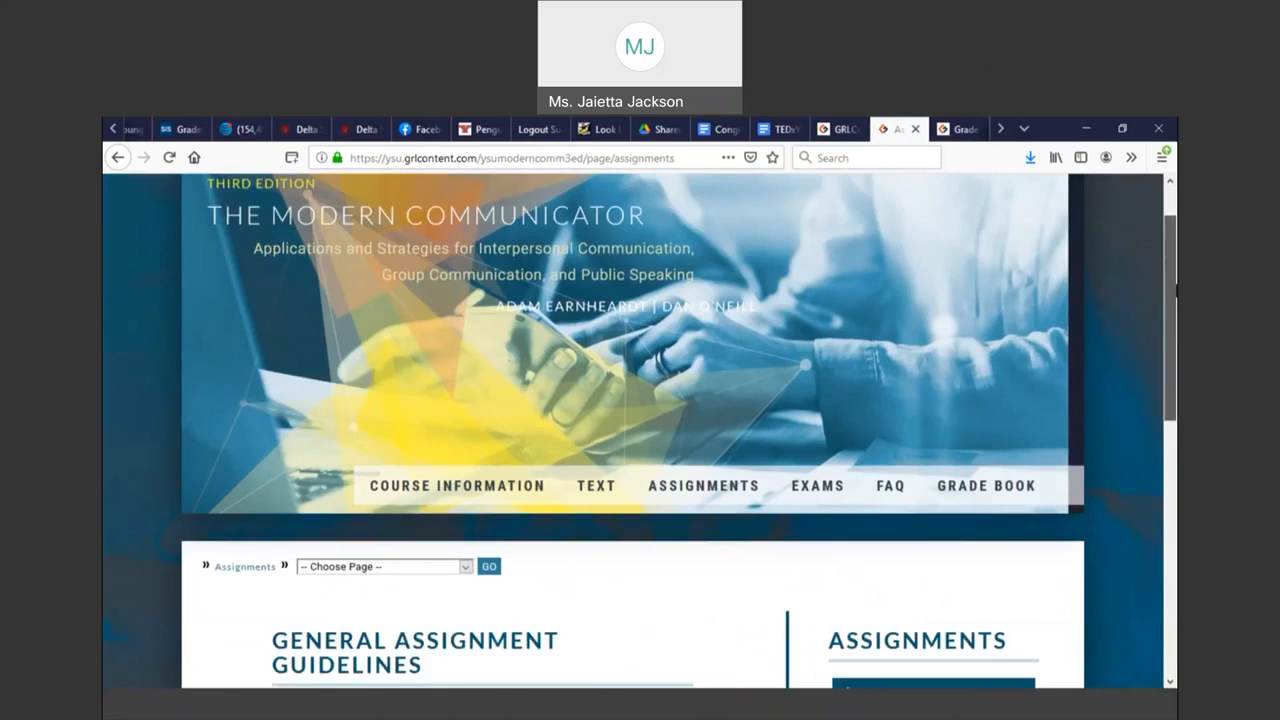
scroll(down, 3)
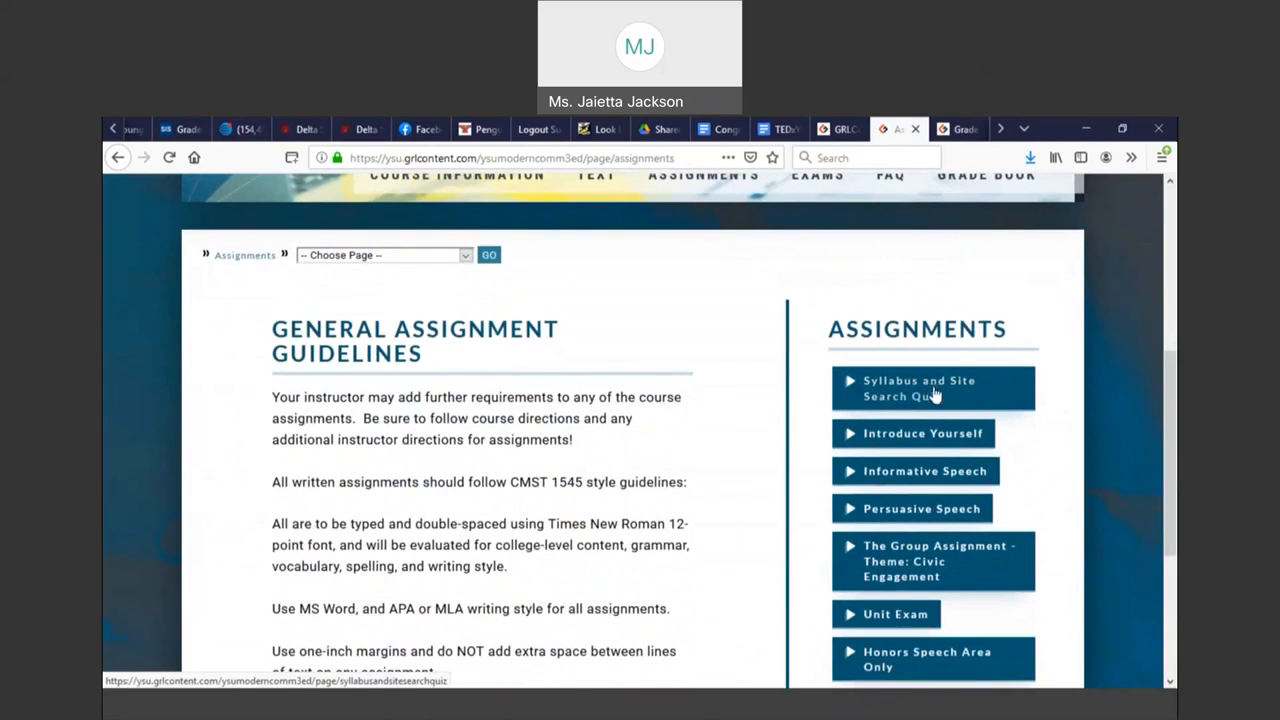
mouse_move(1103, 381)
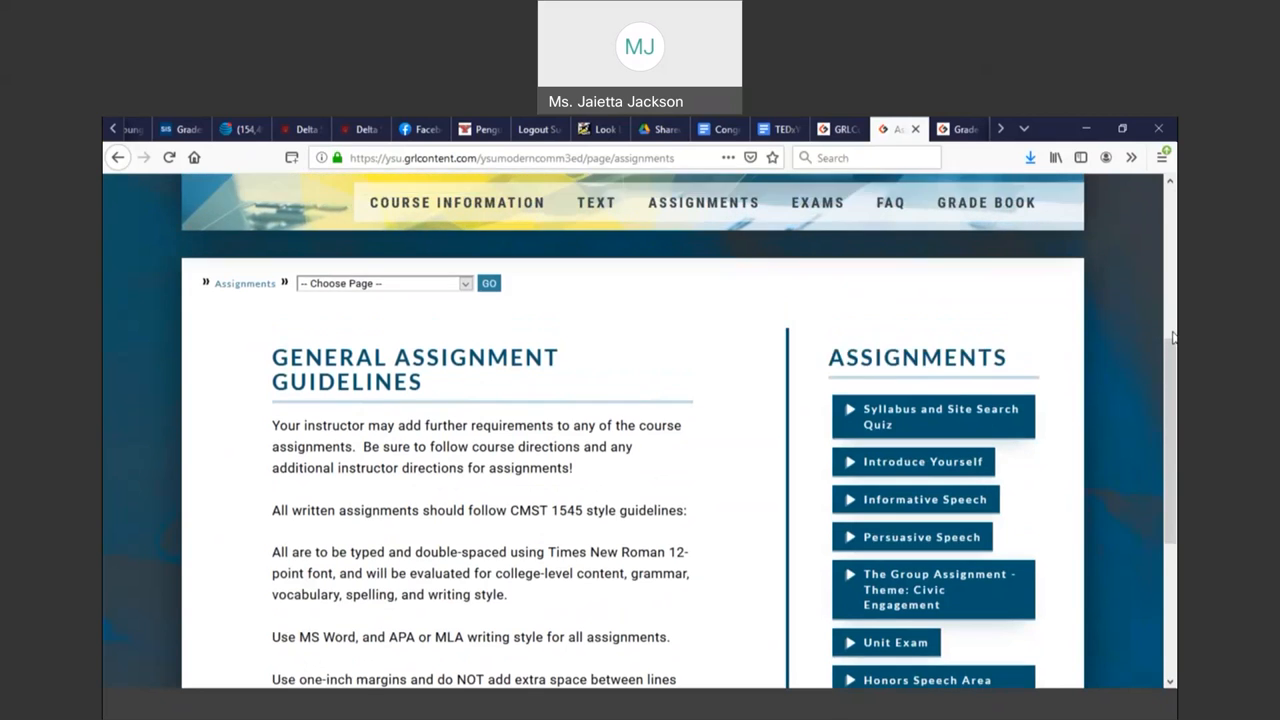
scroll(up, 3)
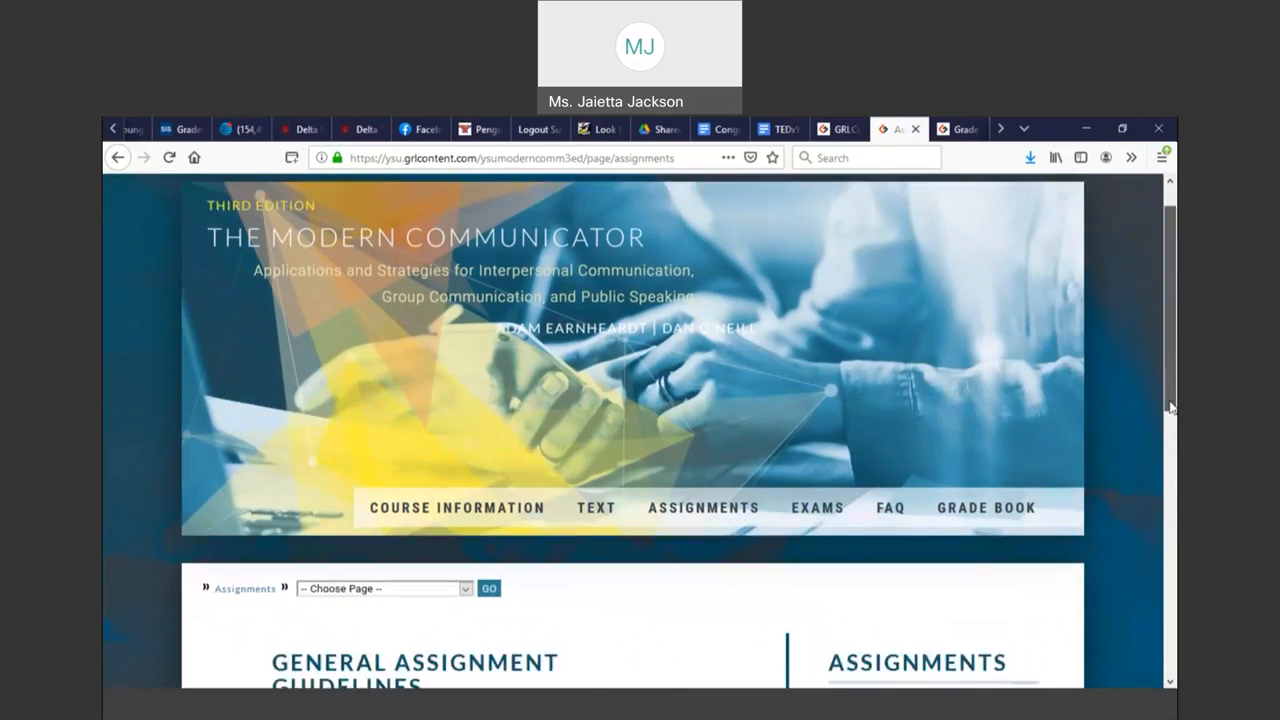
scroll(down, 3)
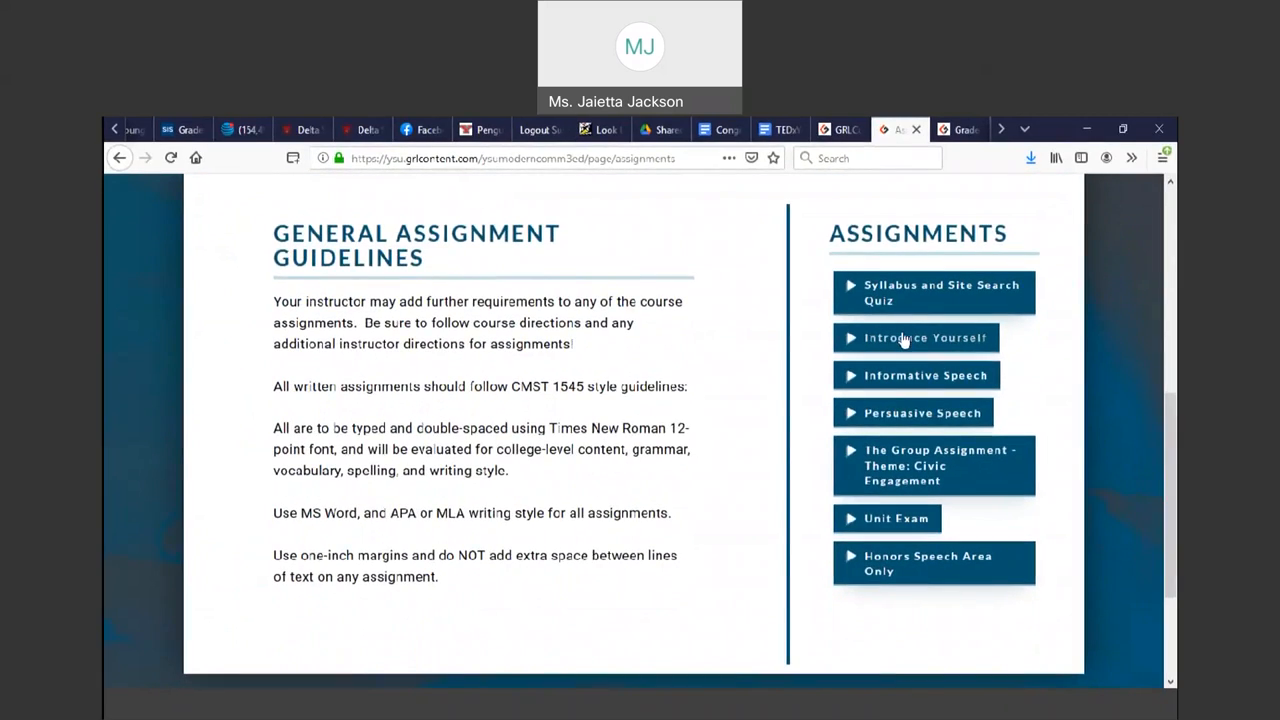
mouse_move(903, 345)
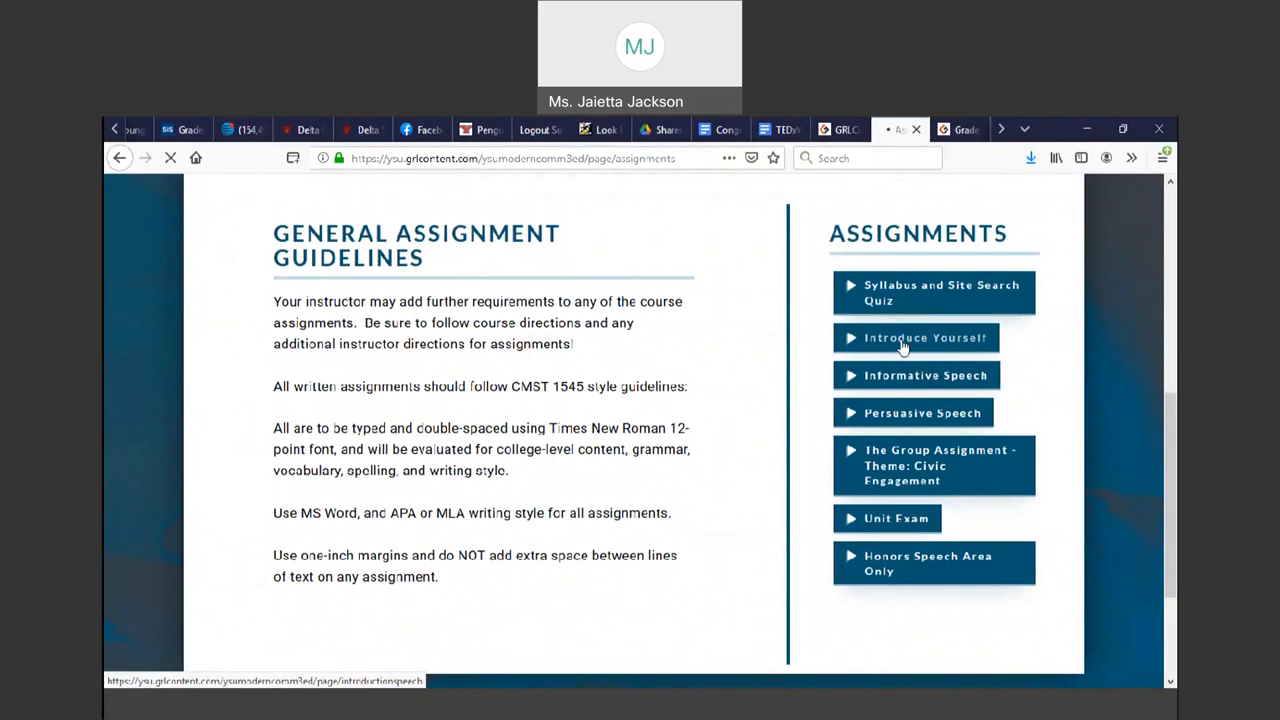
Open the Introduction Speech Assignment, read its instructions and sample video, and choose INTRODUCE YOURSELF
click(915, 337)
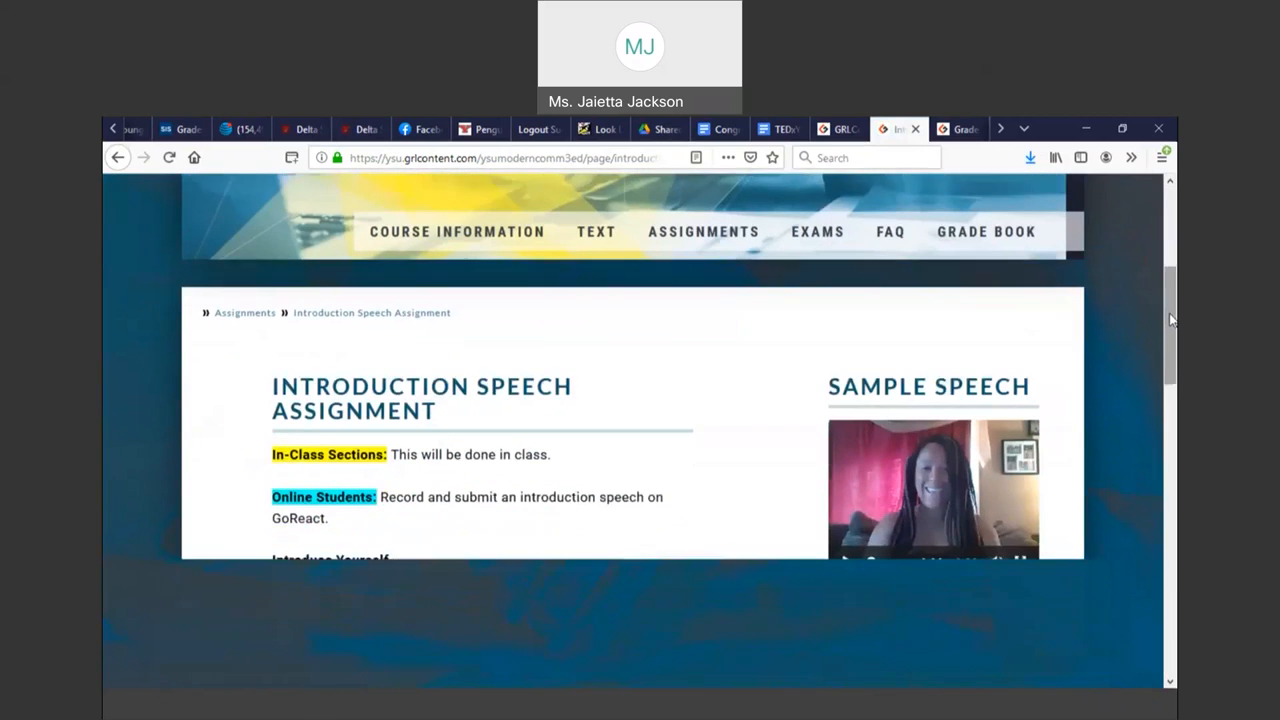
scroll(down, 3)
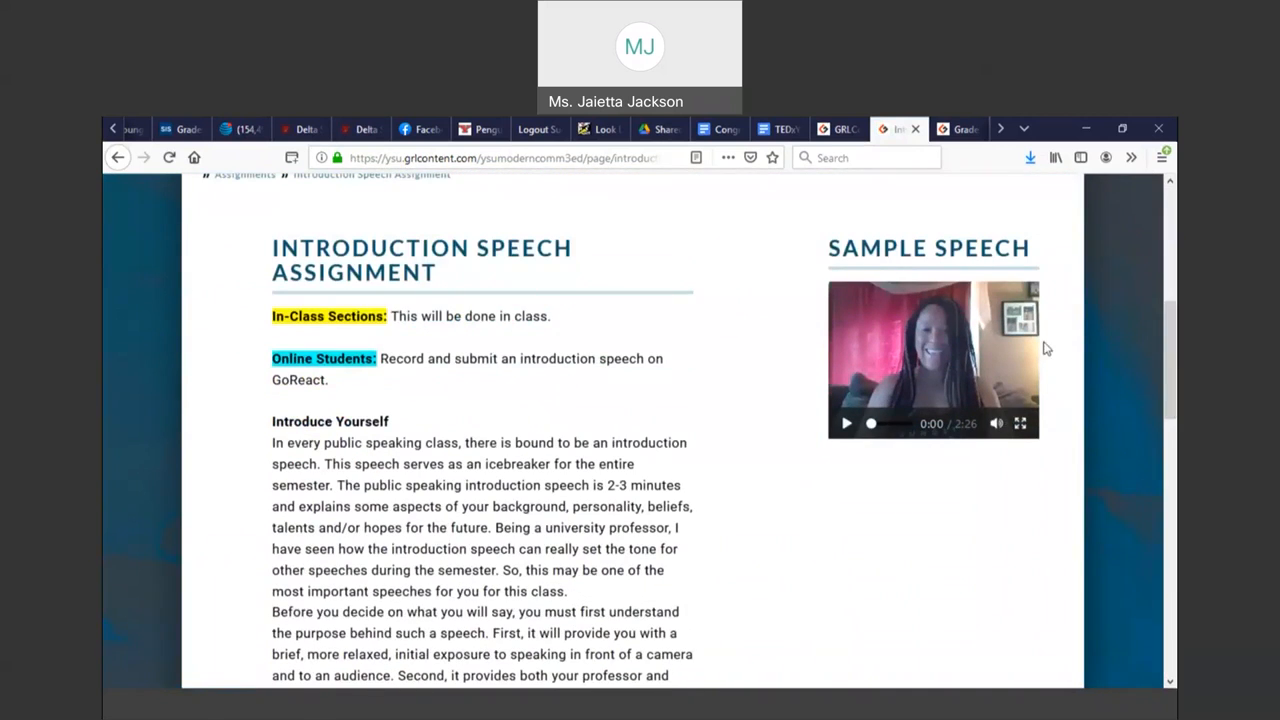
click(846, 423)
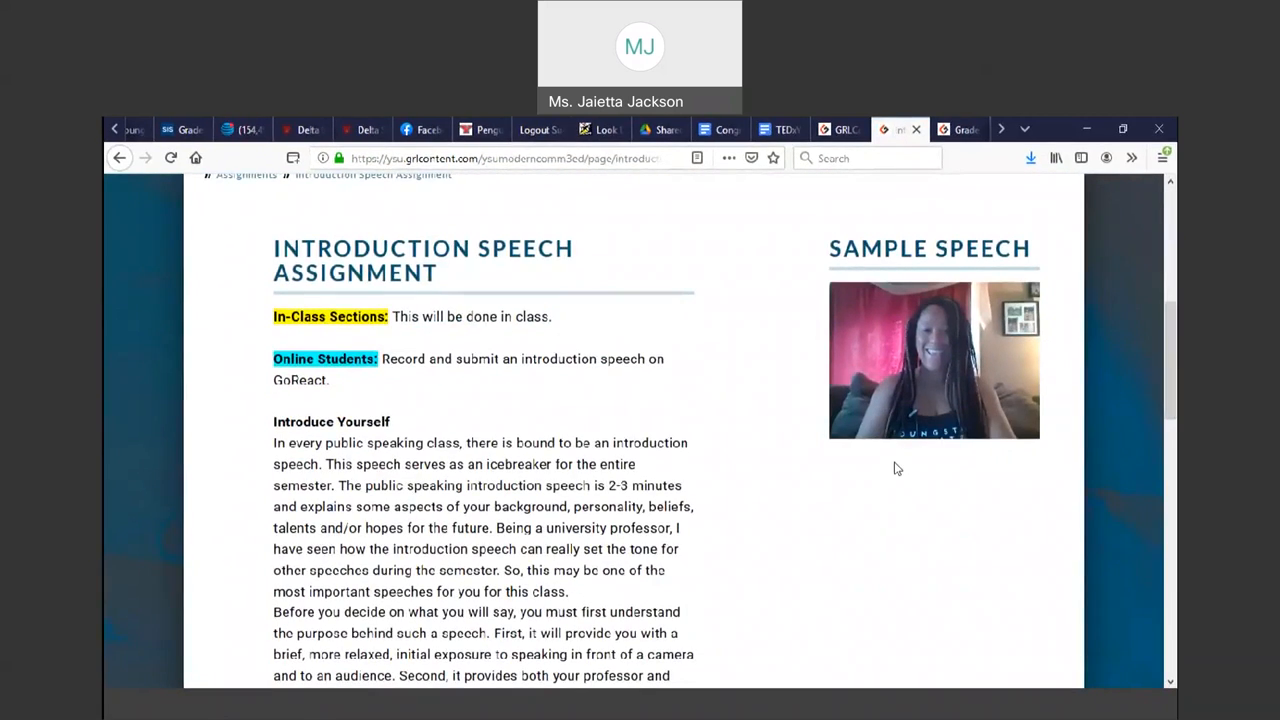
mouse_move(959, 365)
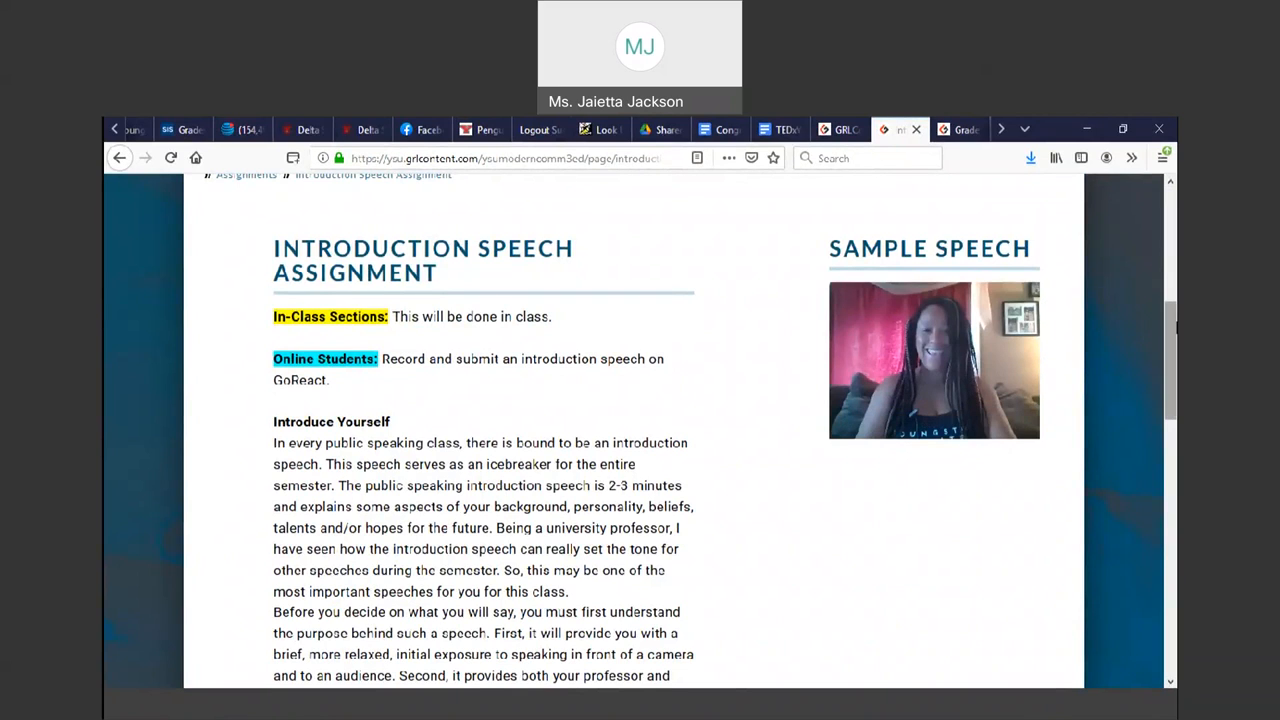
scroll(down, 3)
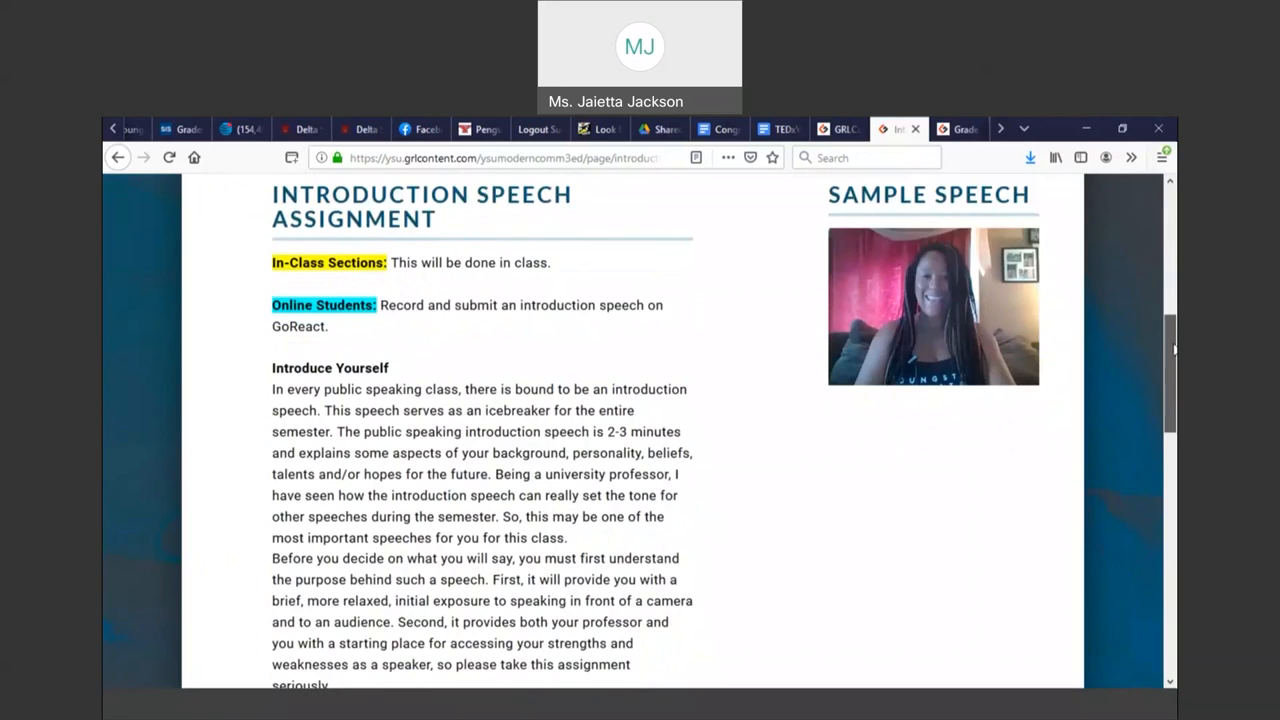
scroll(down, 3)
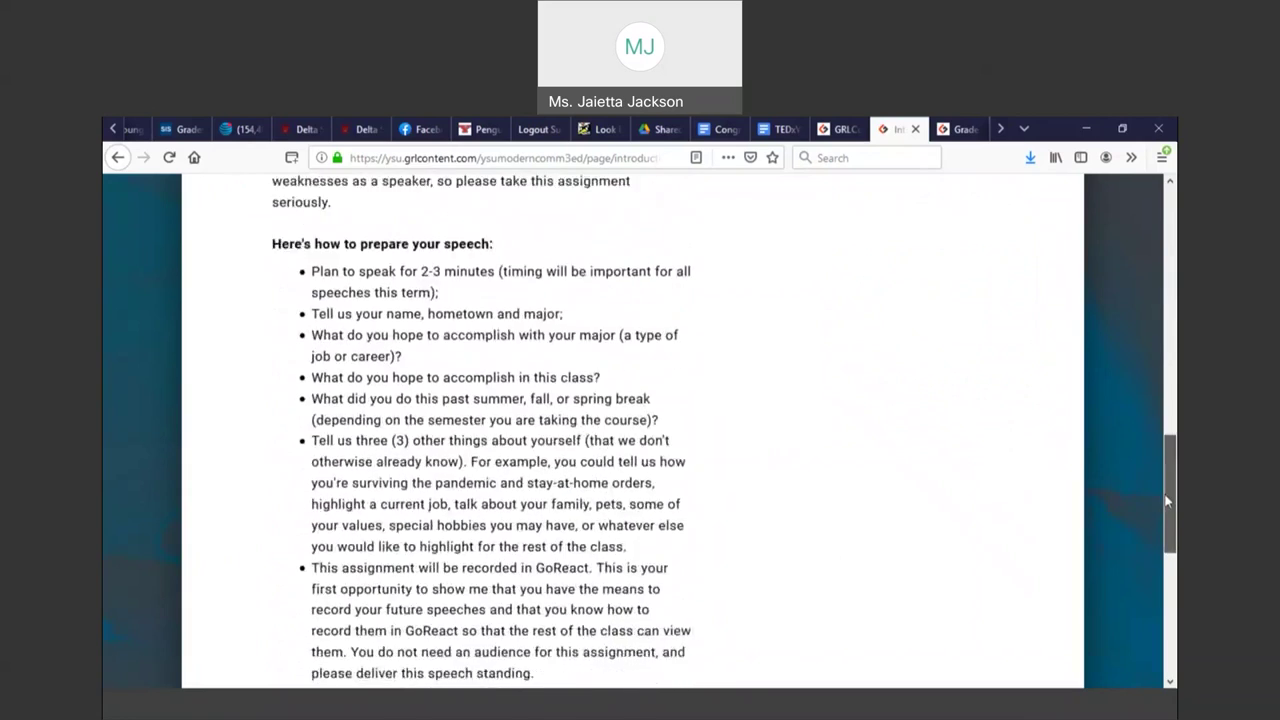
scroll(down, 3)
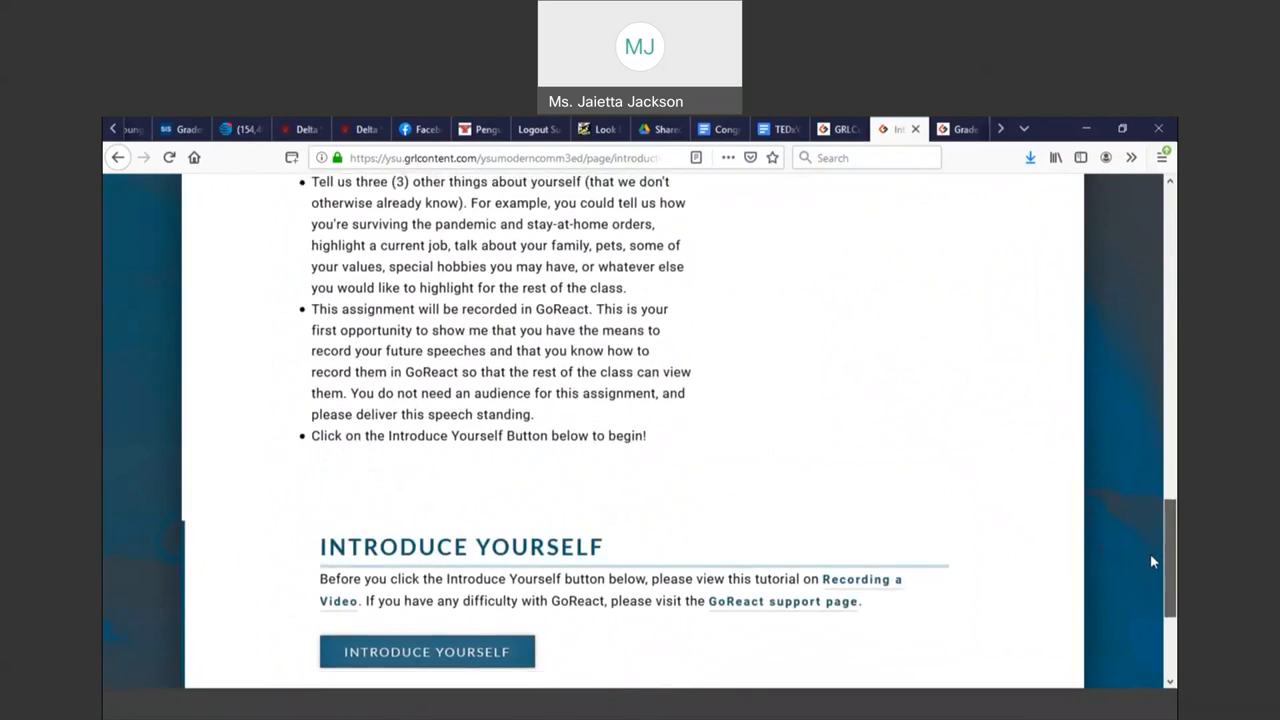
scroll(down, 3)
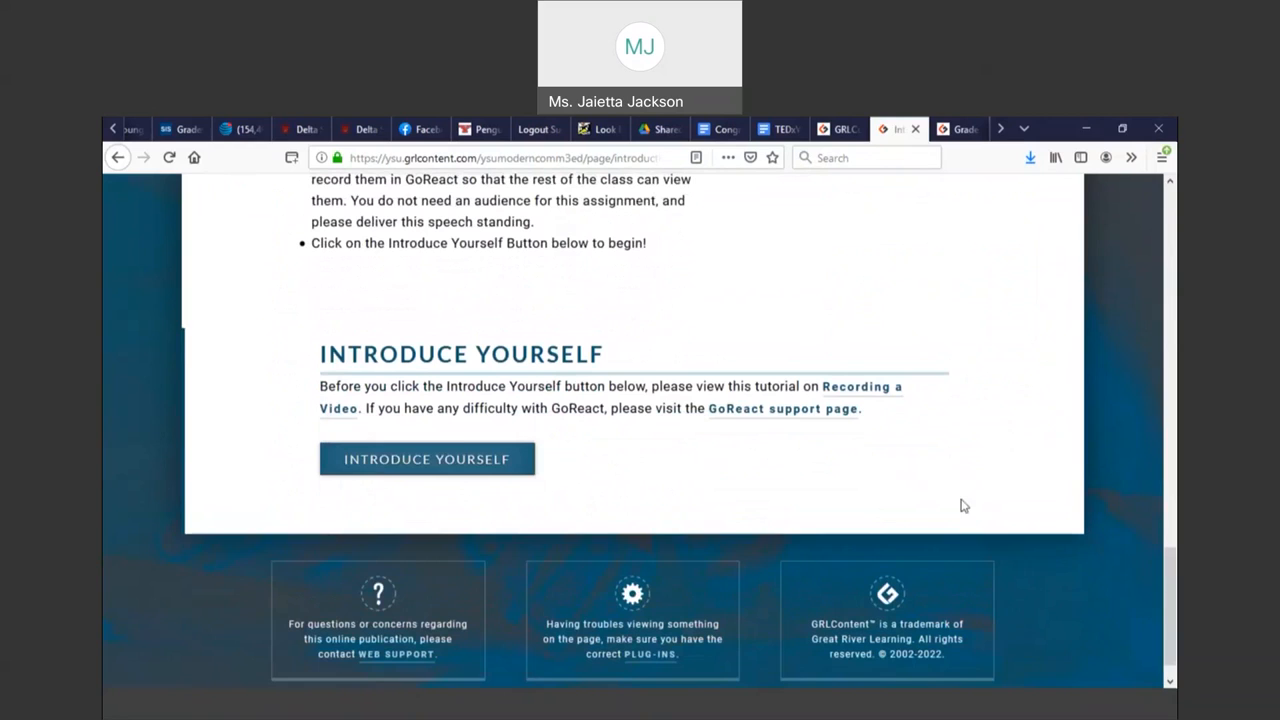
mouse_move(432, 464)
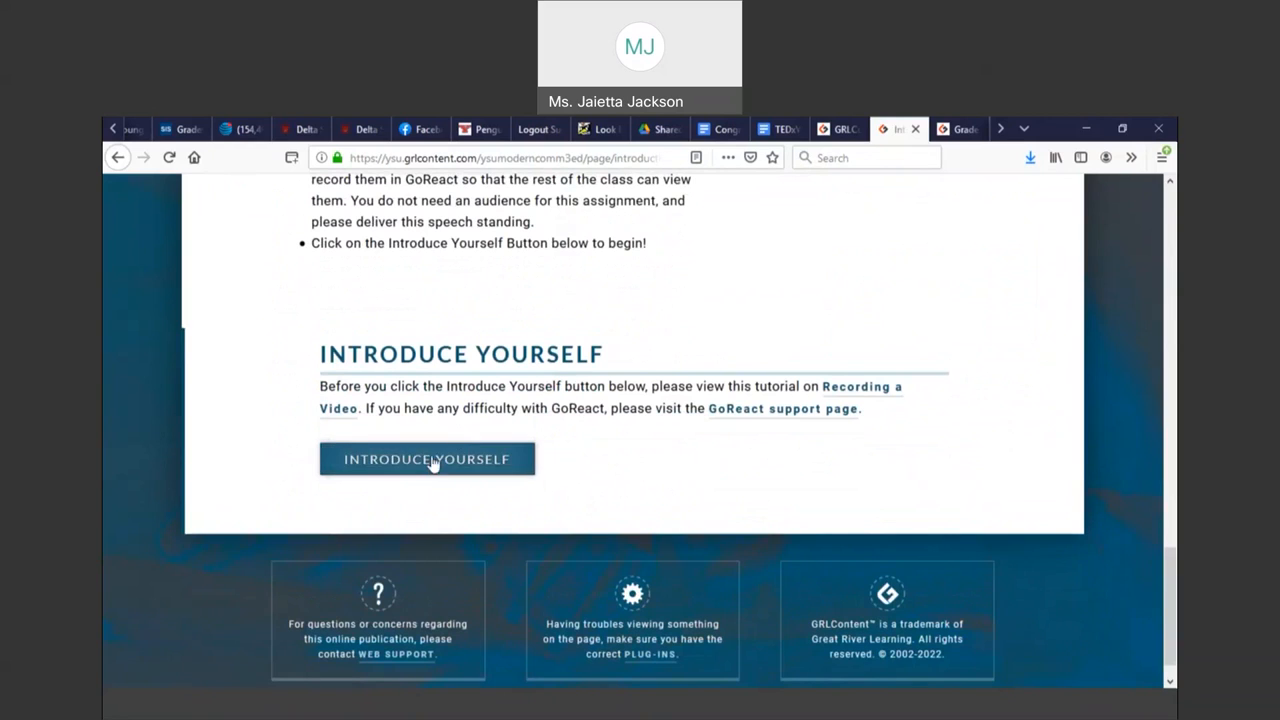
click(427, 459)
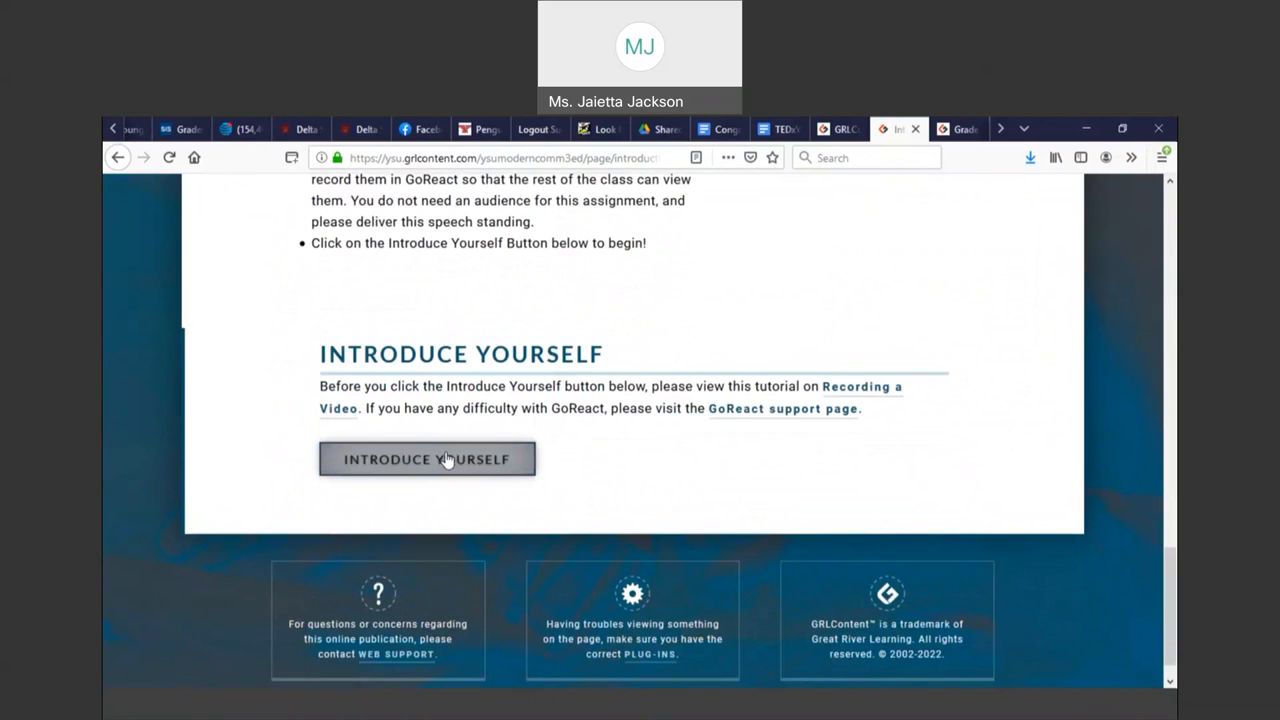
Open the assignment in GoReact, dismiss the out-of-date browser warning, and return to the course tab
click(427, 458)
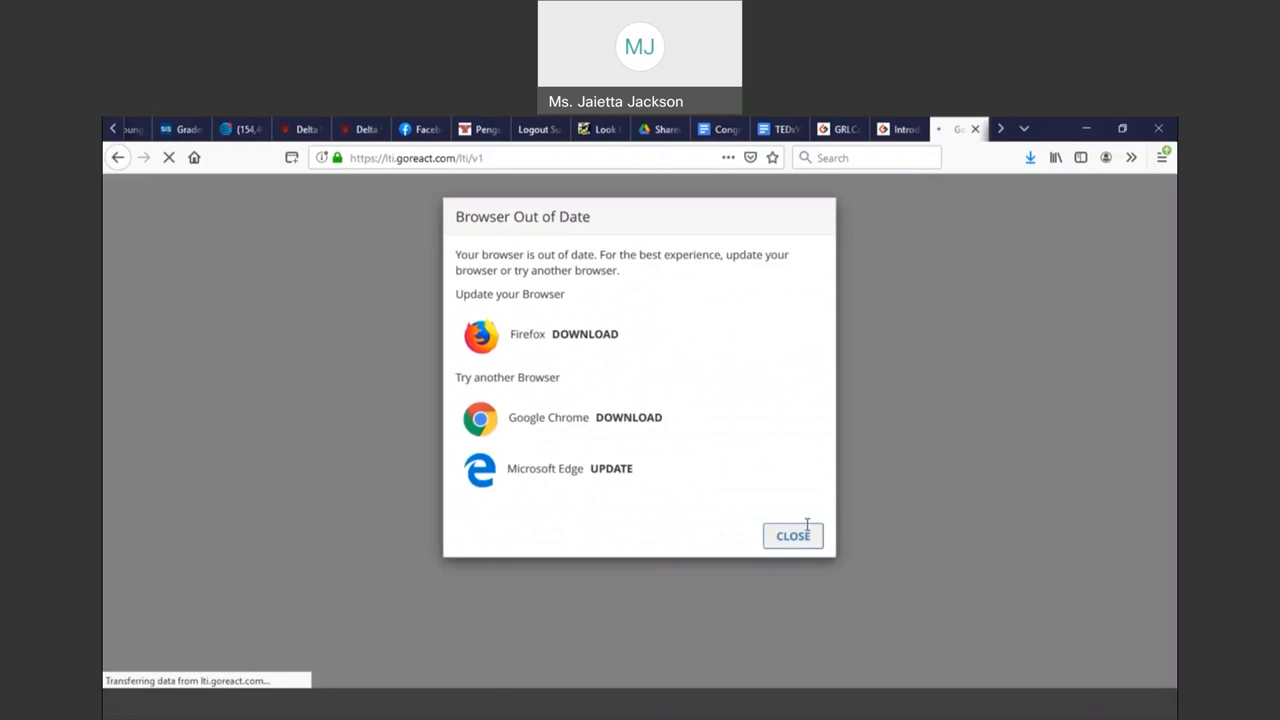
click(792, 536)
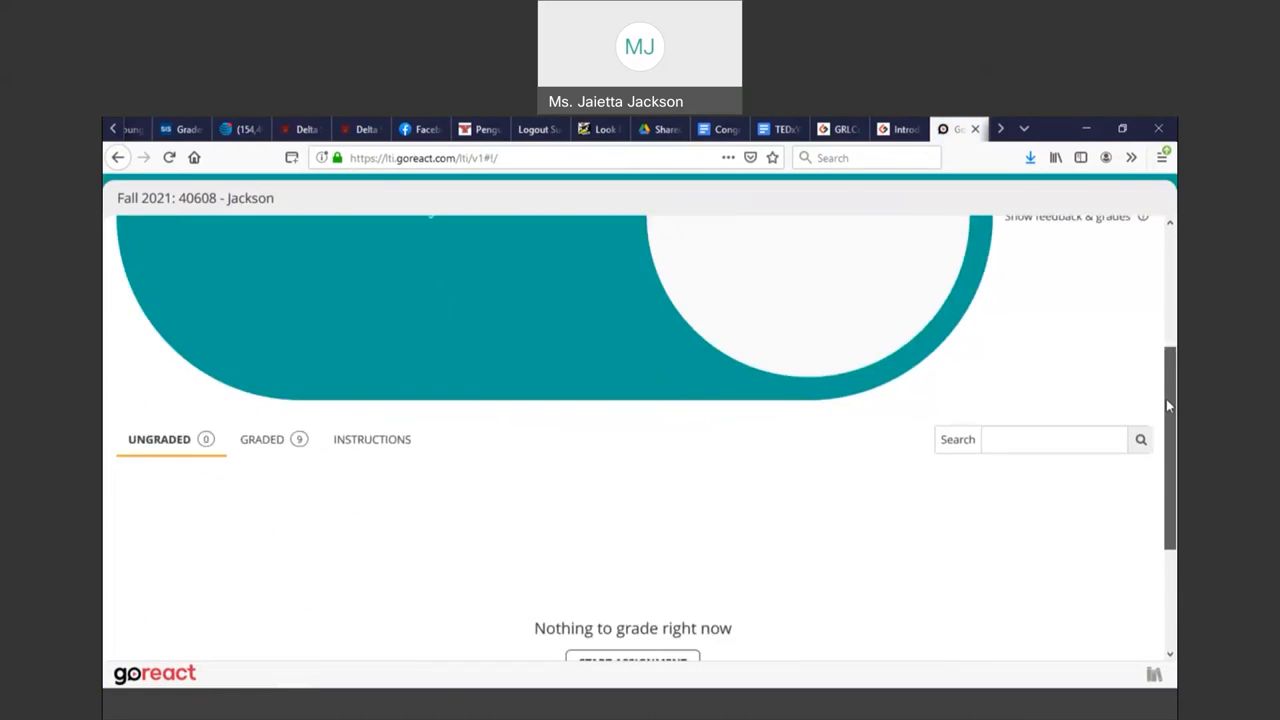
scroll(down, 3)
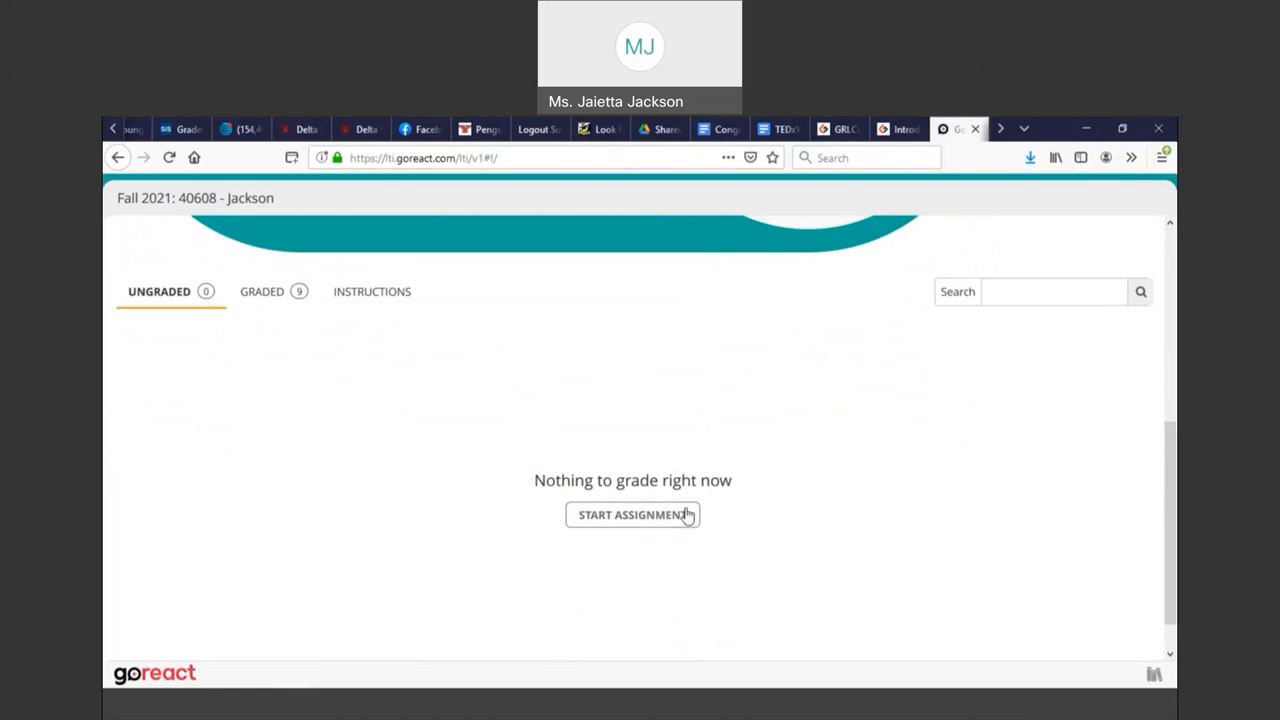
mouse_move(927, 442)
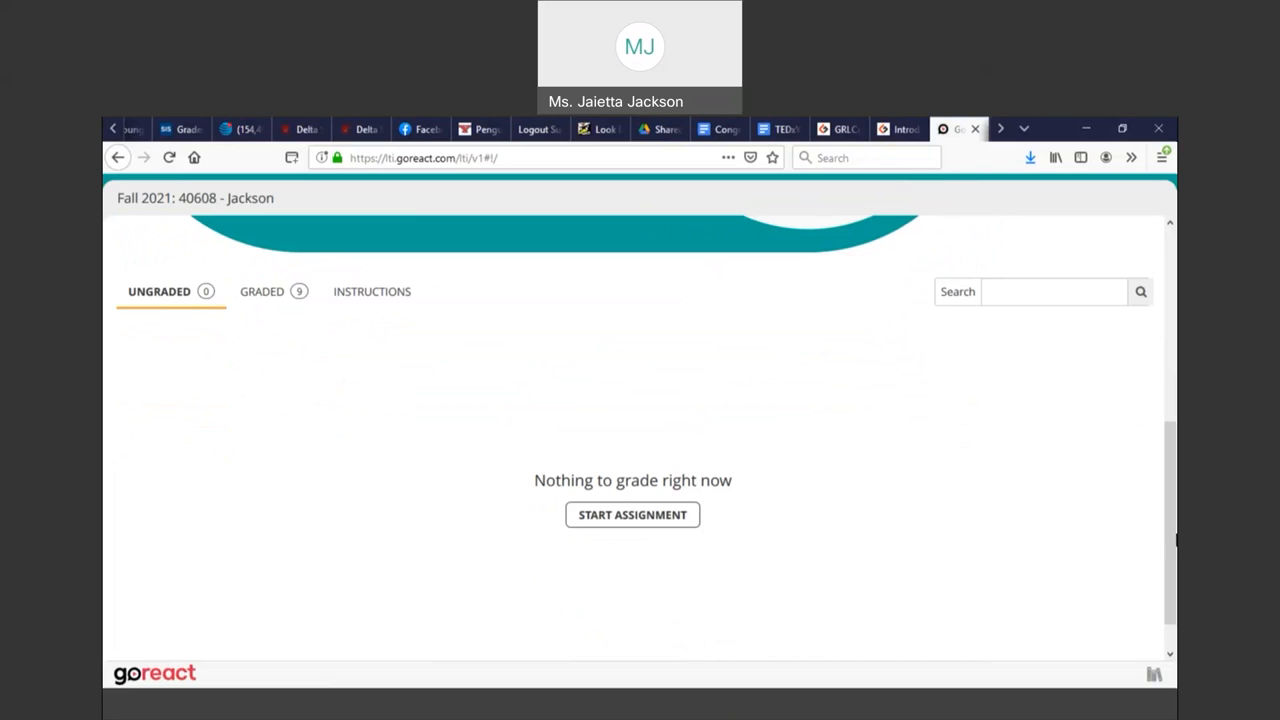
click(633, 514)
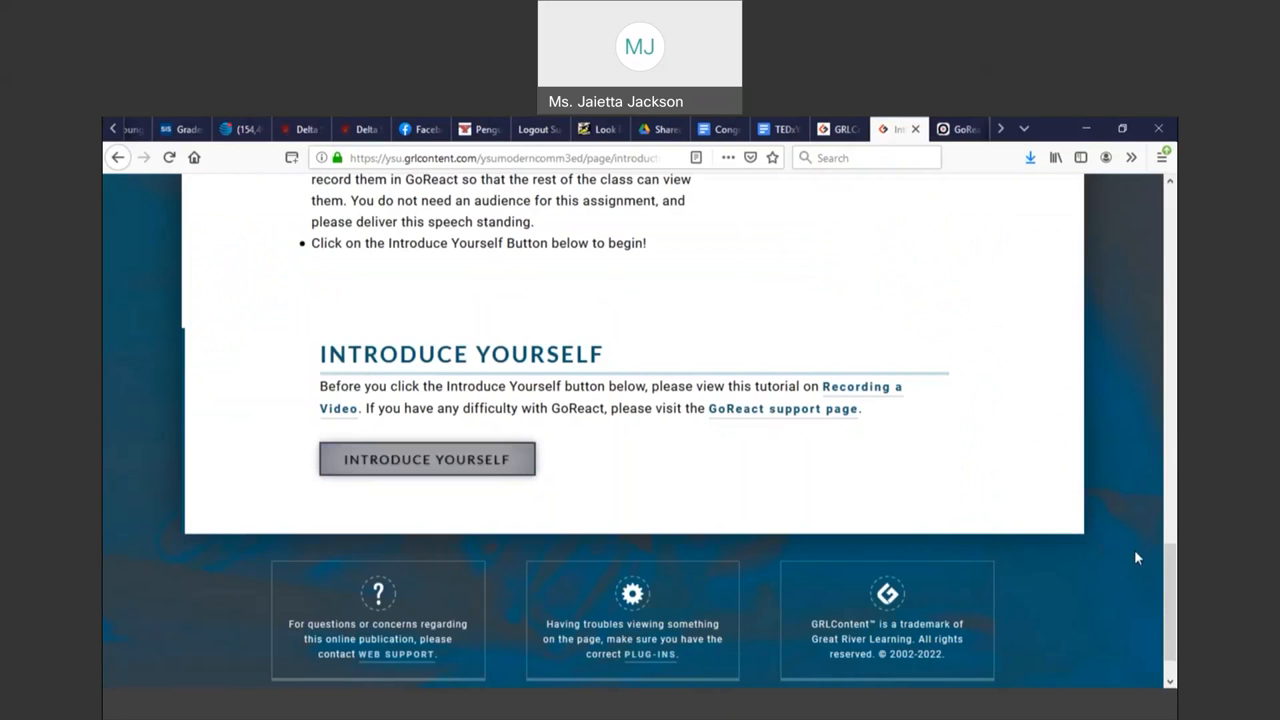
Go back to the Assignments overview with the general guidelines and assignment list
scroll(up, 3)
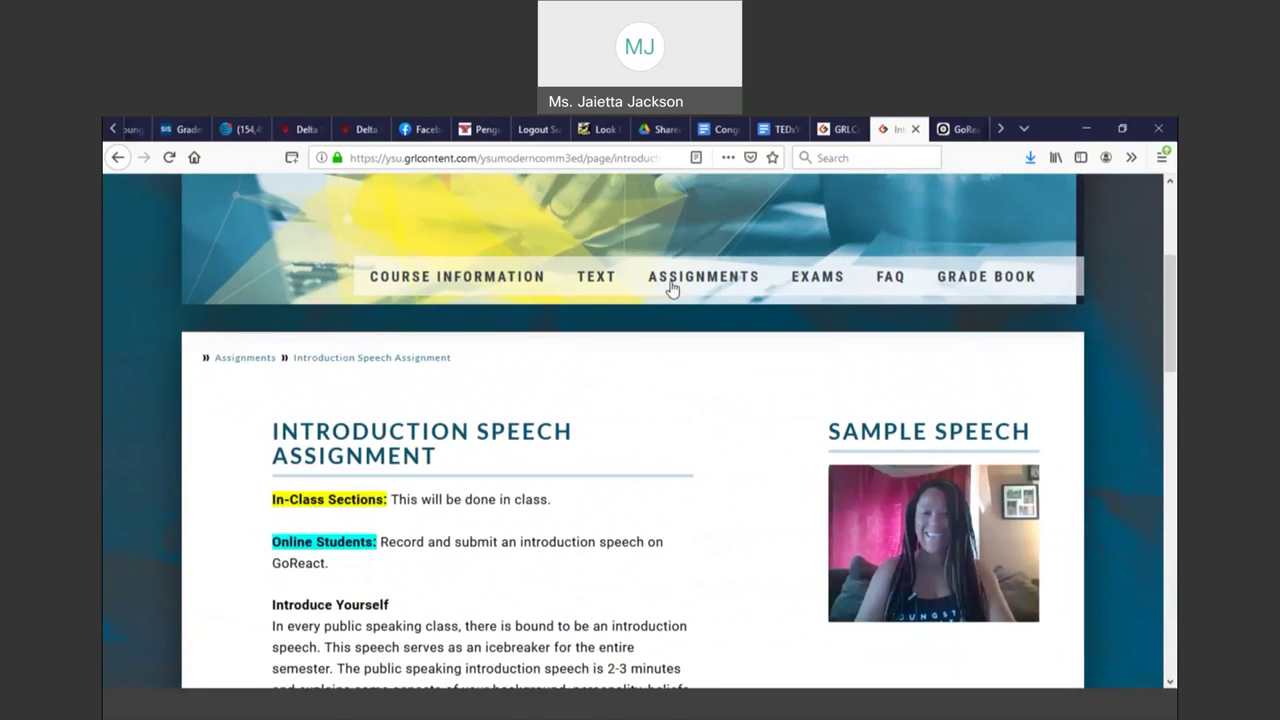
click(703, 277)
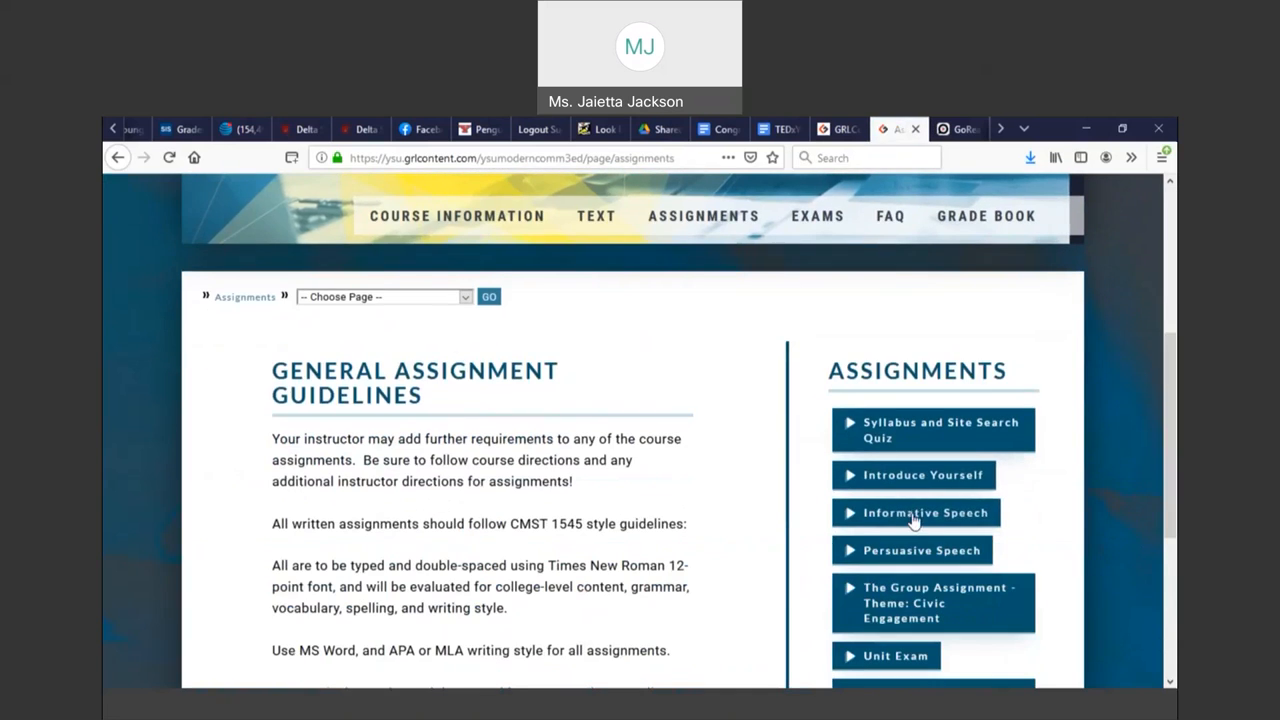
Open the Informative Speech assignment and read through its point breakdown and completion steps
click(915, 513)
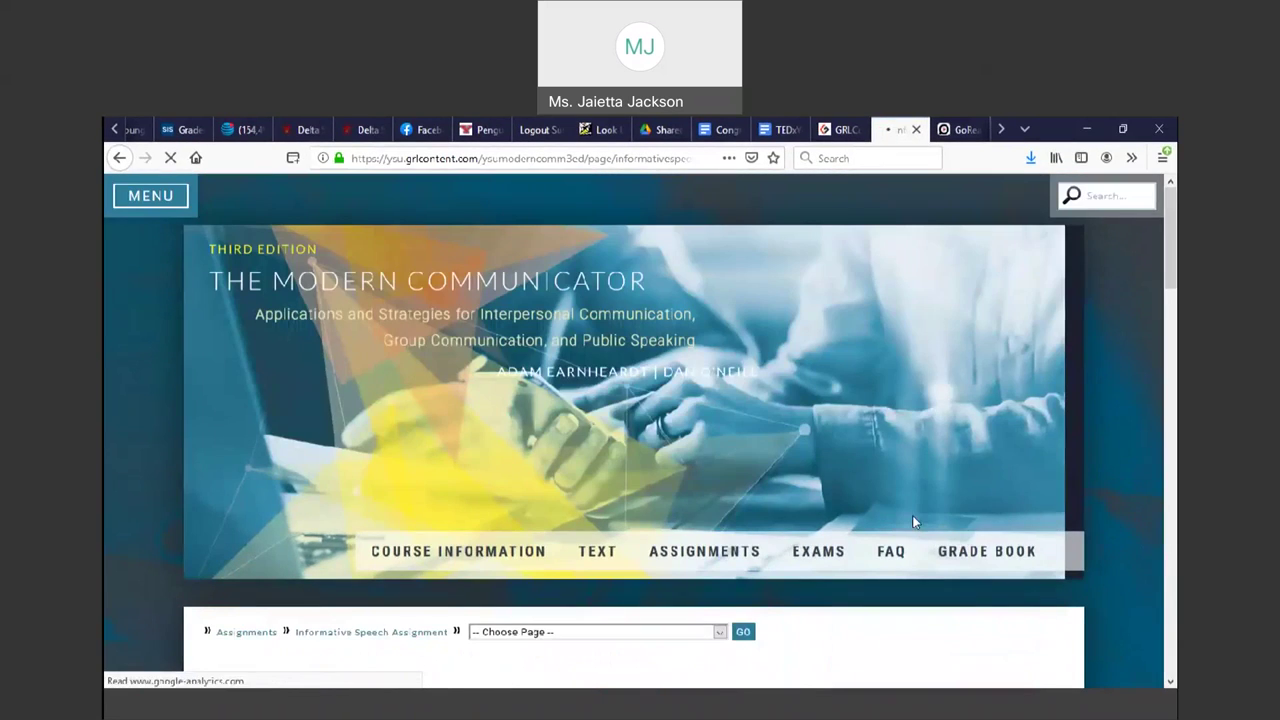
scroll(down, 3)
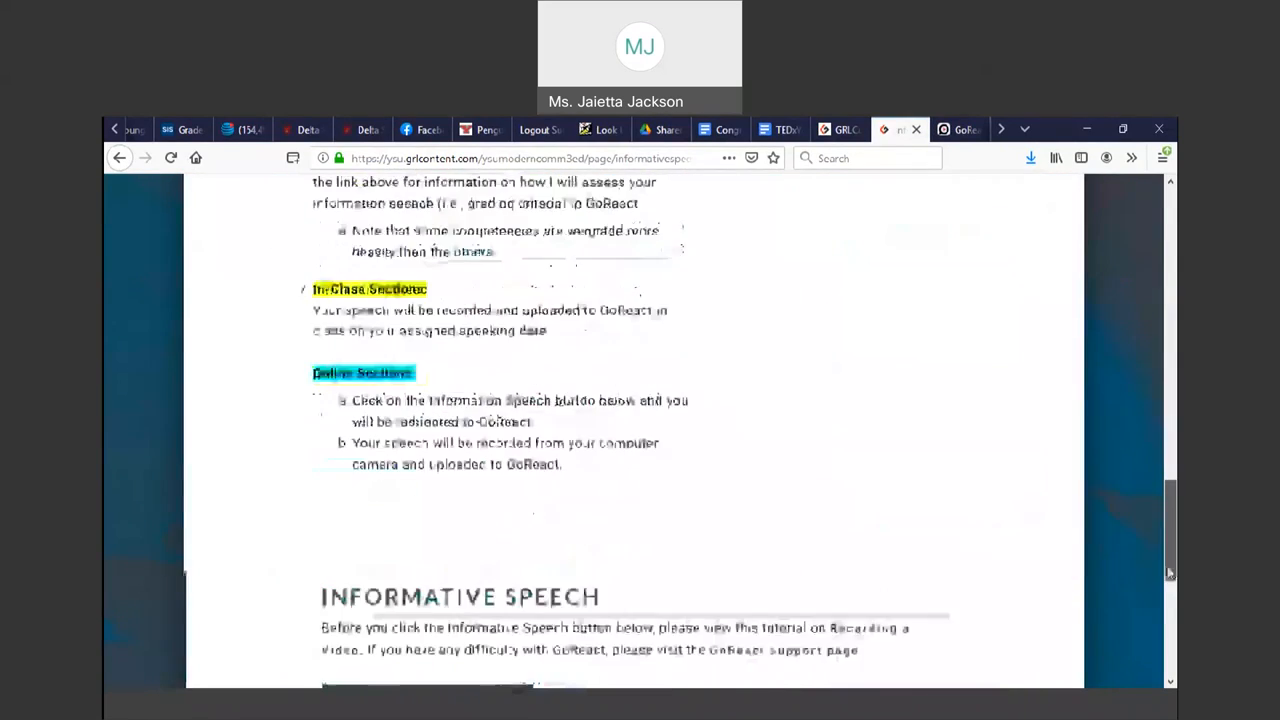
scroll(down, 3)
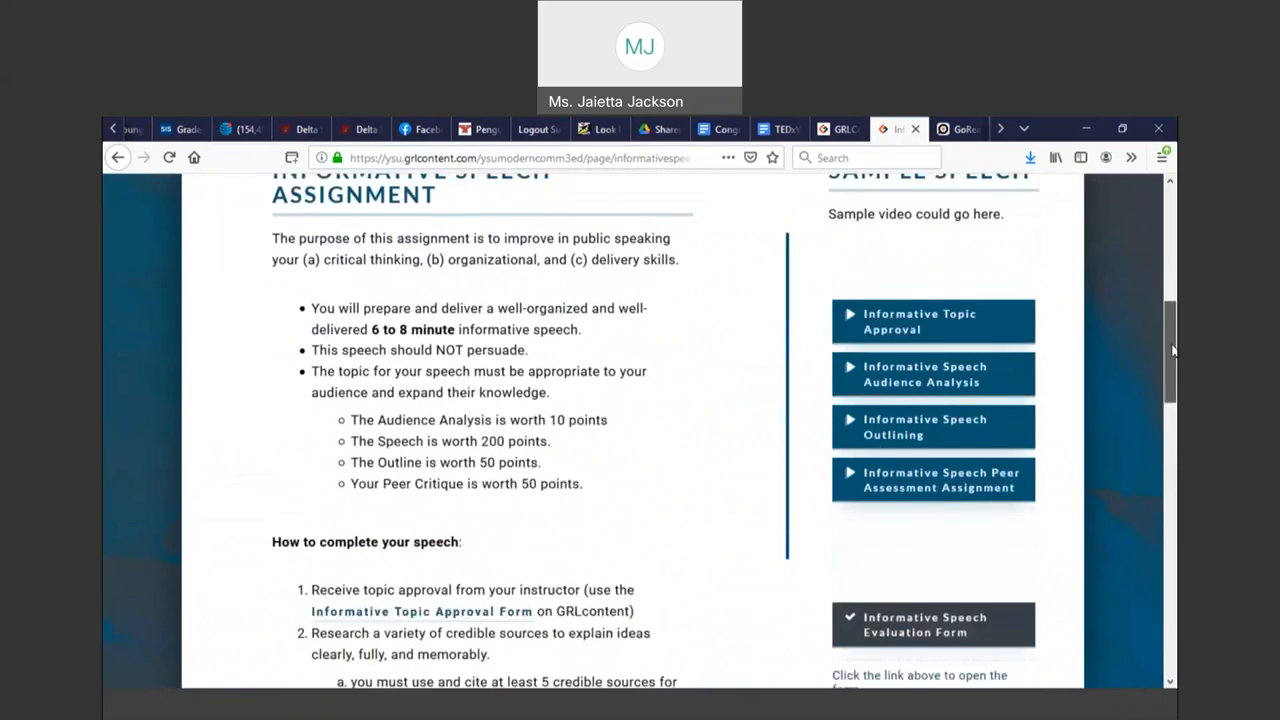
scroll(down, 3)
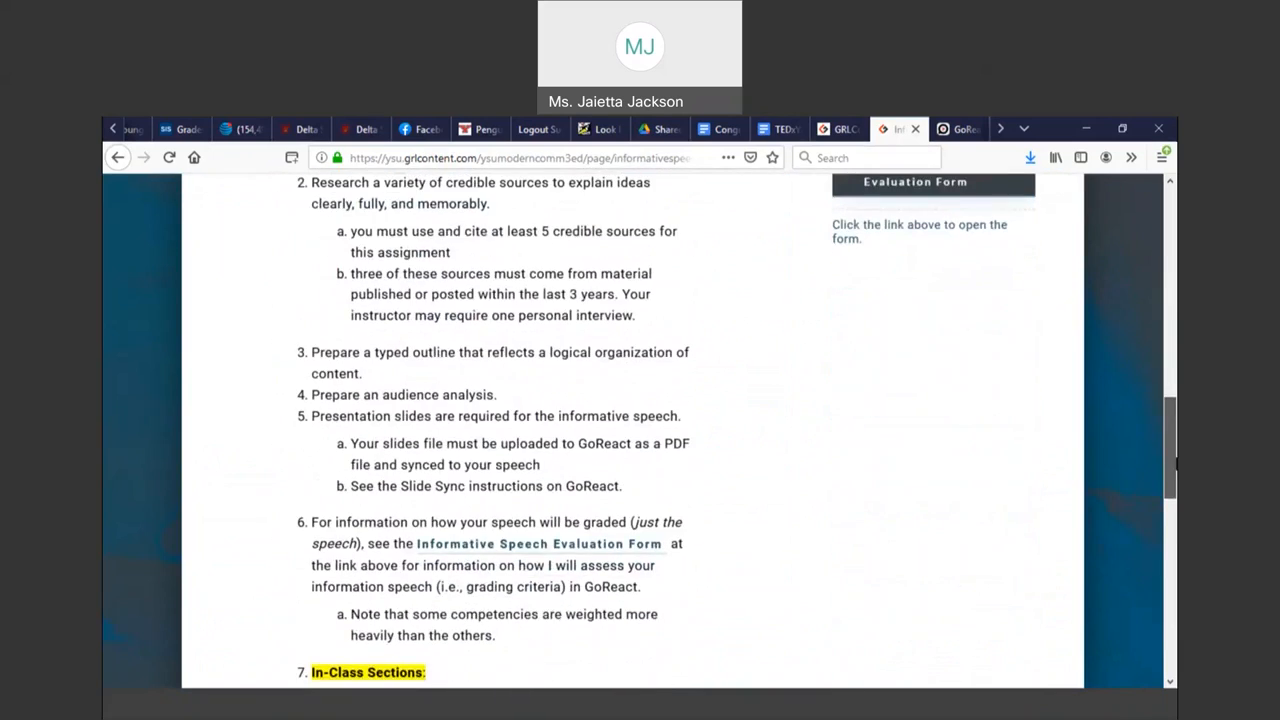
scroll(up, 3)
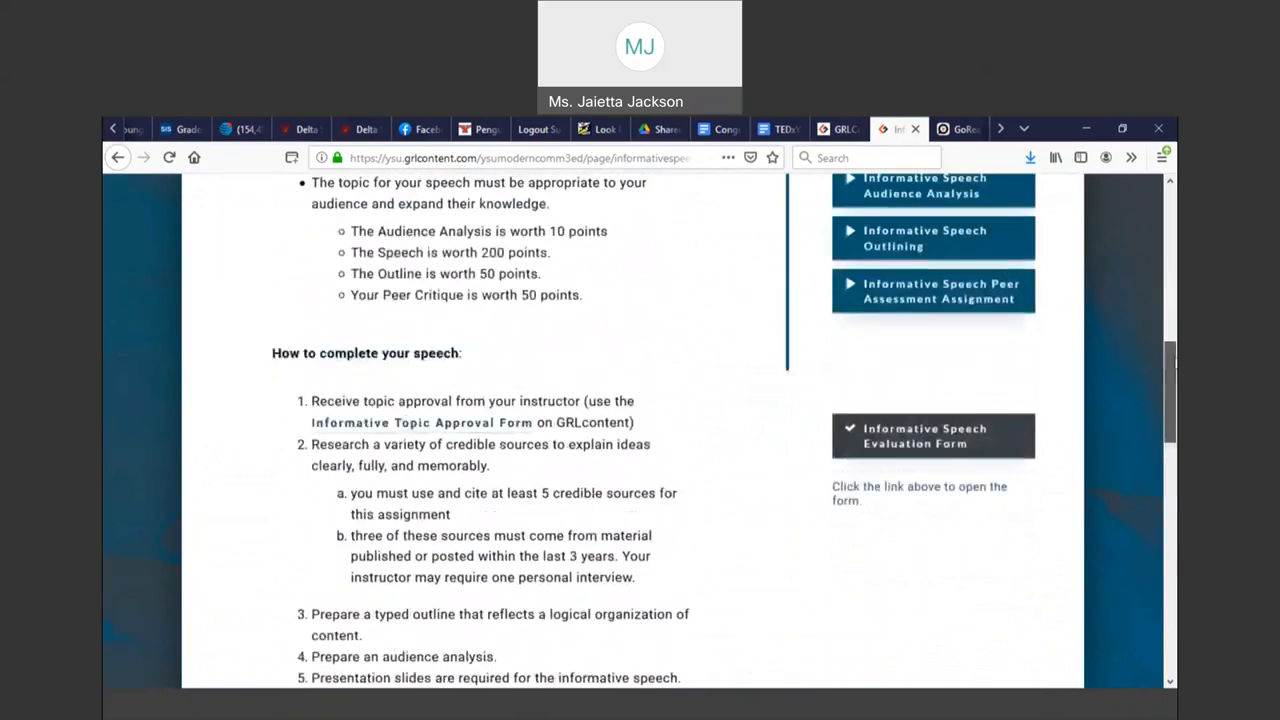
scroll(up, 3)
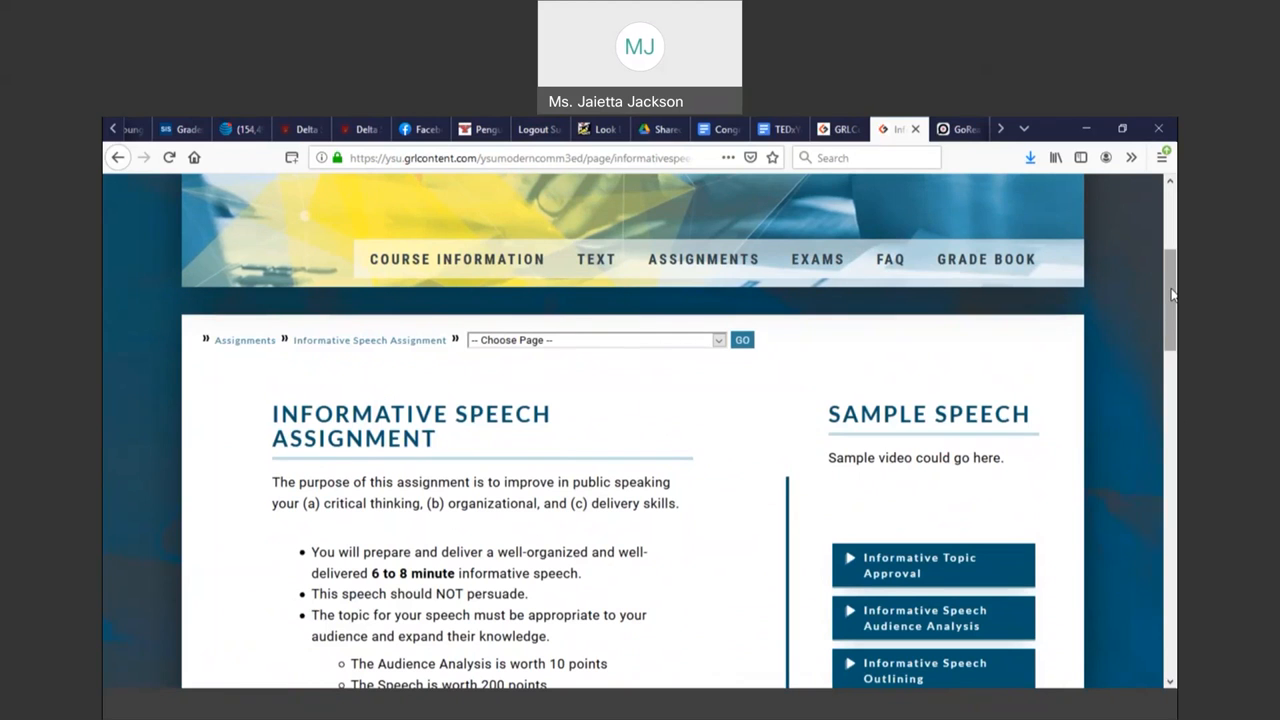
scroll(down, 3)
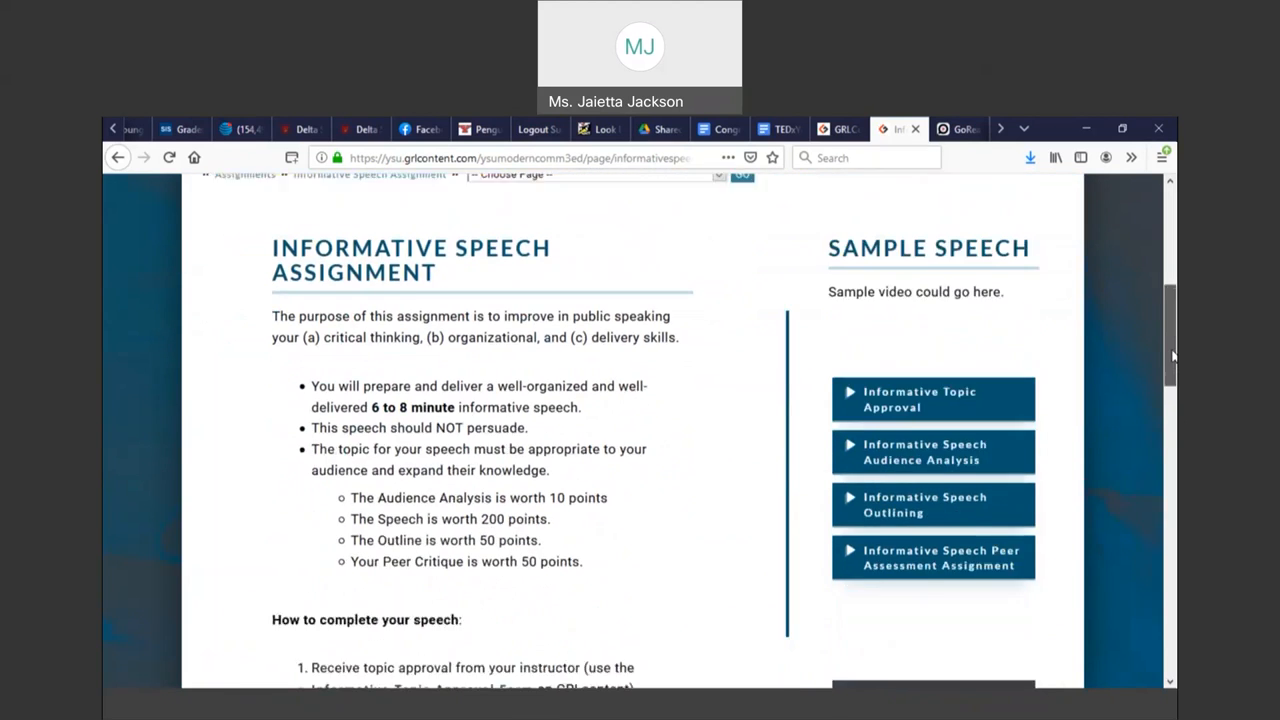
scroll(down, 3)
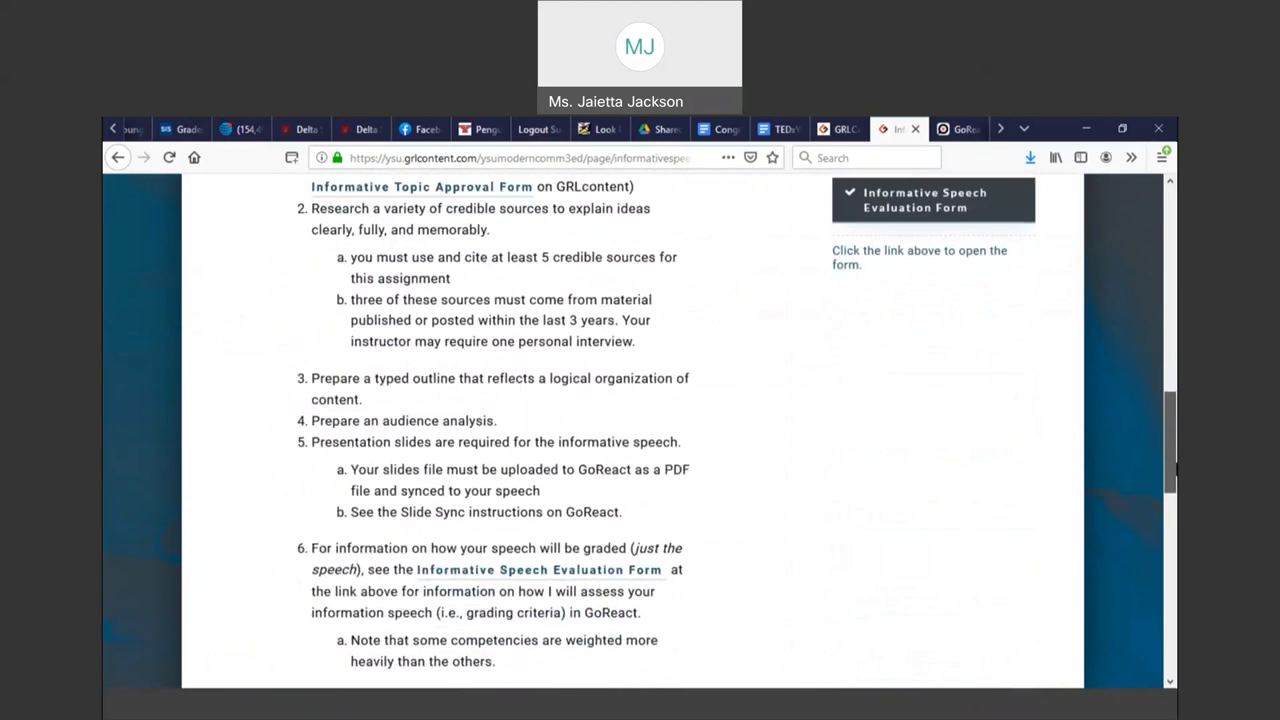
scroll(up, 3)
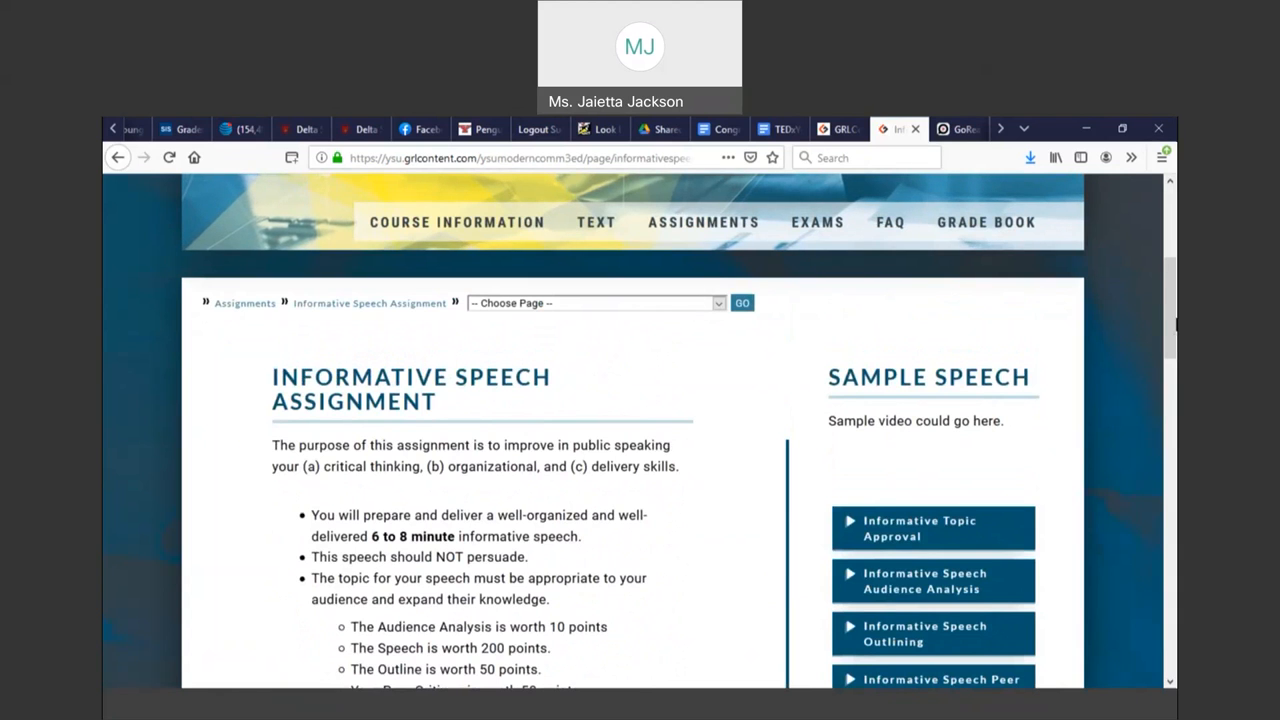
scroll(down, 3)
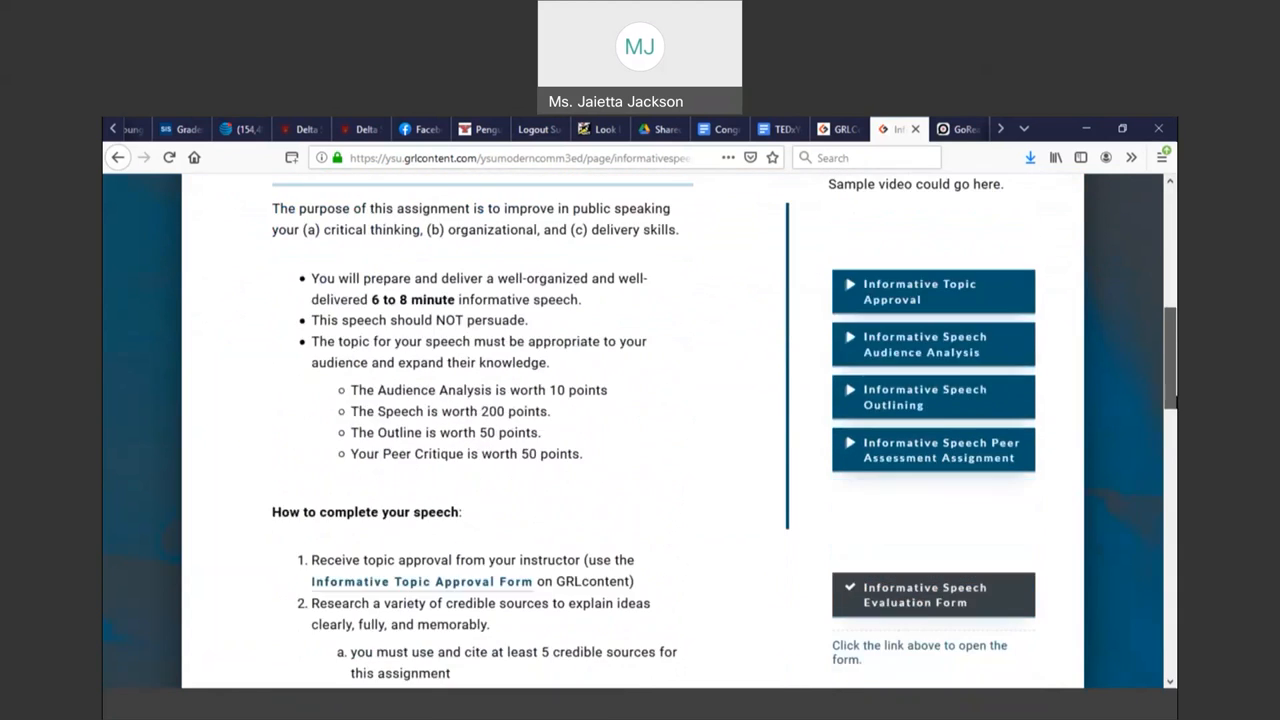
scroll(down, 3)
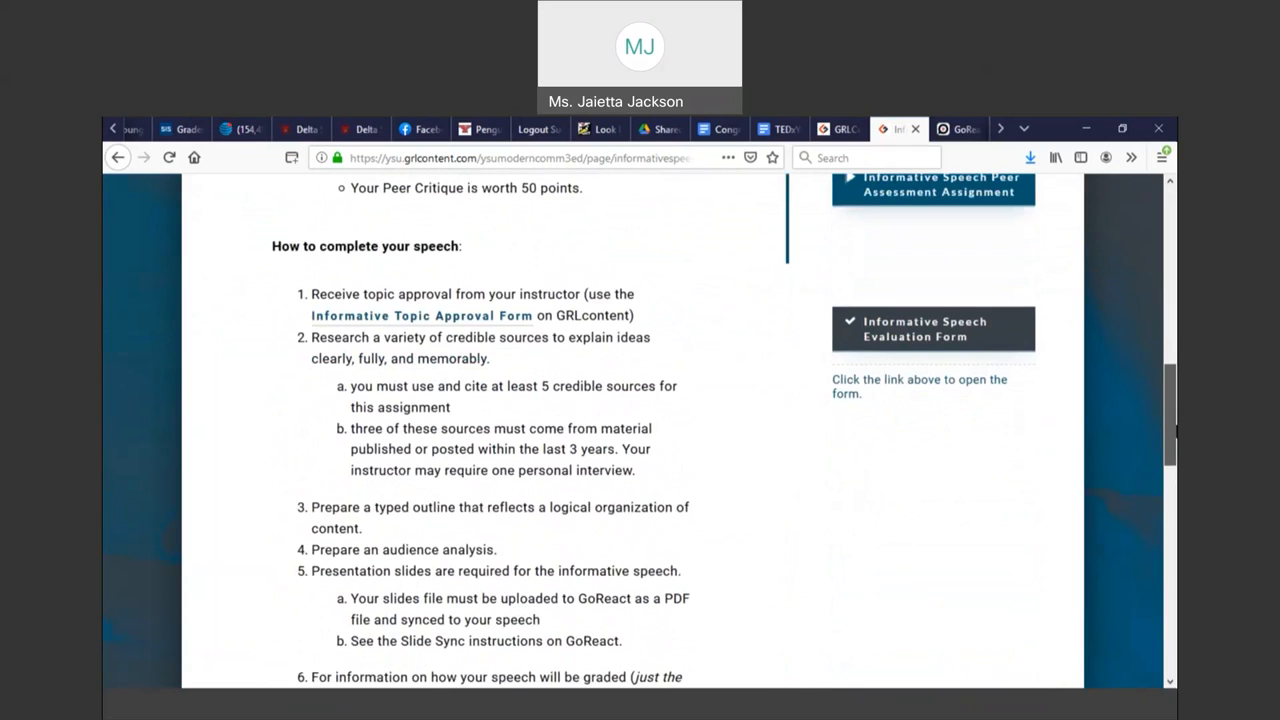
scroll(down, 3)
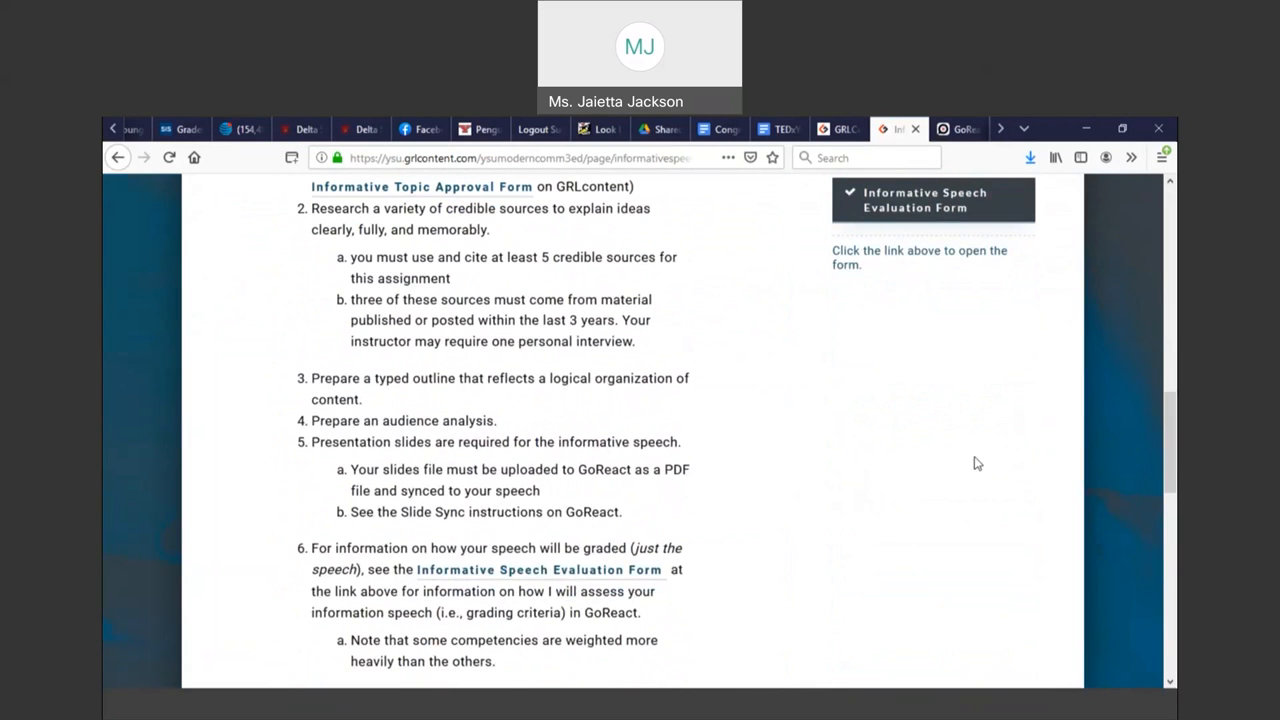
mouse_move(1168, 463)
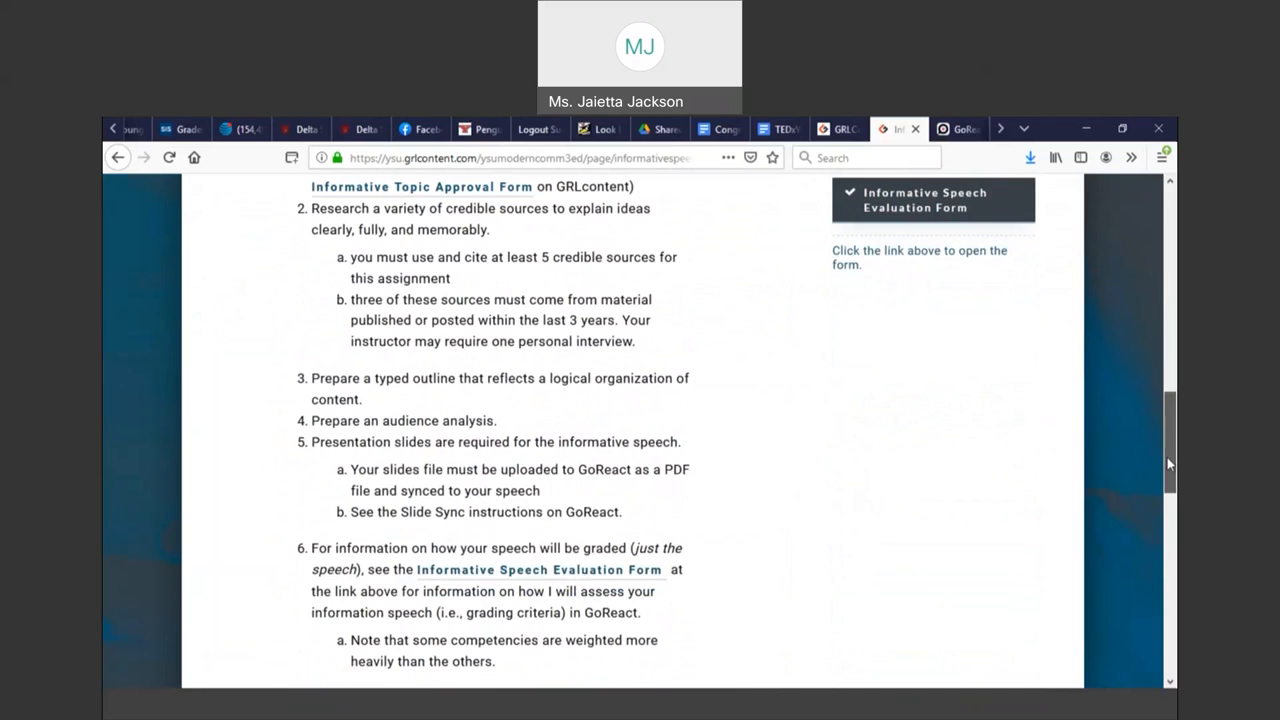
scroll(up, 3)
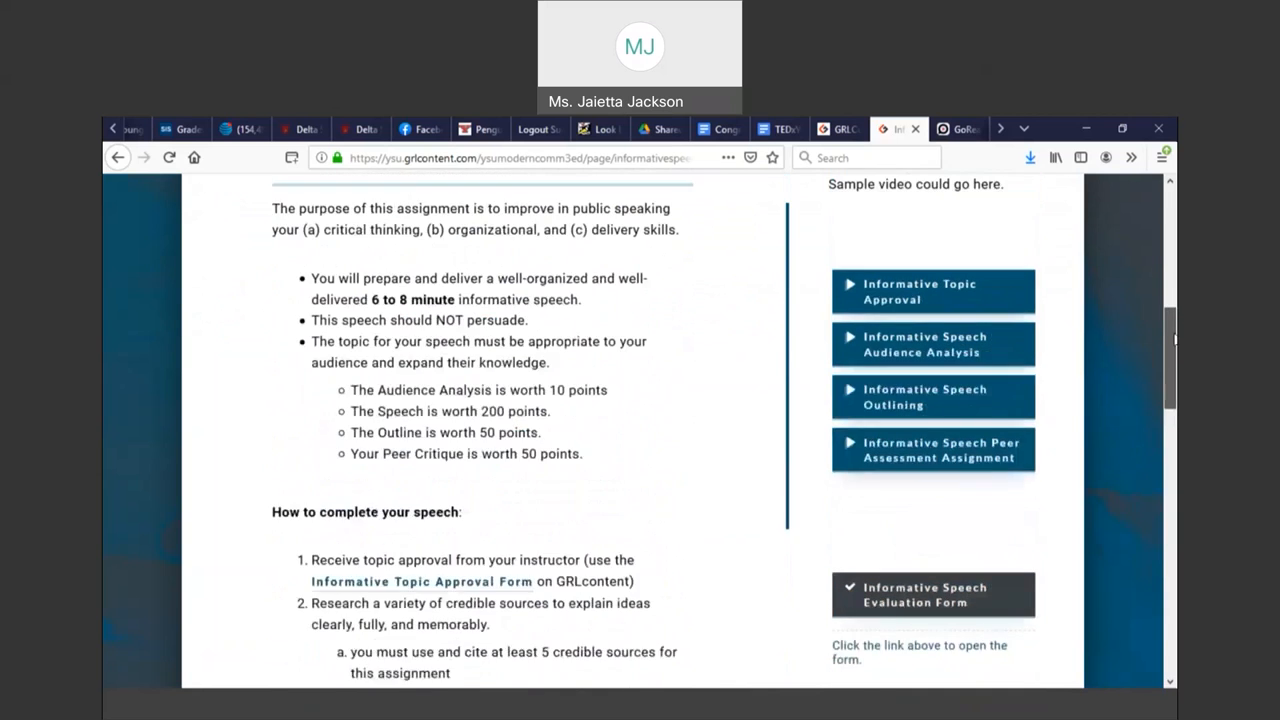
scroll(up, 3)
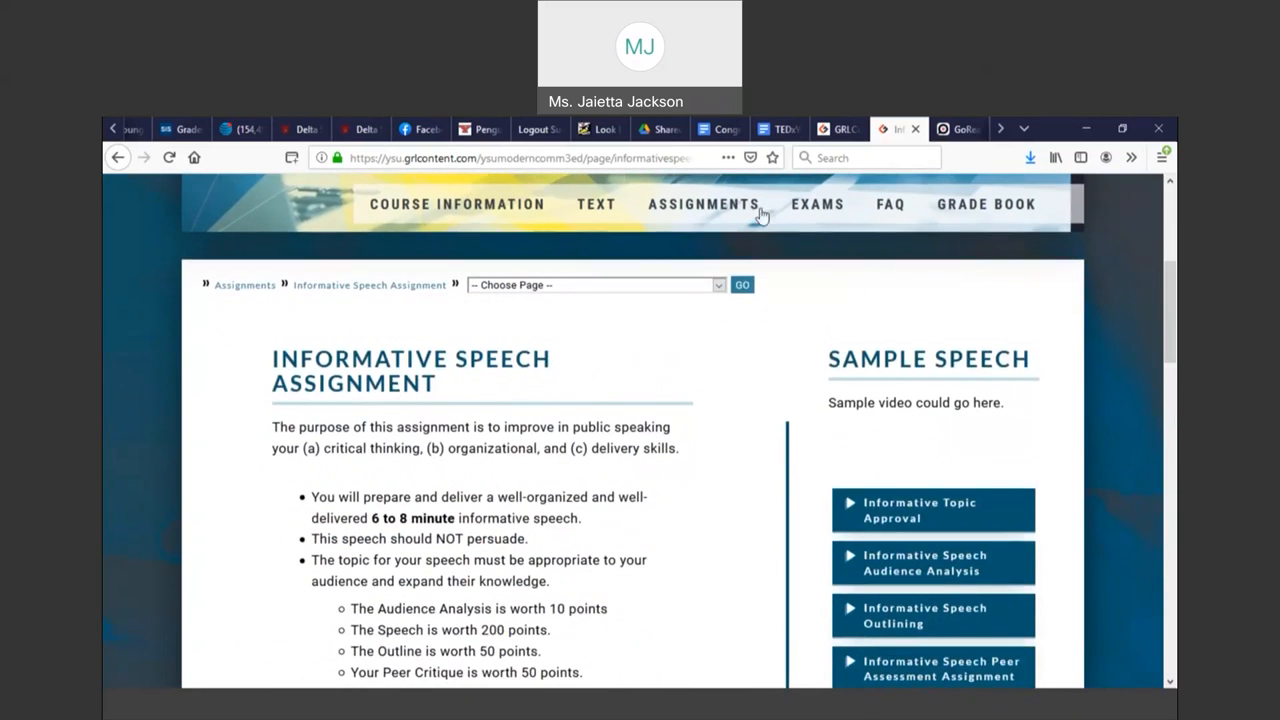
Go back to the Assignments overview and open the Exams page
click(704, 204)
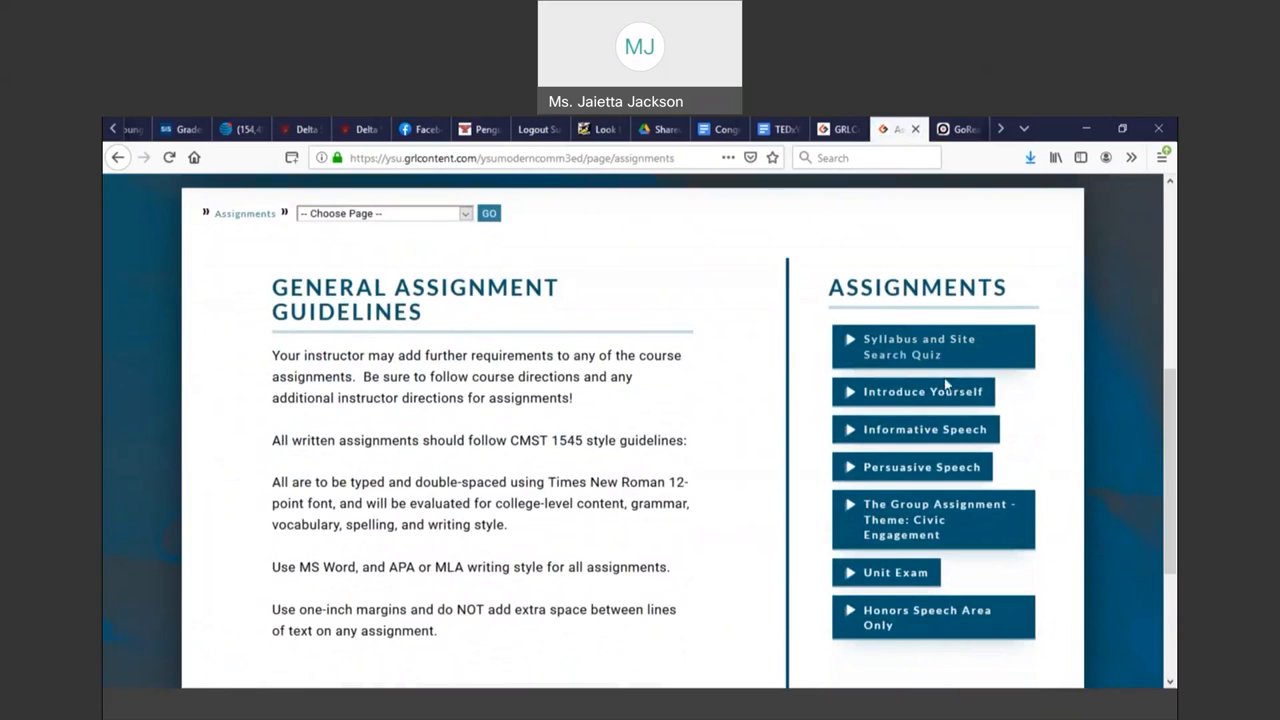
mouse_move(902, 437)
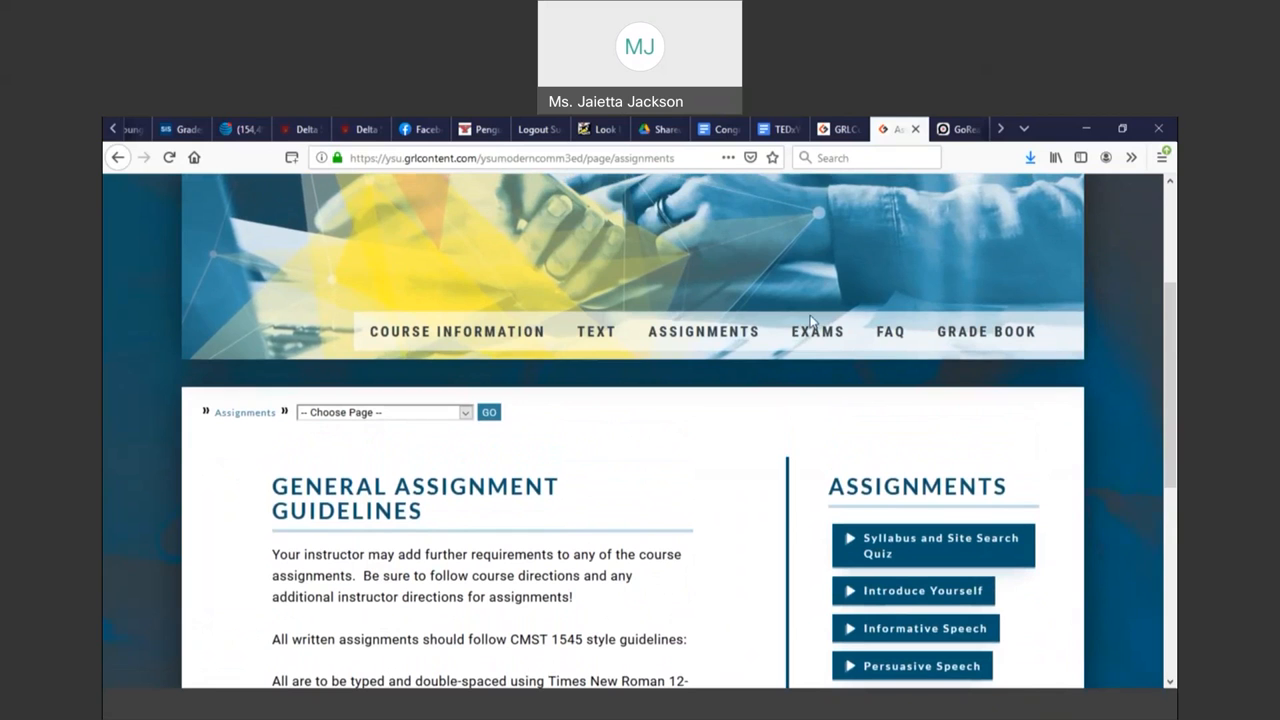
click(817, 331)
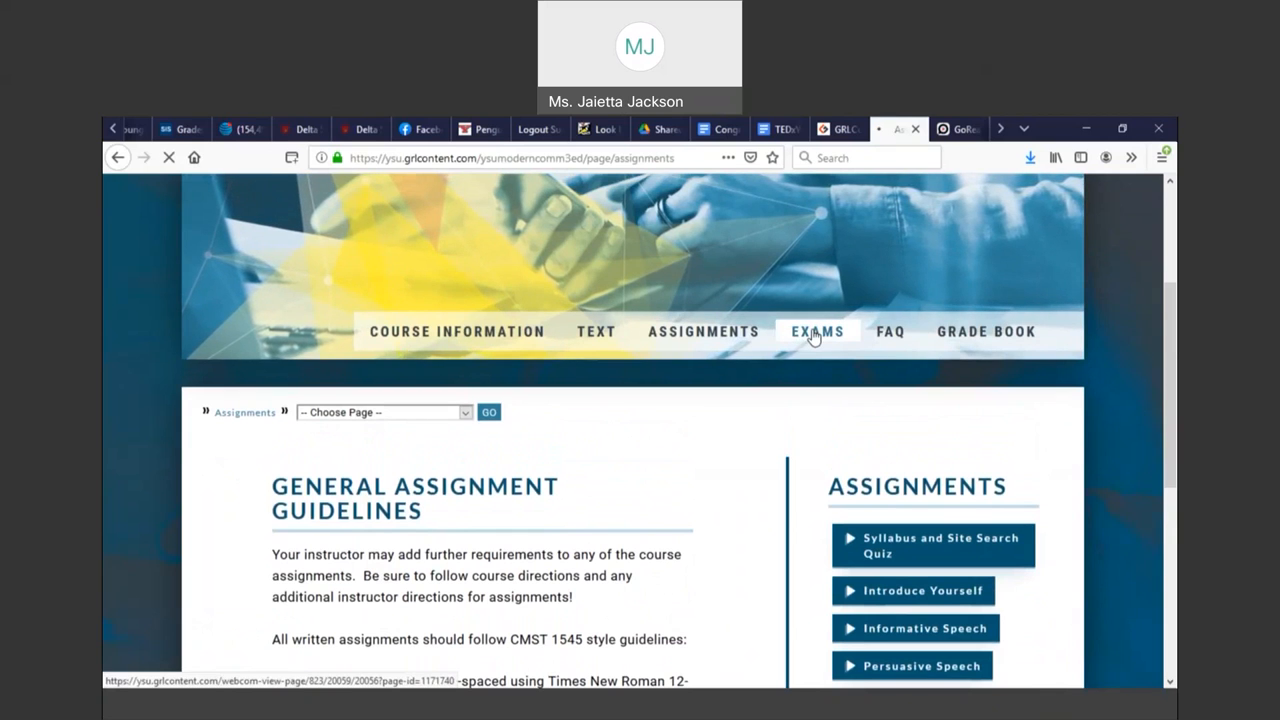
click(818, 331)
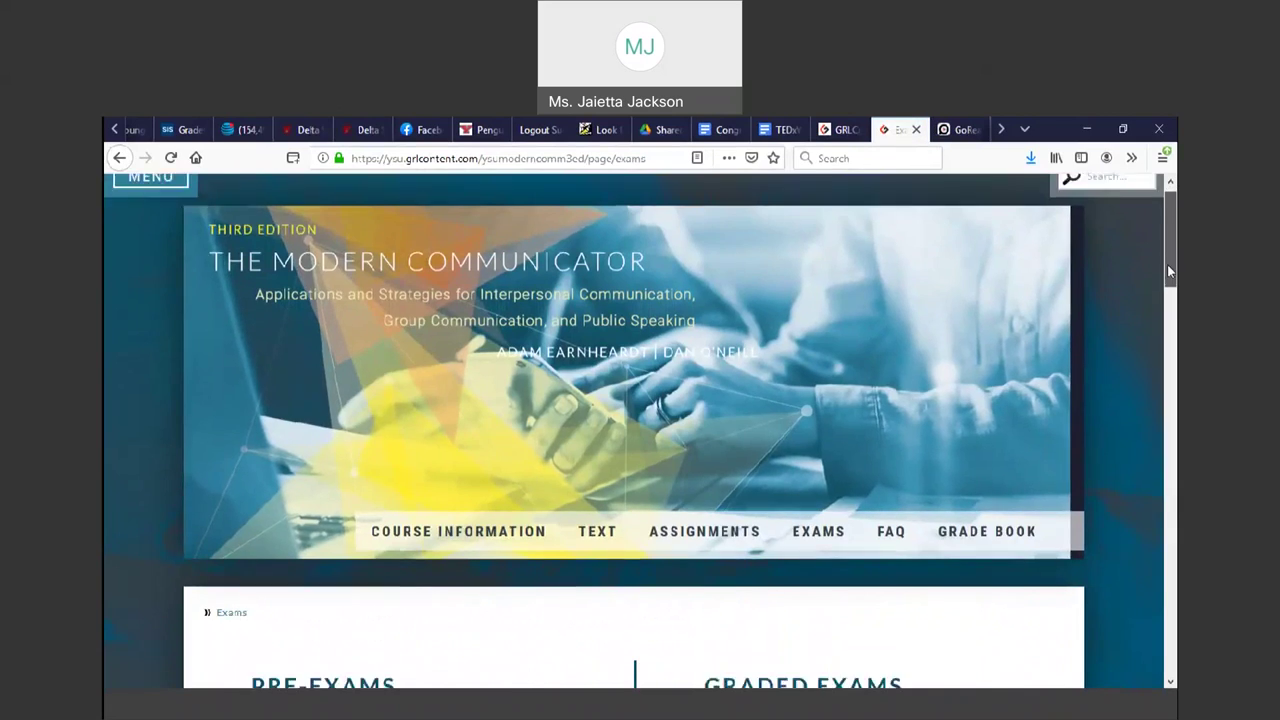
Read through the pre-exam and graded exam guidelines and Section 1 exam details
scroll(down, 3)
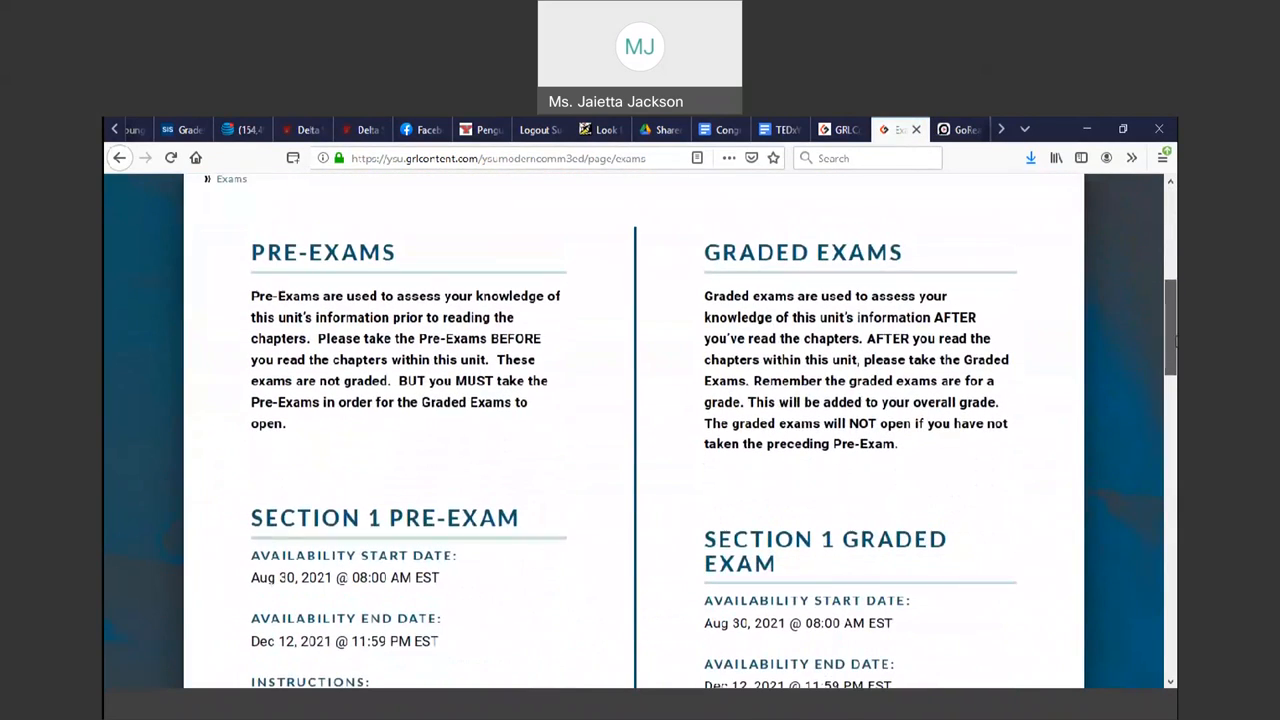
scroll(down, 3)
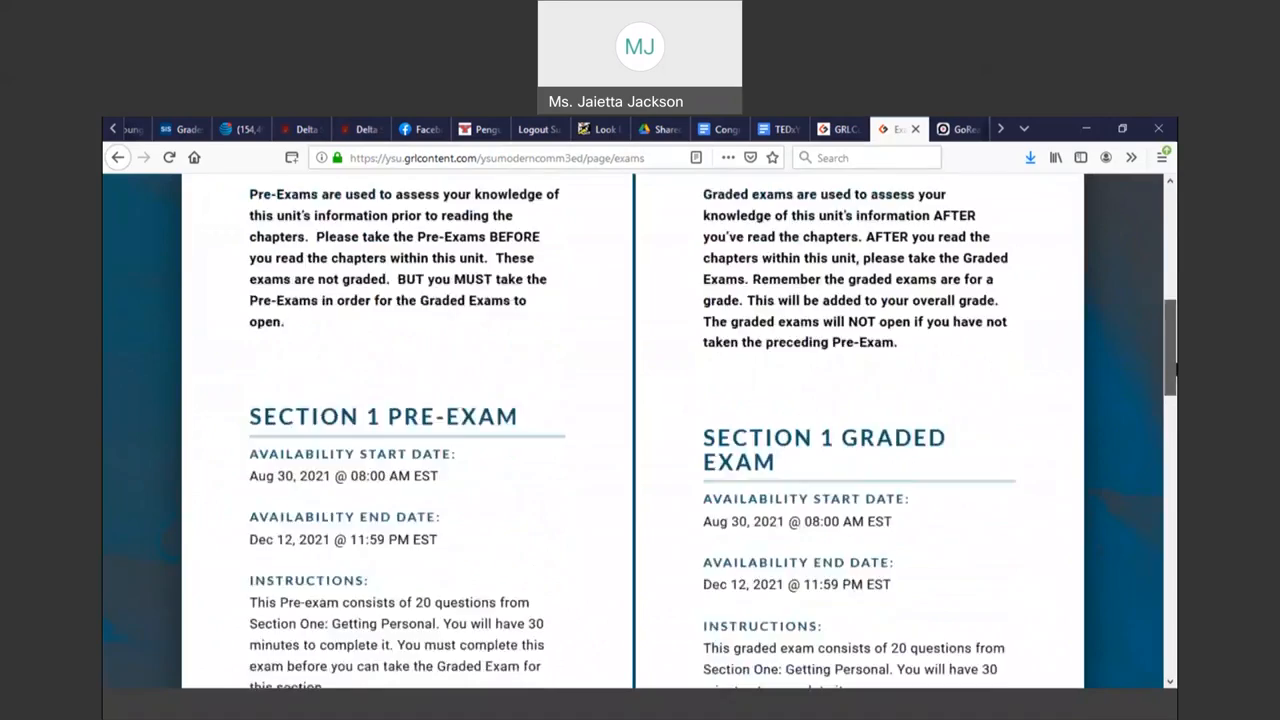
scroll(down, 3)
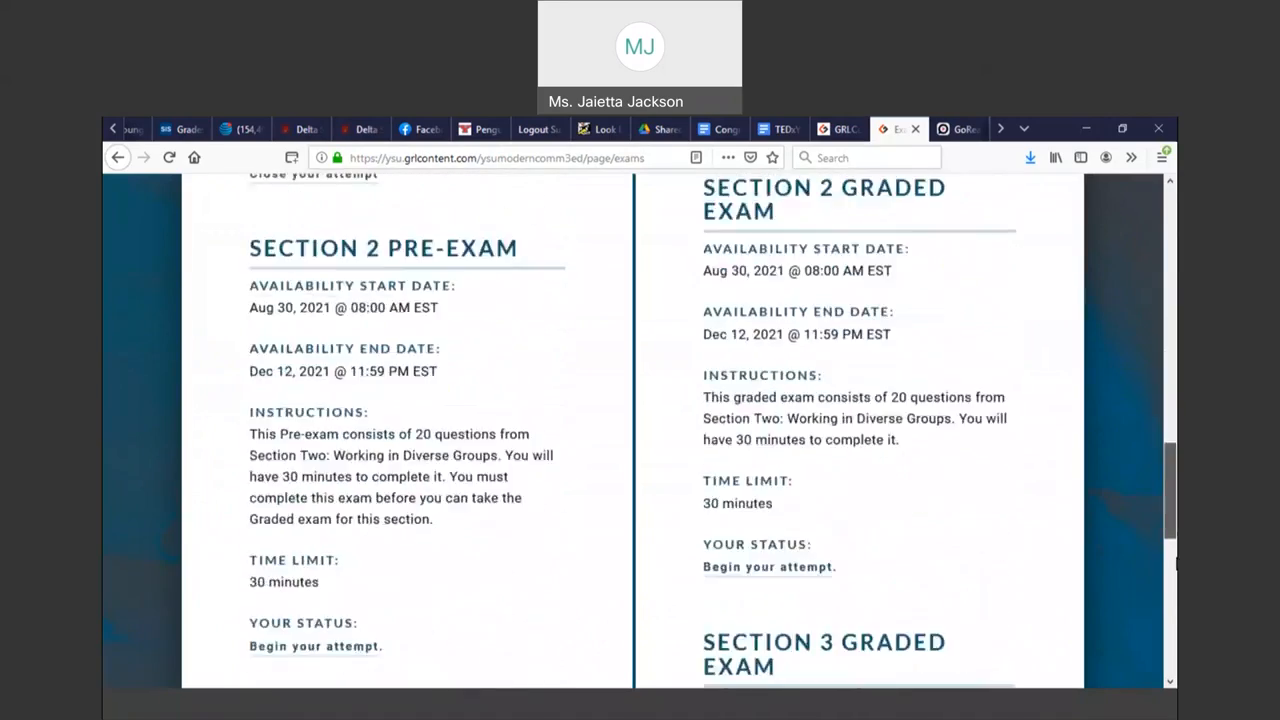
scroll(up, 3)
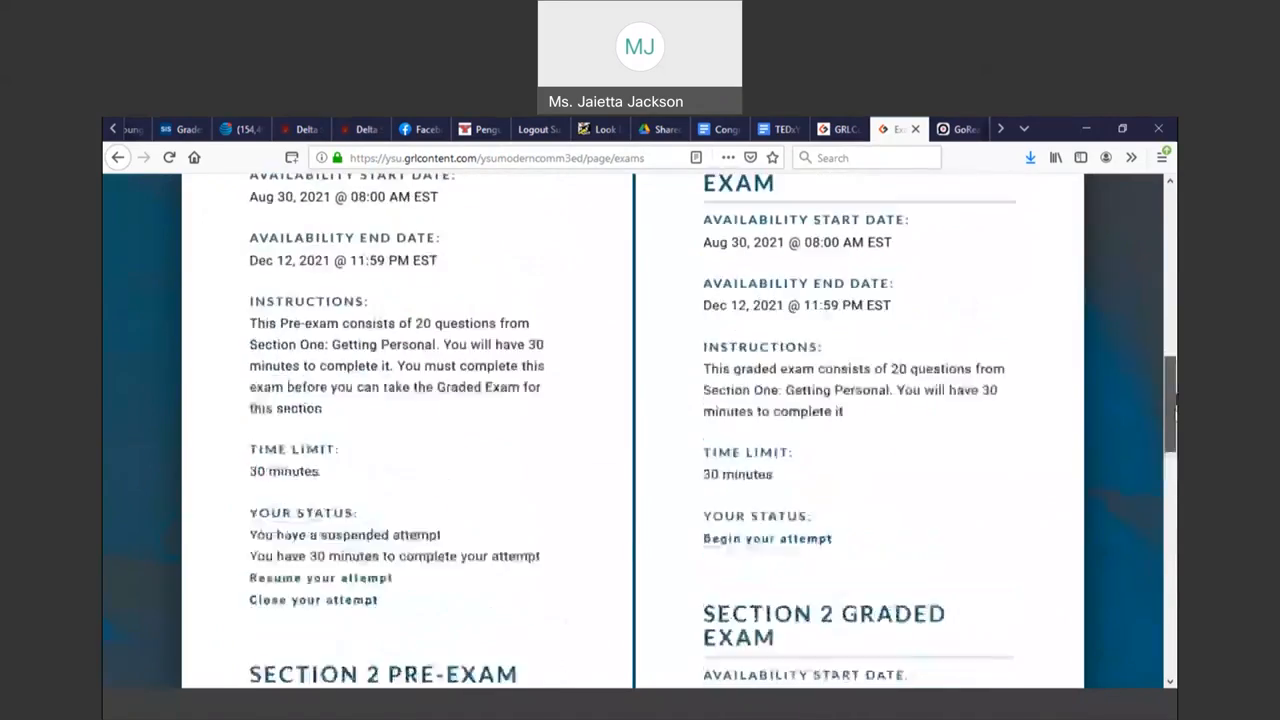
scroll(up, 3)
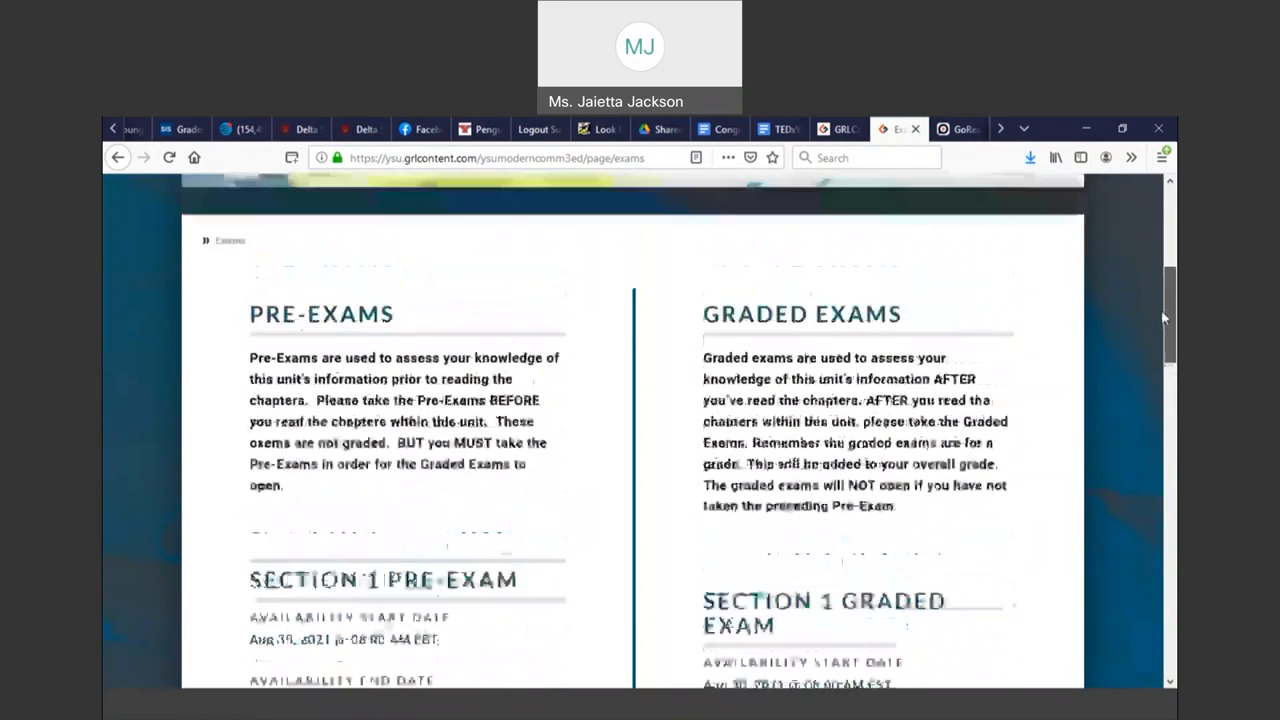
scroll(down, 3)
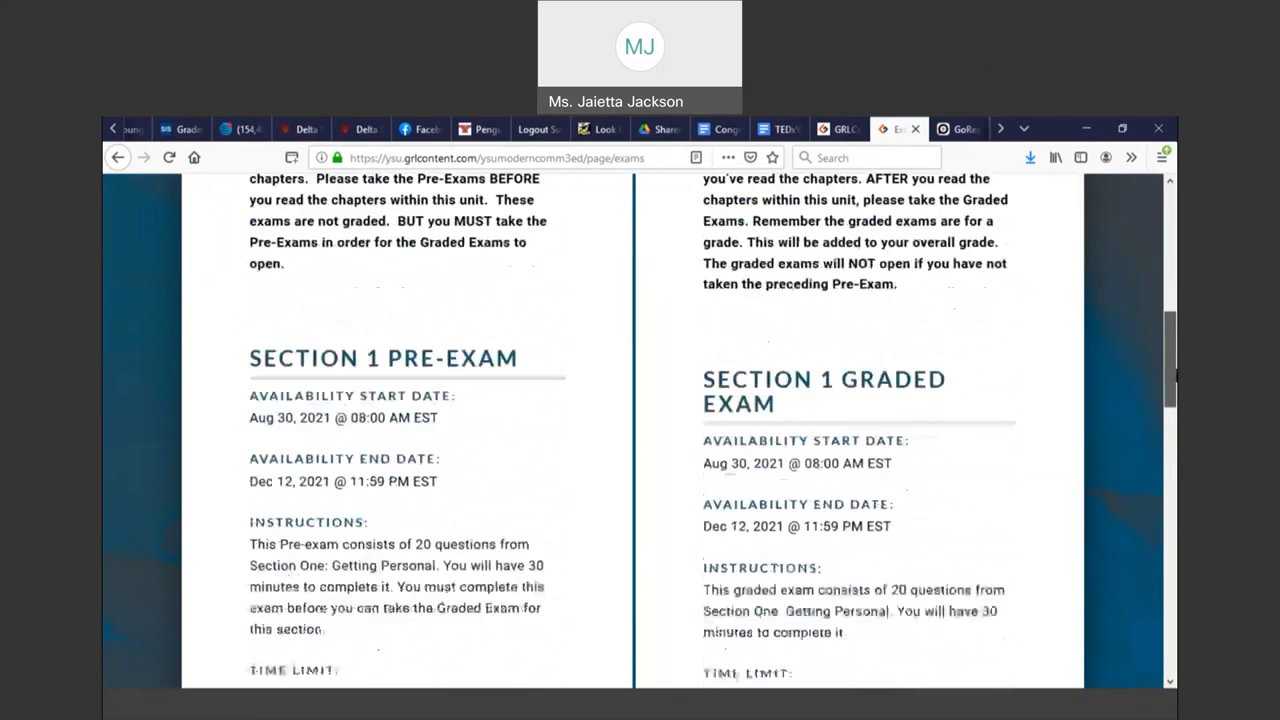
scroll(down, 3)
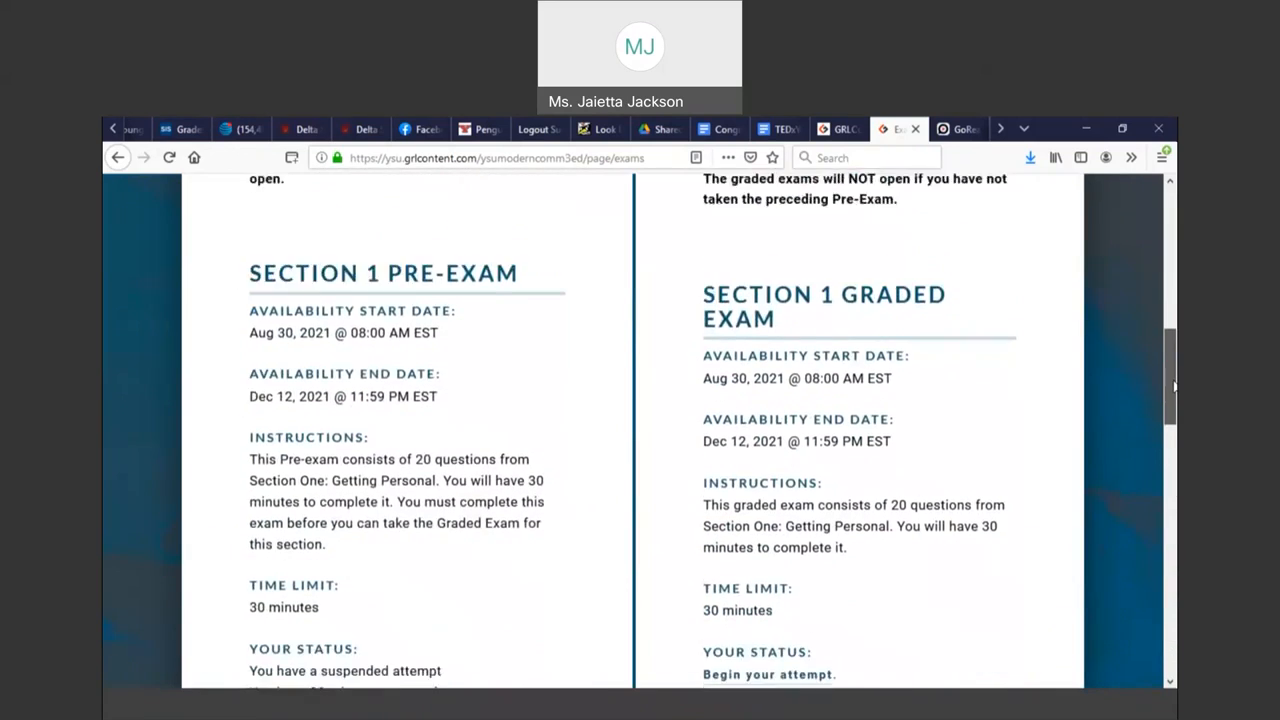
scroll(down, 3)
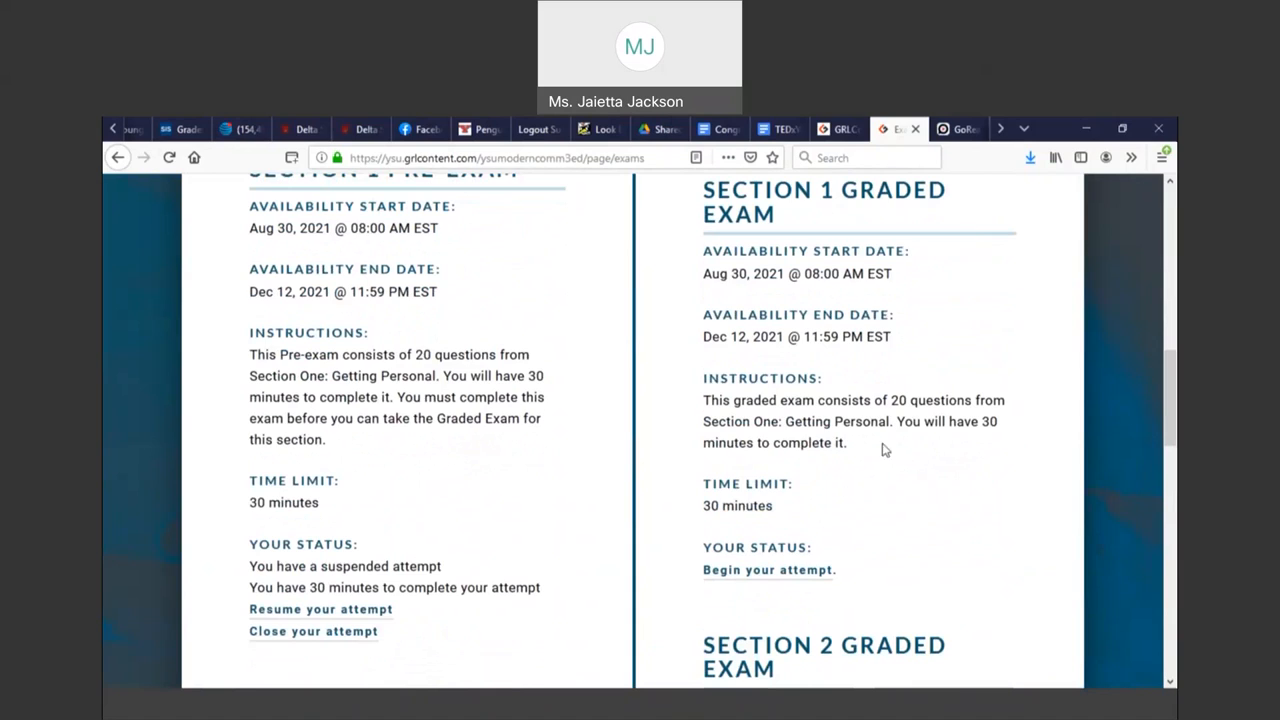
mouse_move(1091, 432)
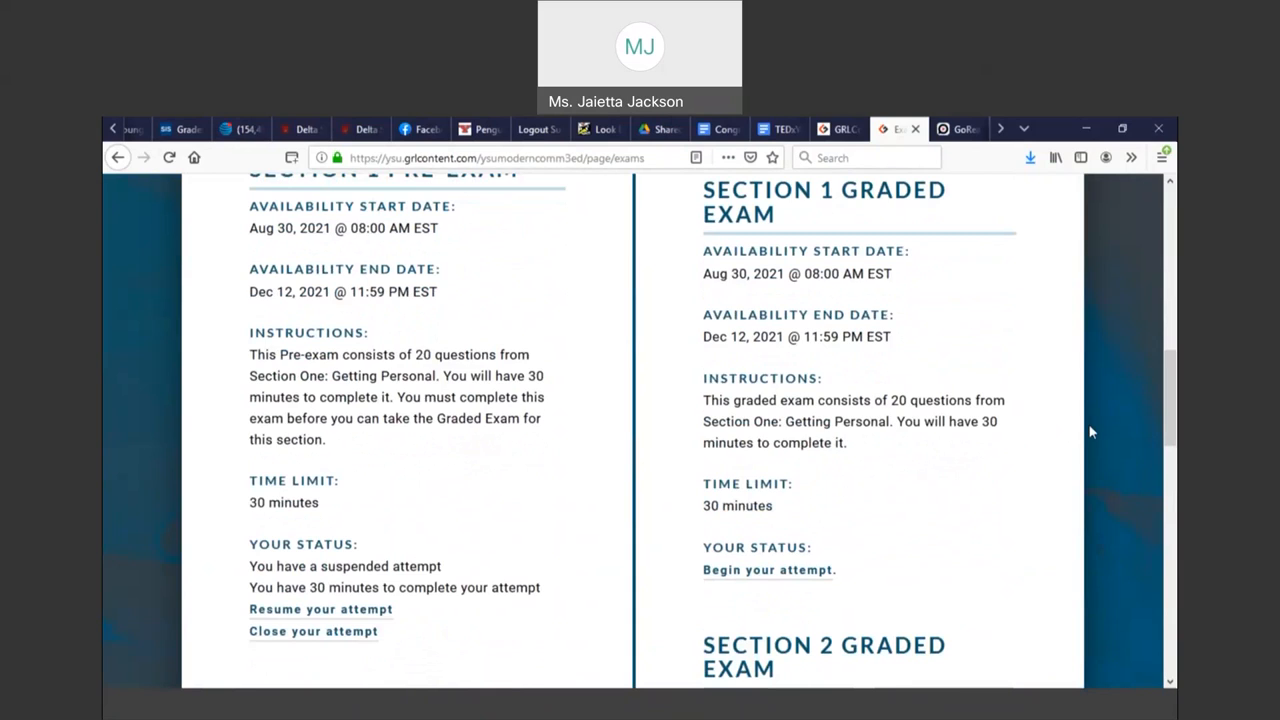
scroll(up, 3)
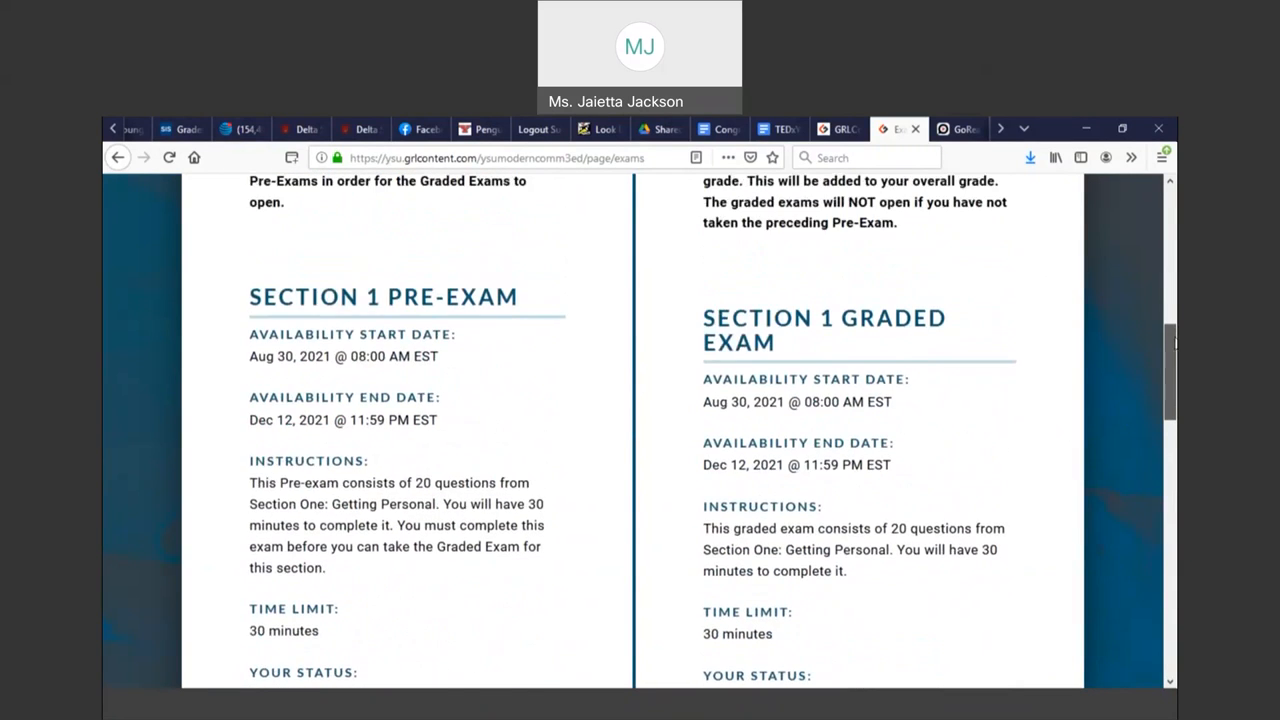
scroll(up, 3)
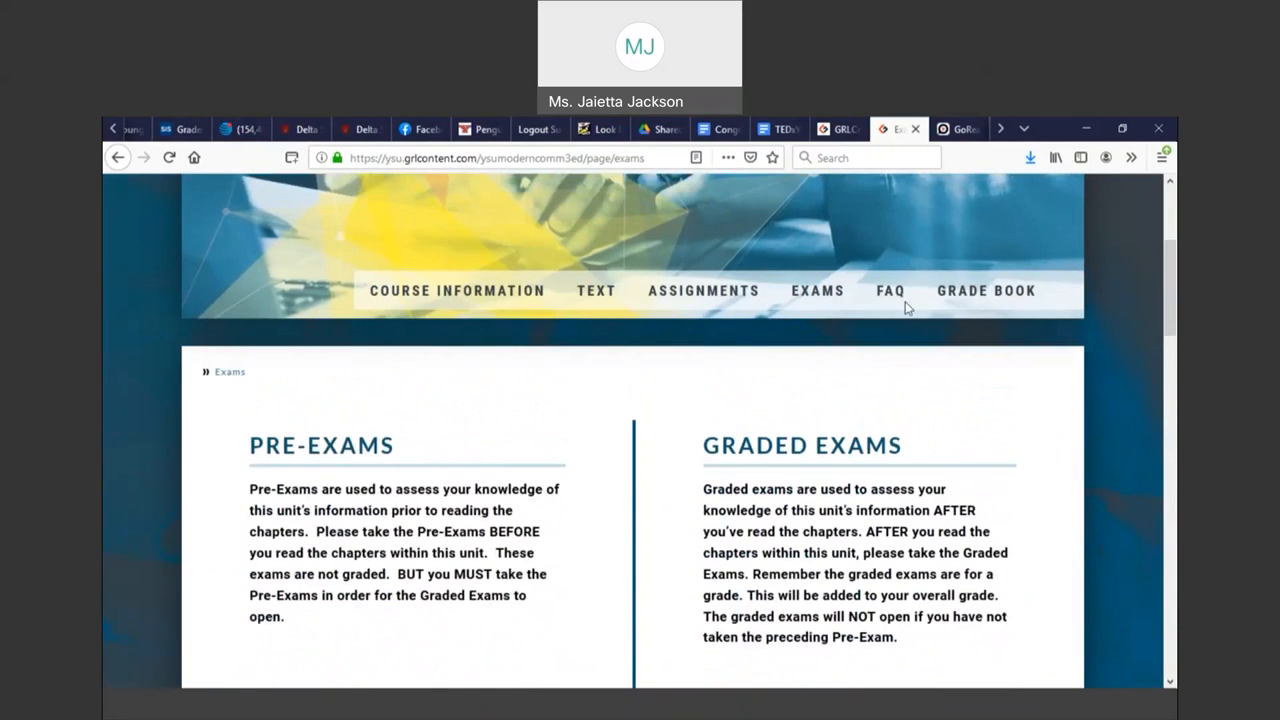
Open the FAQ page and browse the GRLContent FAQ topics and GoReact help articles
click(890, 290)
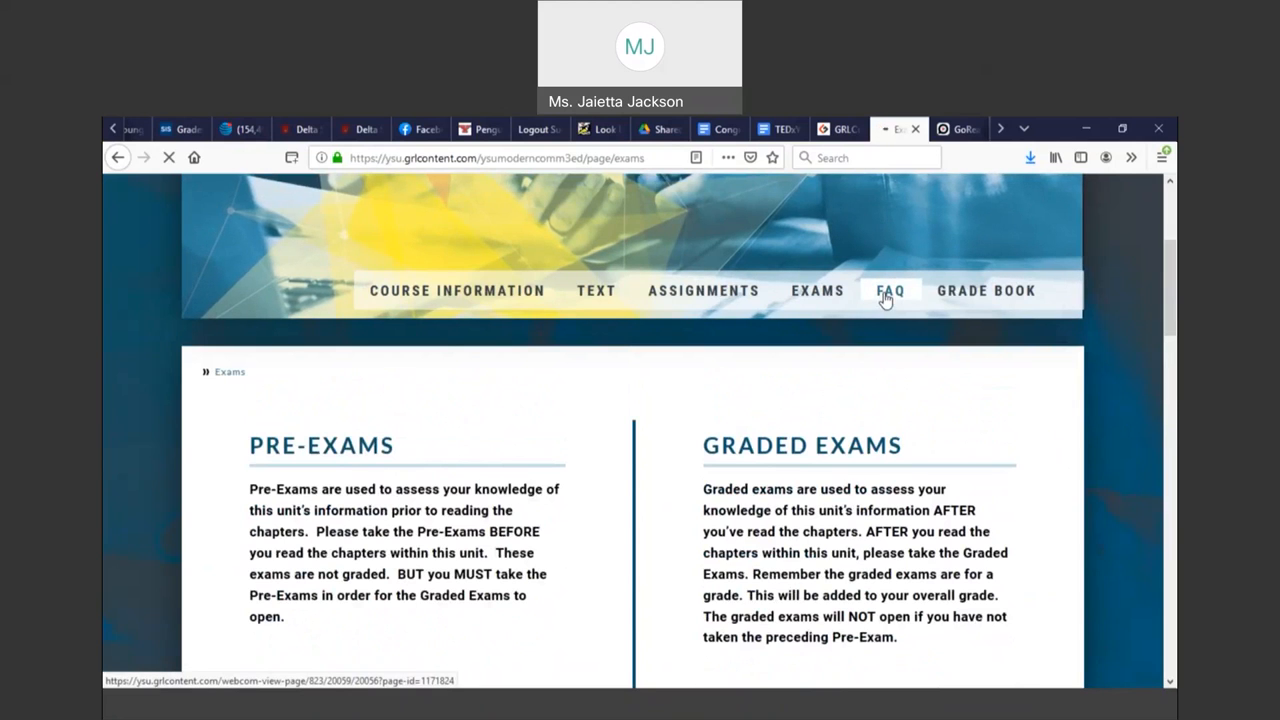
click(890, 290)
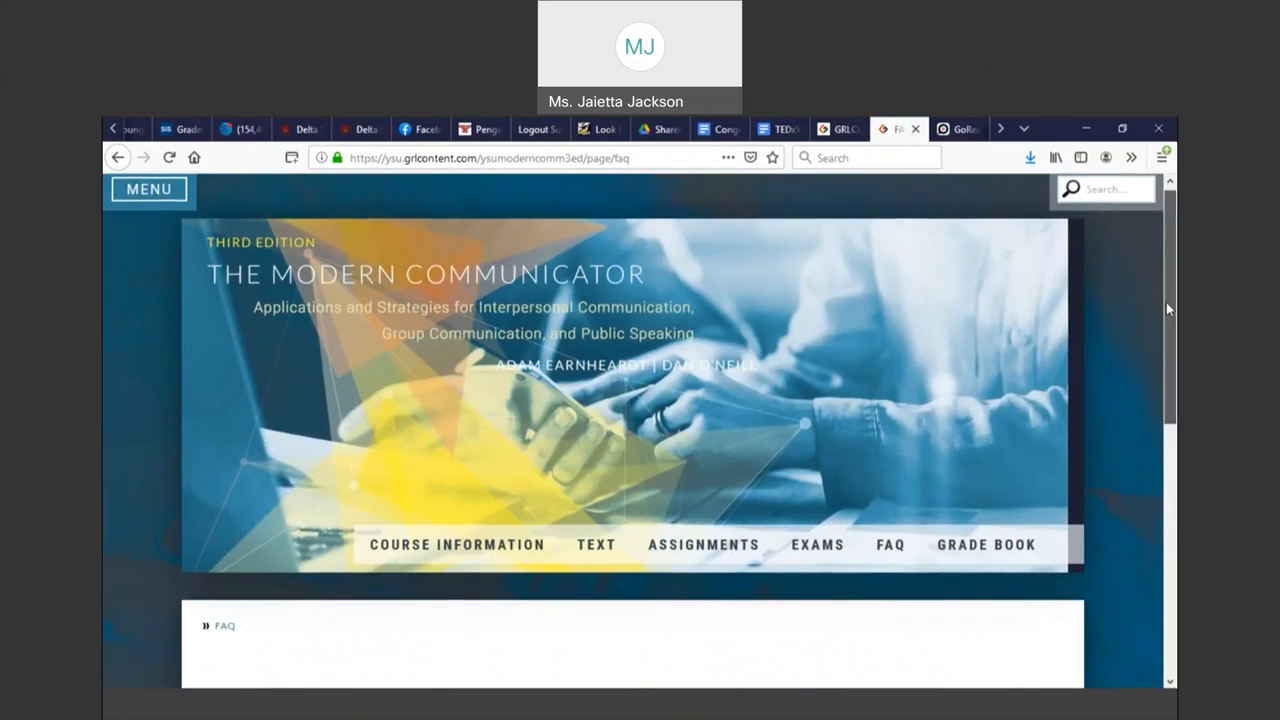
scroll(down, 3)
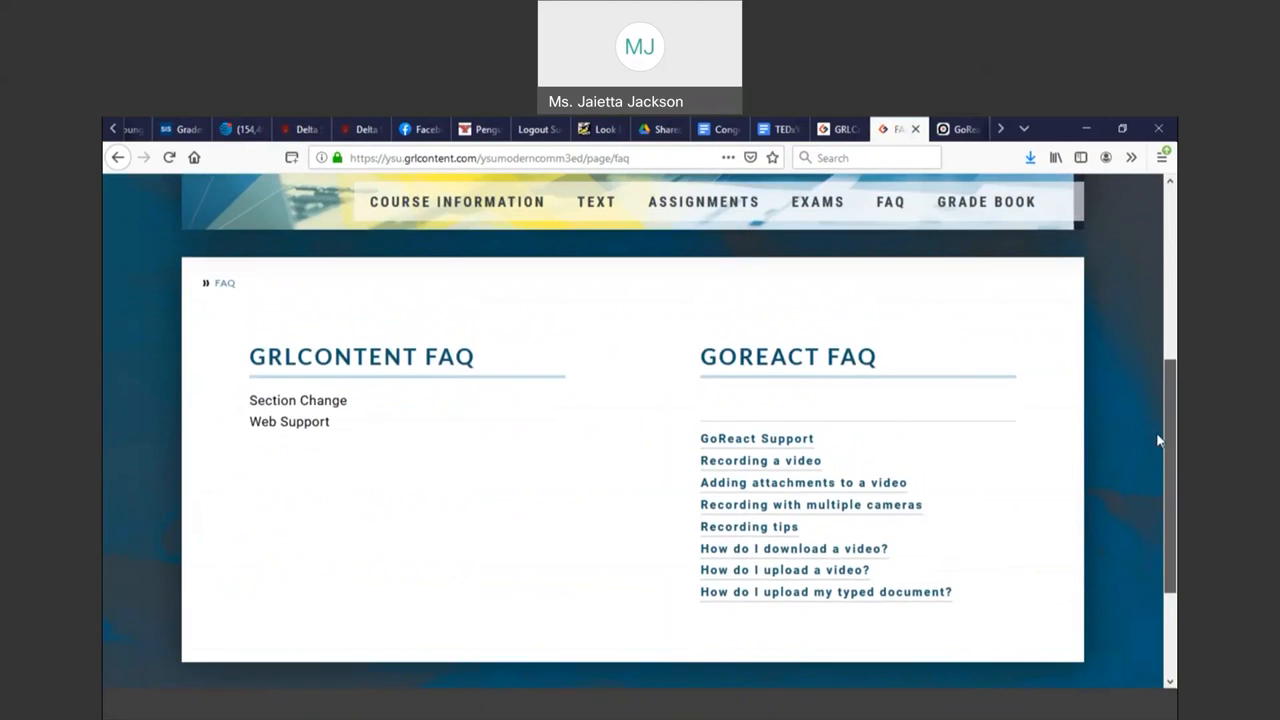
mouse_move(761, 447)
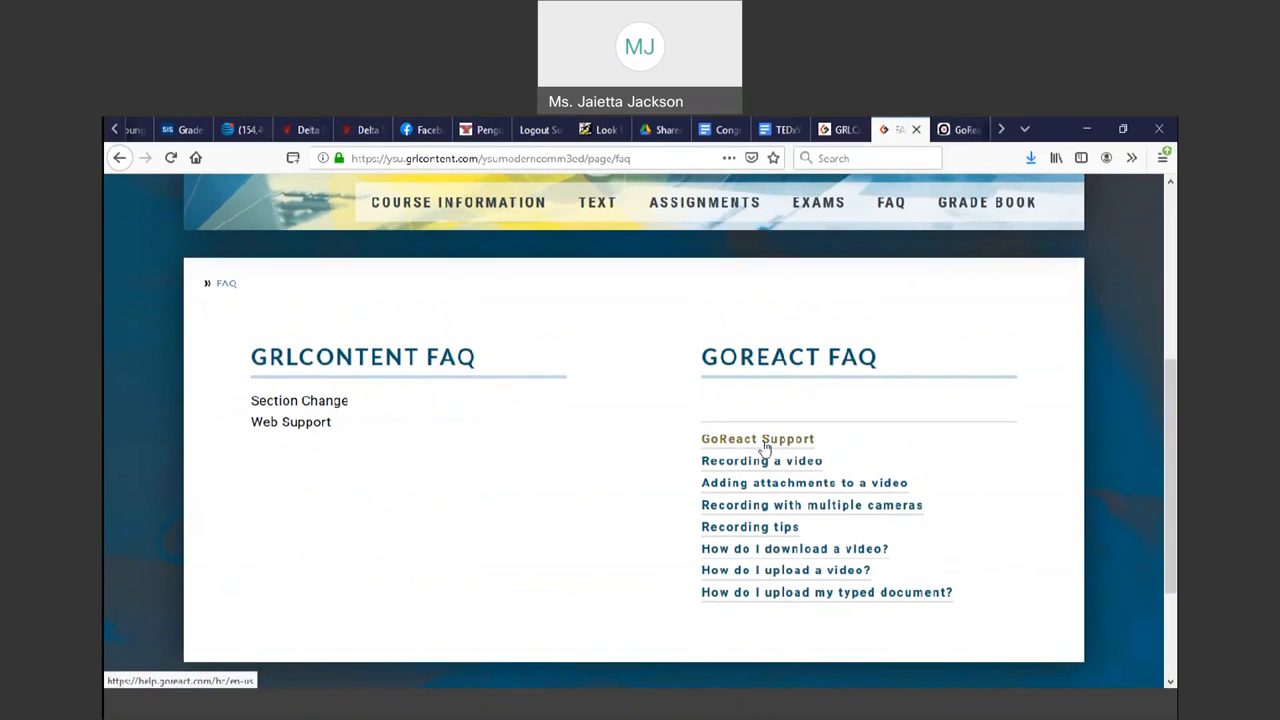
mouse_move(755, 453)
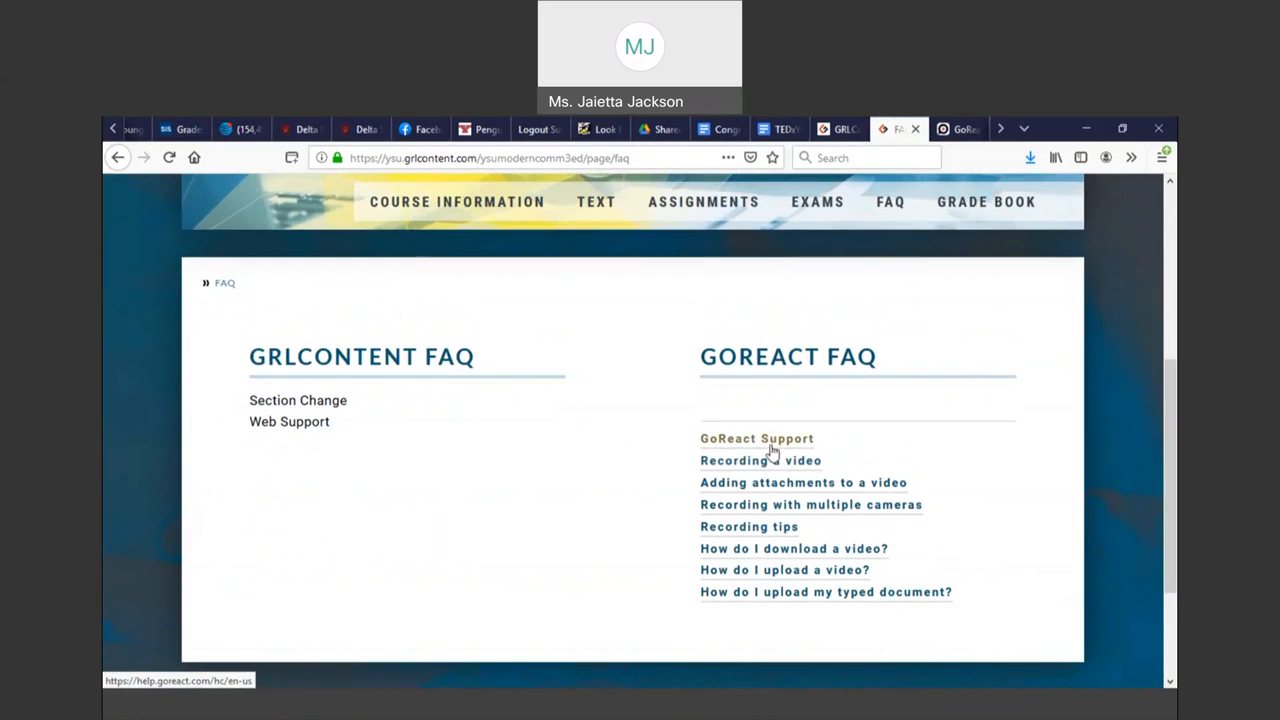
mouse_move(761, 474)
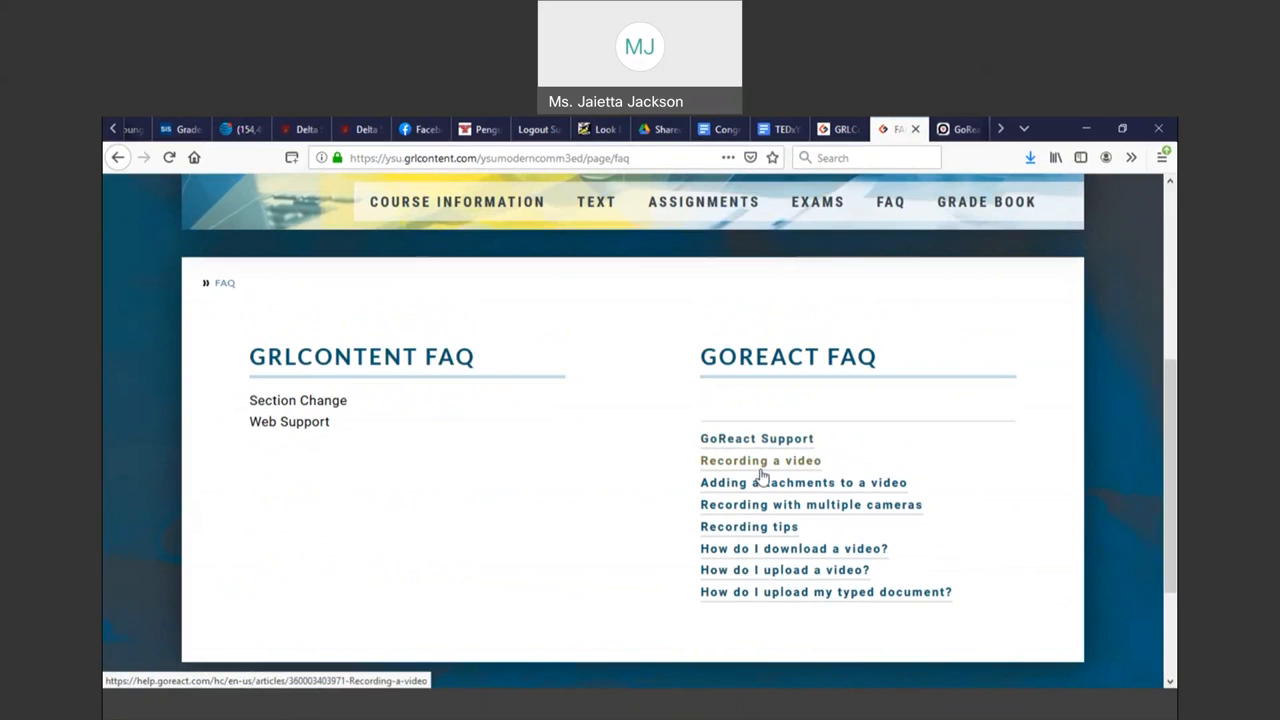
mouse_move(758, 485)
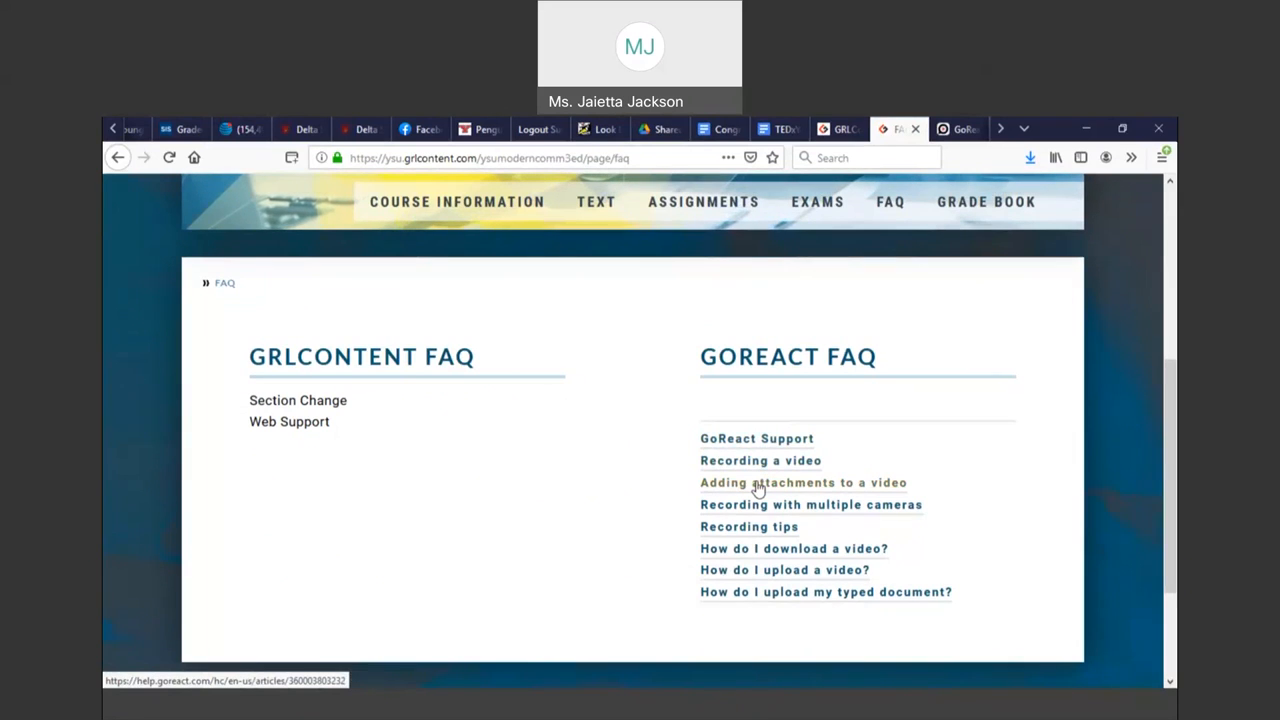
mouse_move(1079, 386)
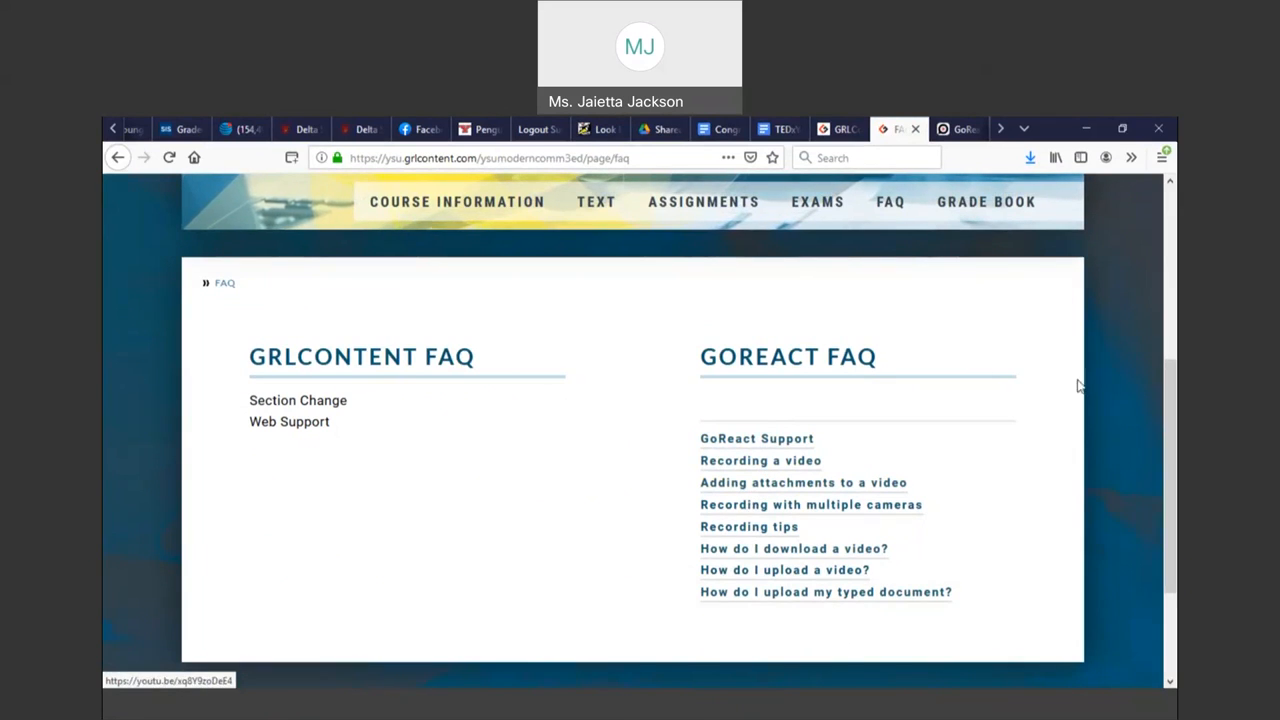
scroll(down, 3)
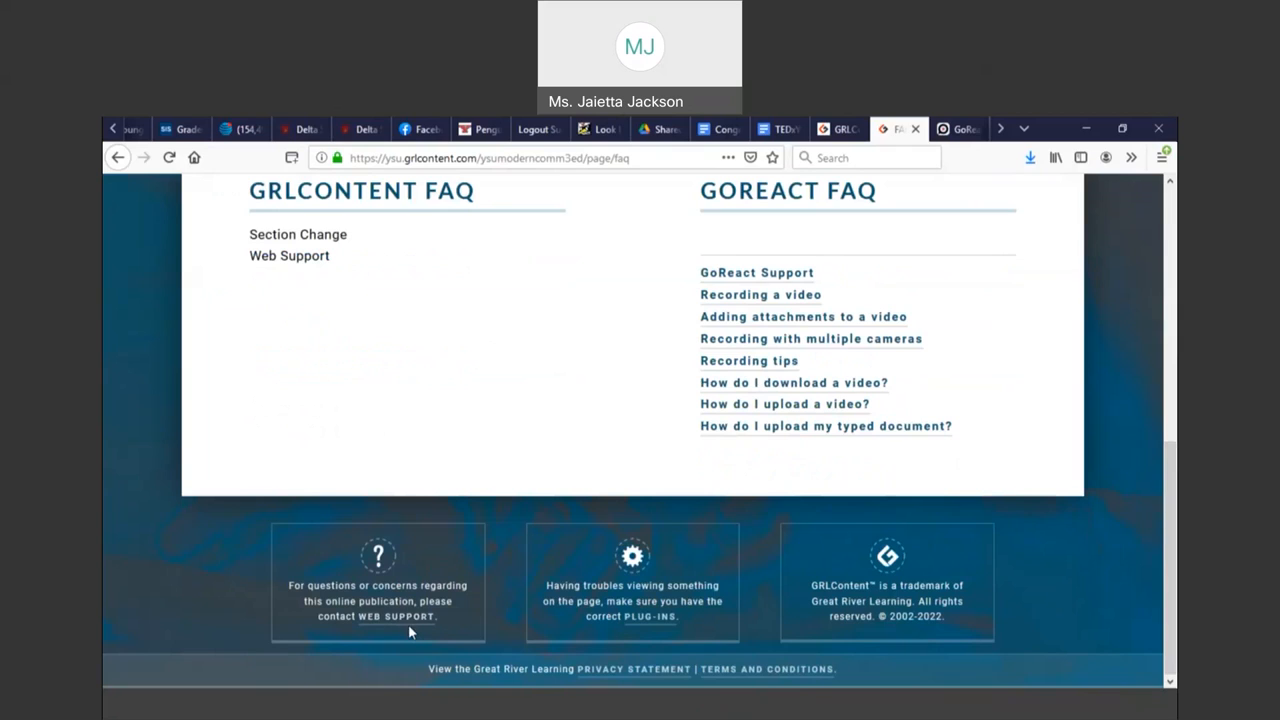
mouse_move(414, 628)
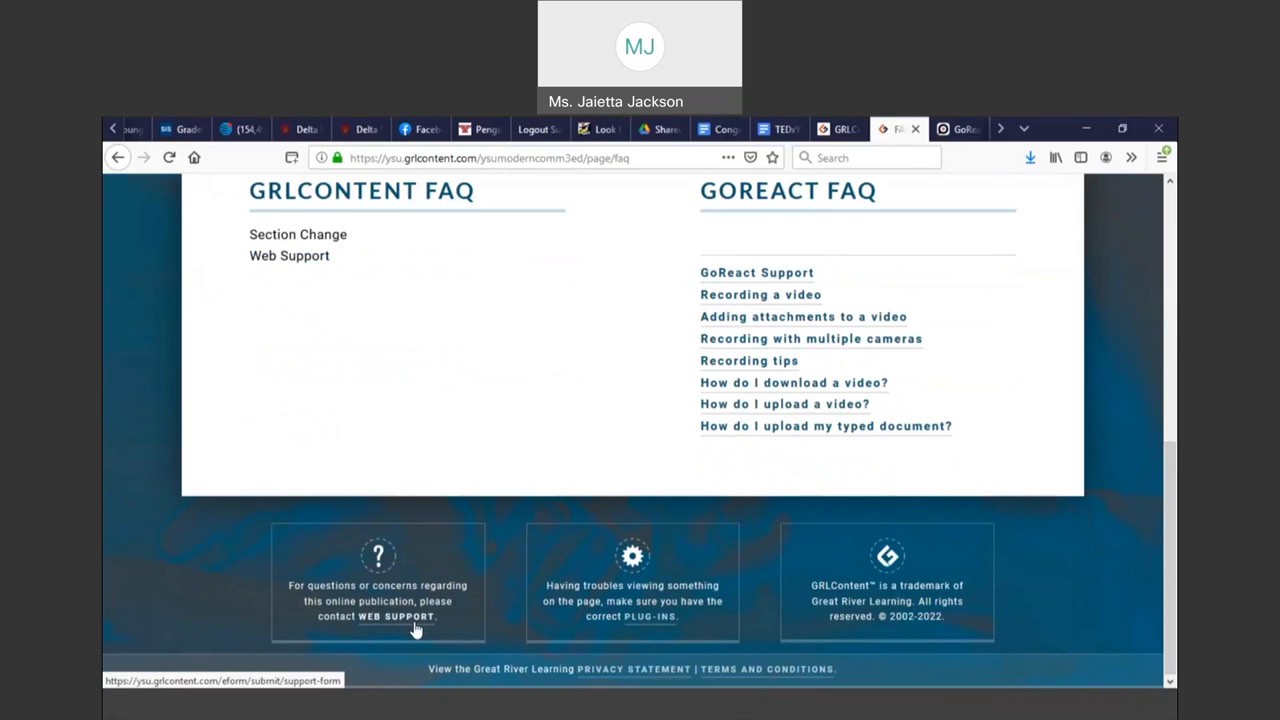
scroll(up, 3)
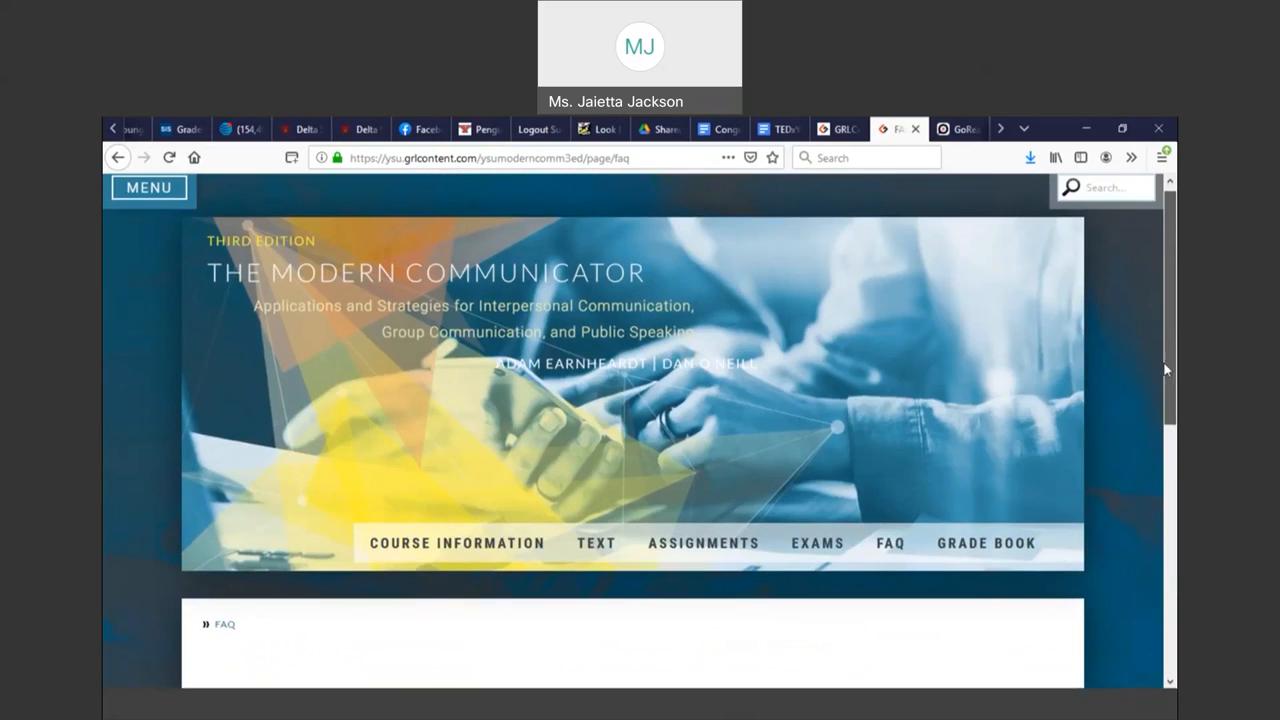
scroll(down, 3)
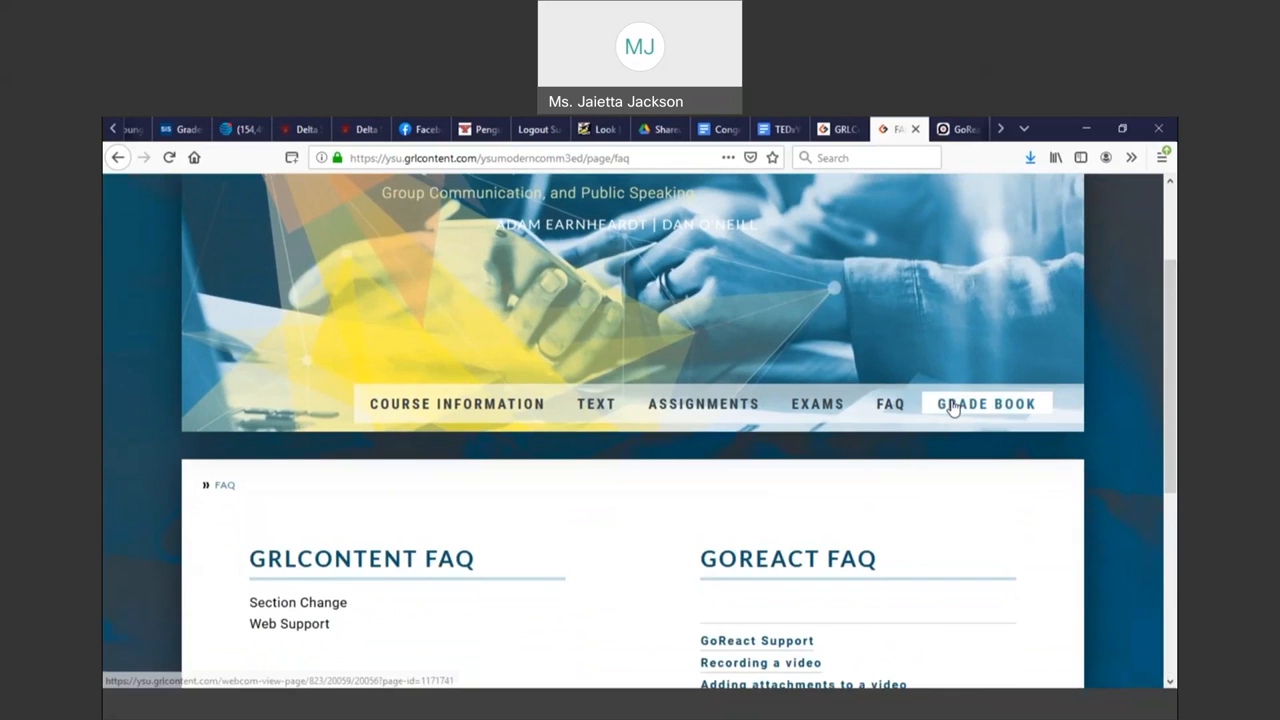
Open the Grade Book for the Fall 2021 section
click(986, 403)
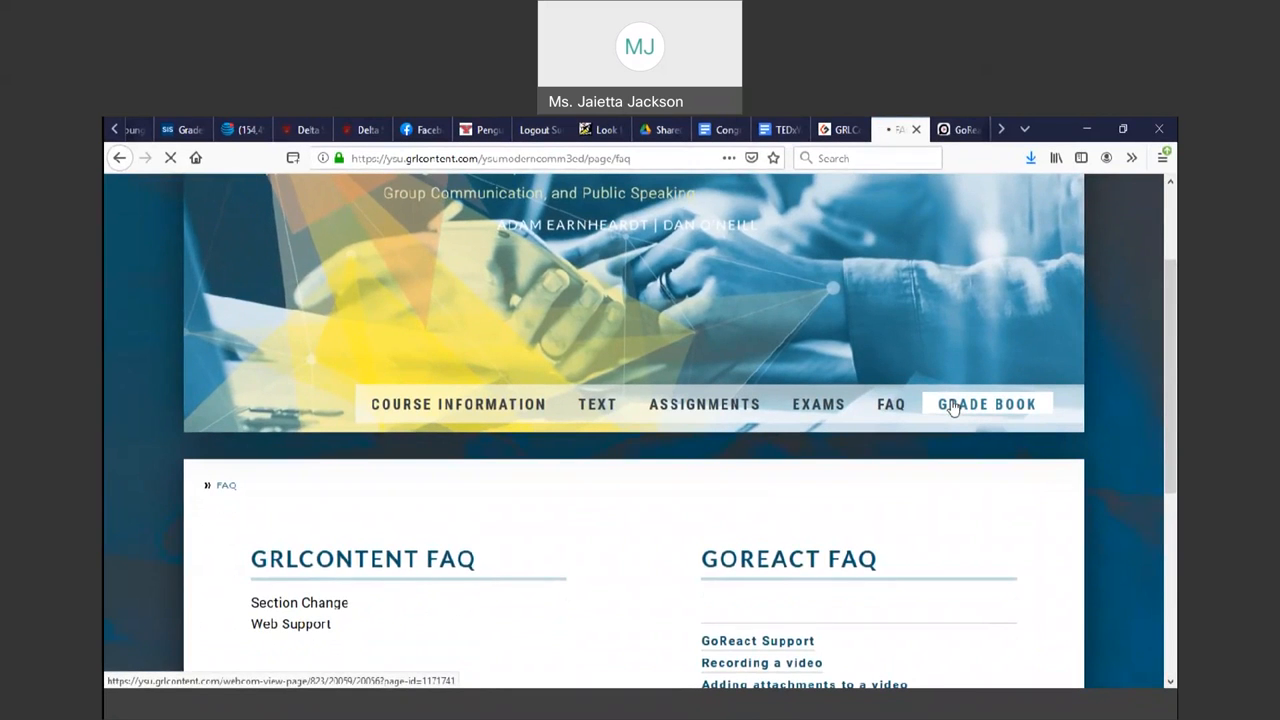
click(987, 403)
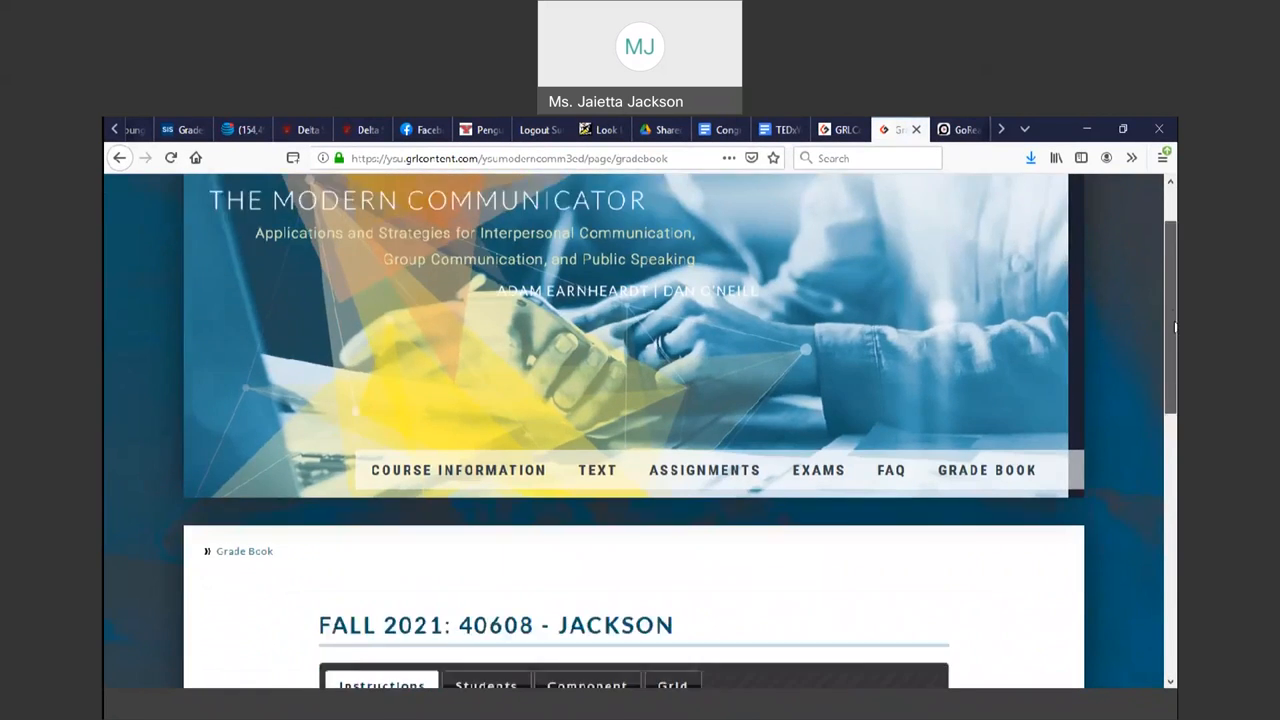
scroll(down, 3)
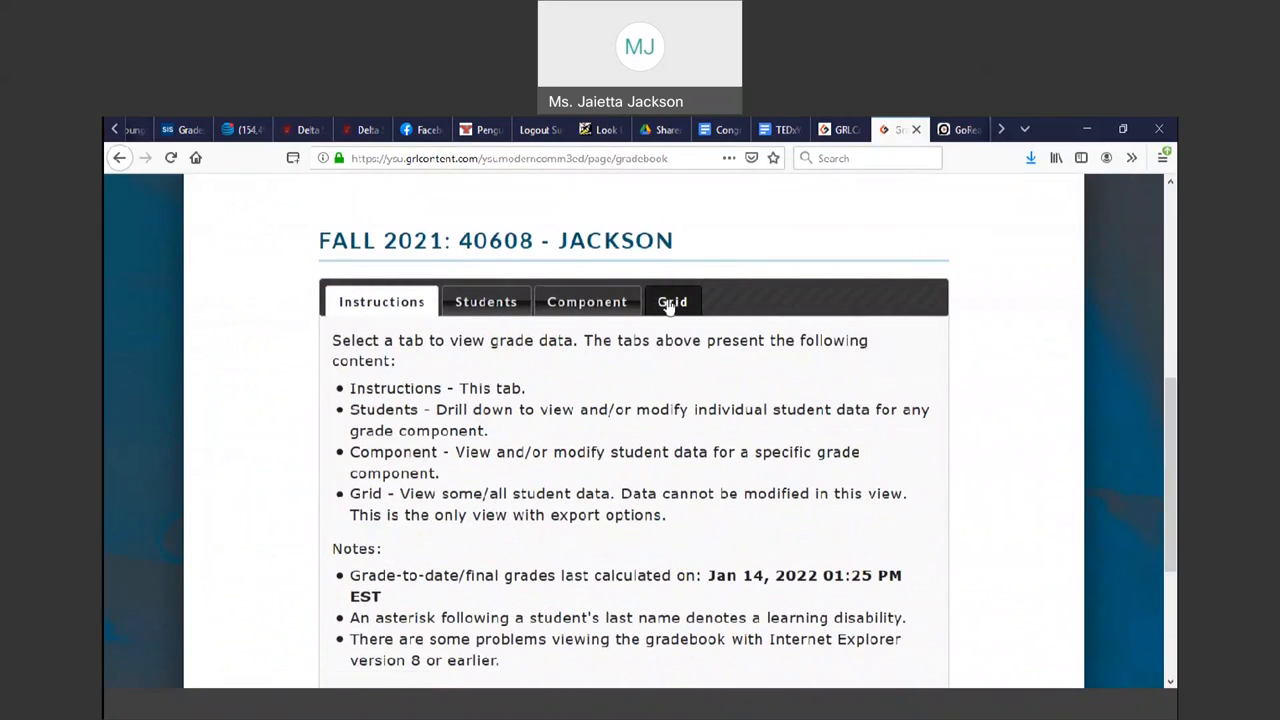
mouse_move(672, 301)
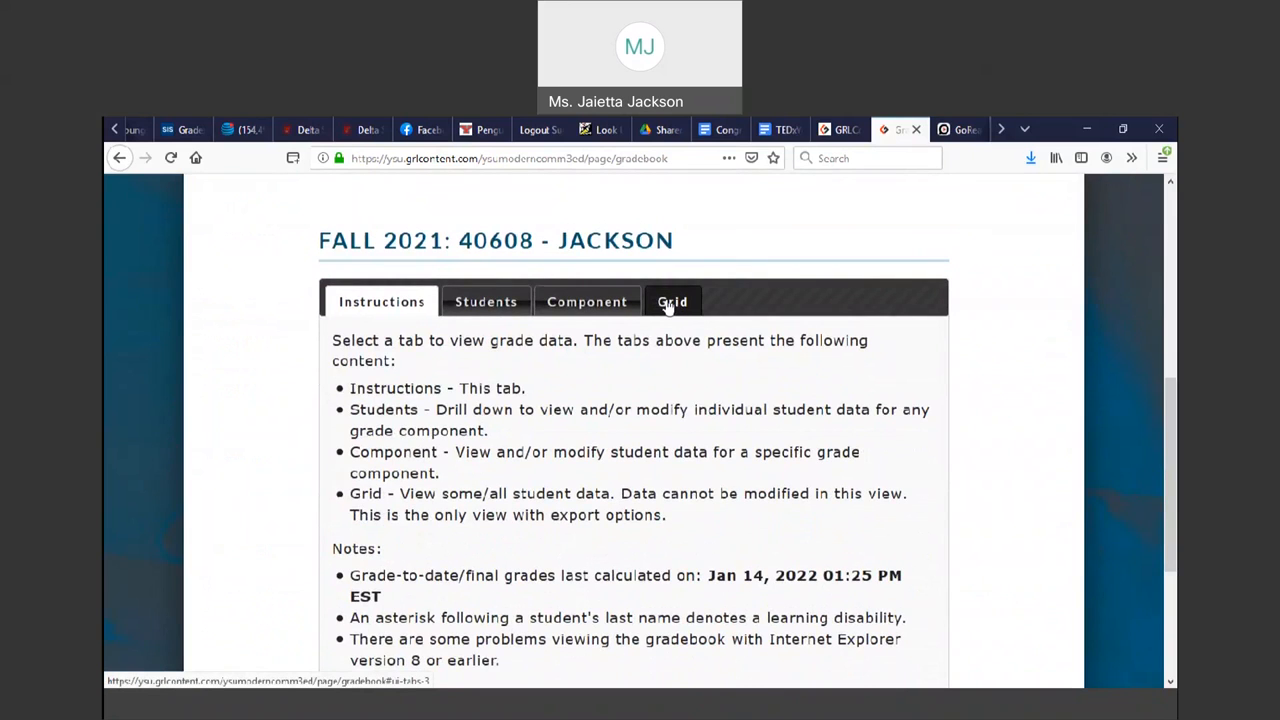
View grades by component, then return to the Instructions view and scroll to the top
click(587, 301)
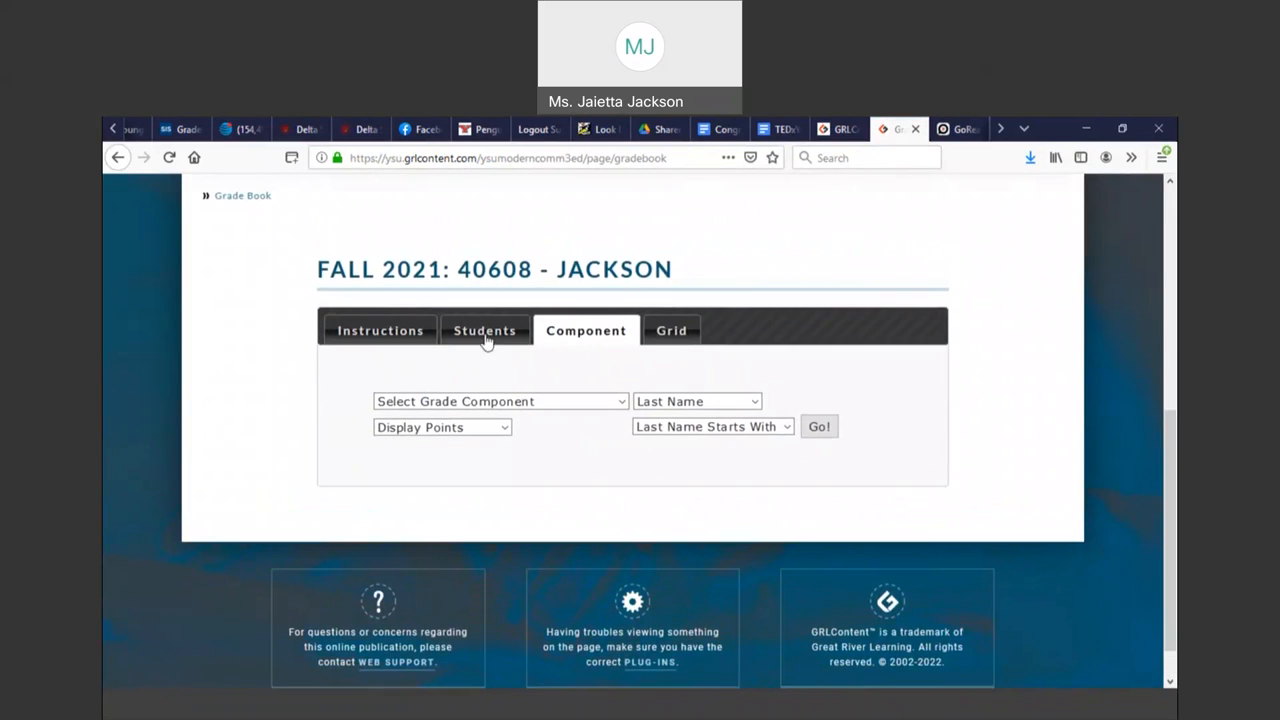
click(380, 330)
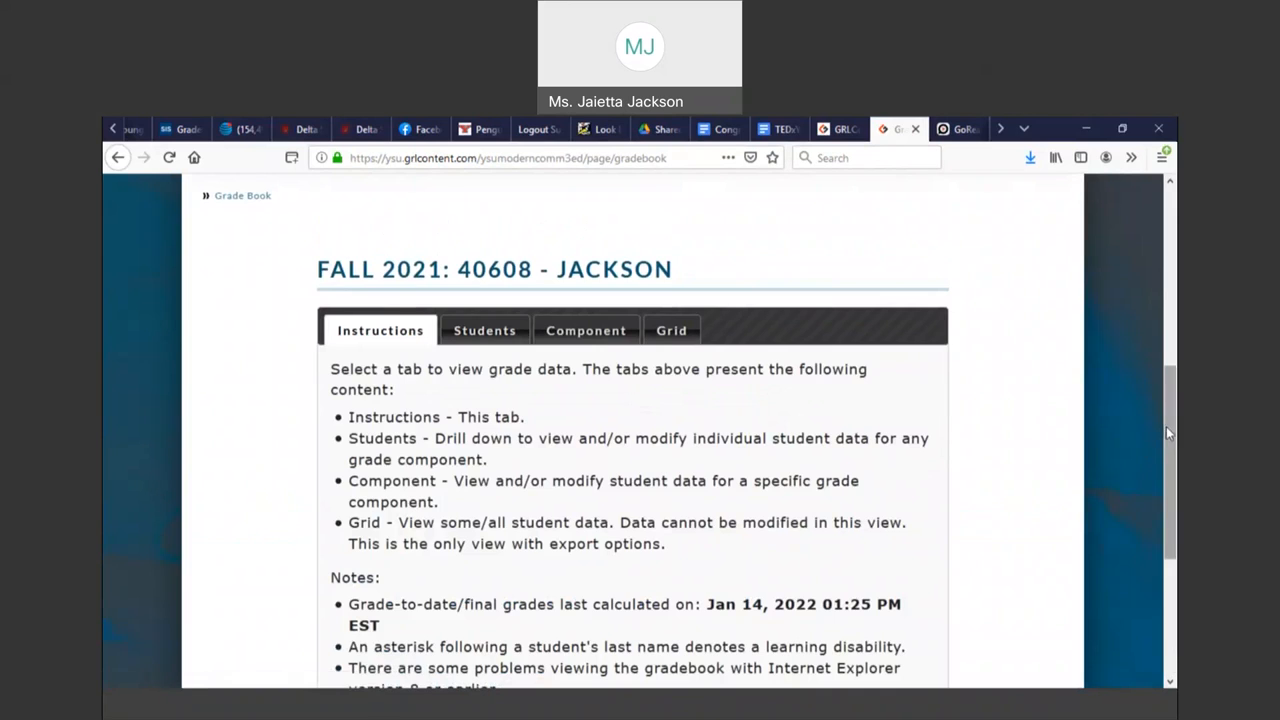
scroll(down, 3)
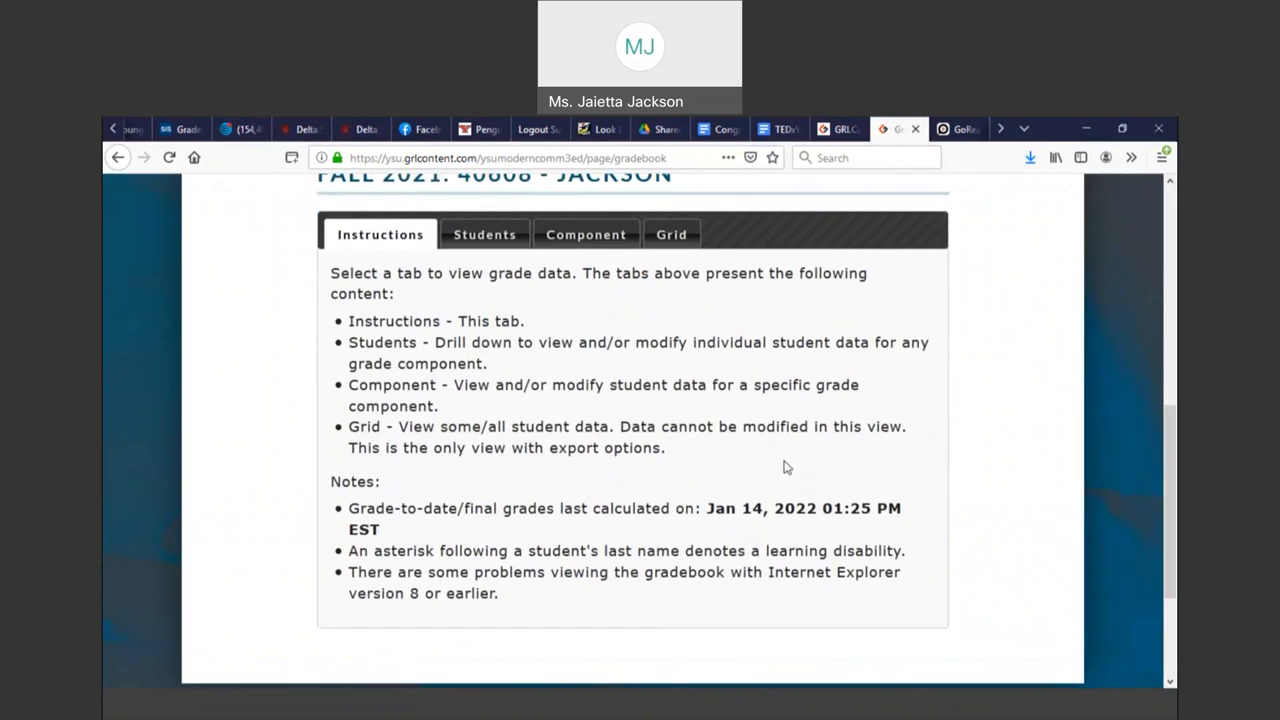
mouse_move(710, 509)
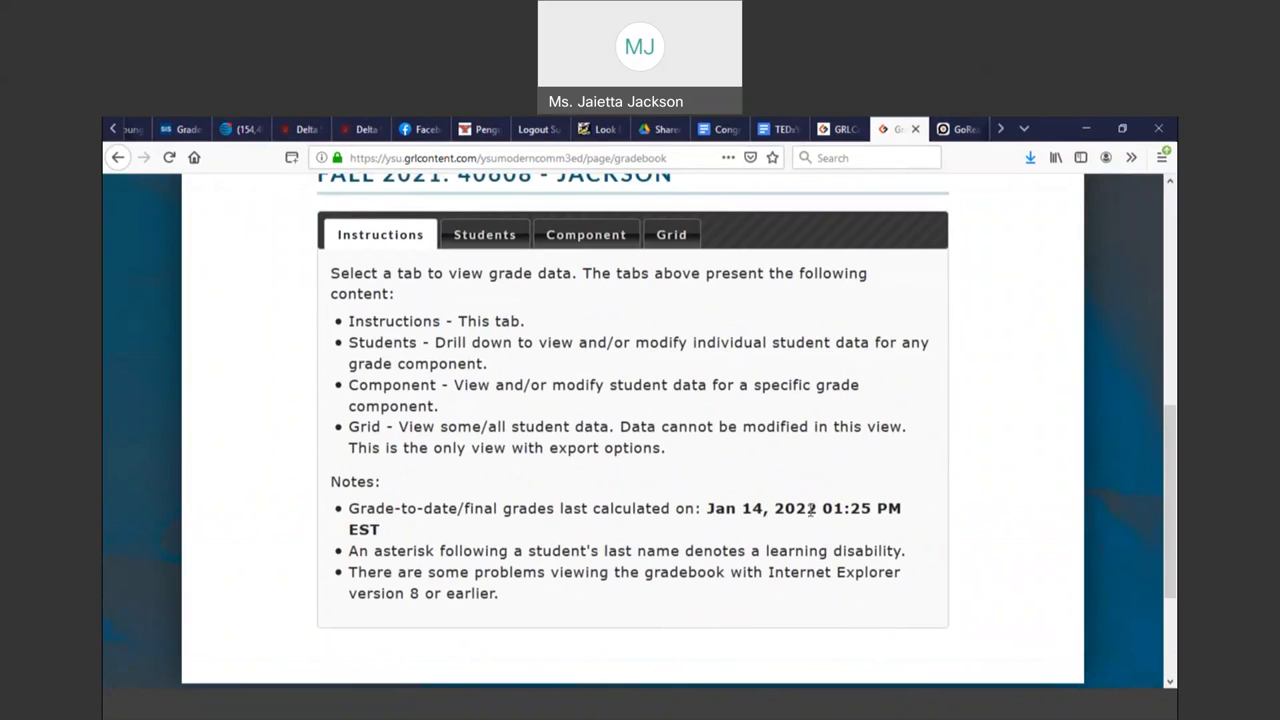
mouse_move(727, 535)
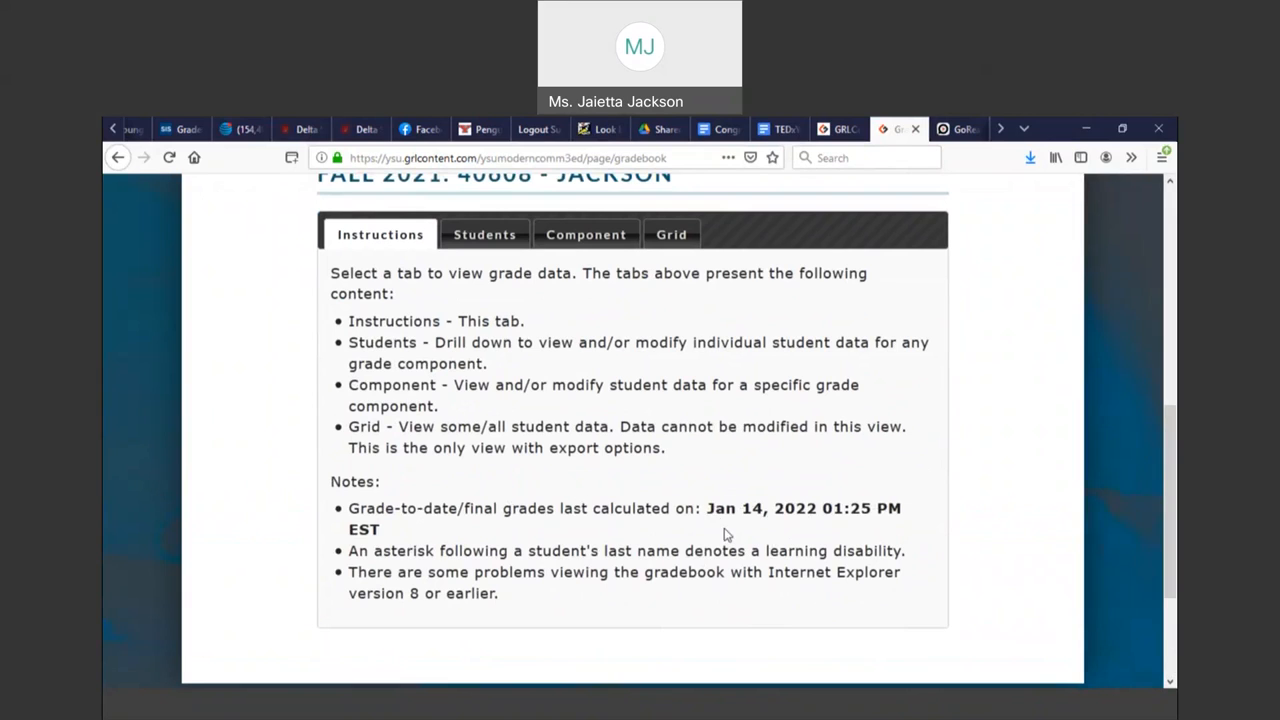
scroll(up, 3)
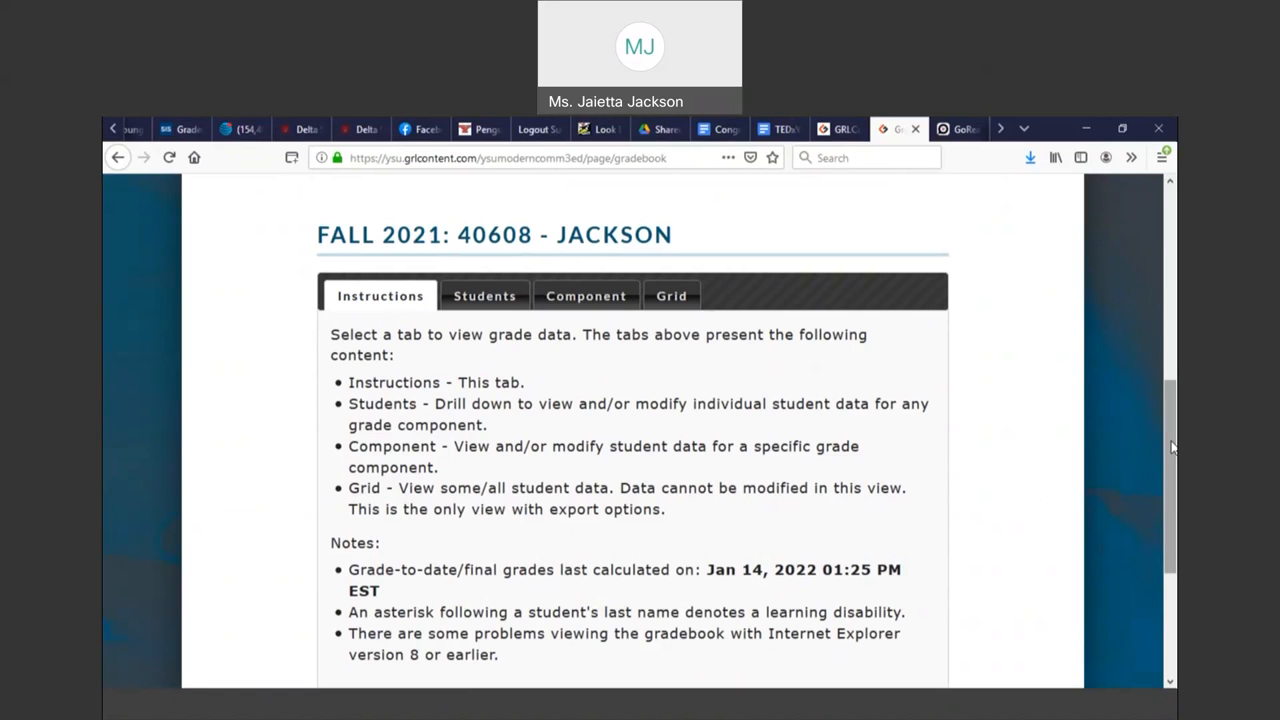
scroll(up, 3)
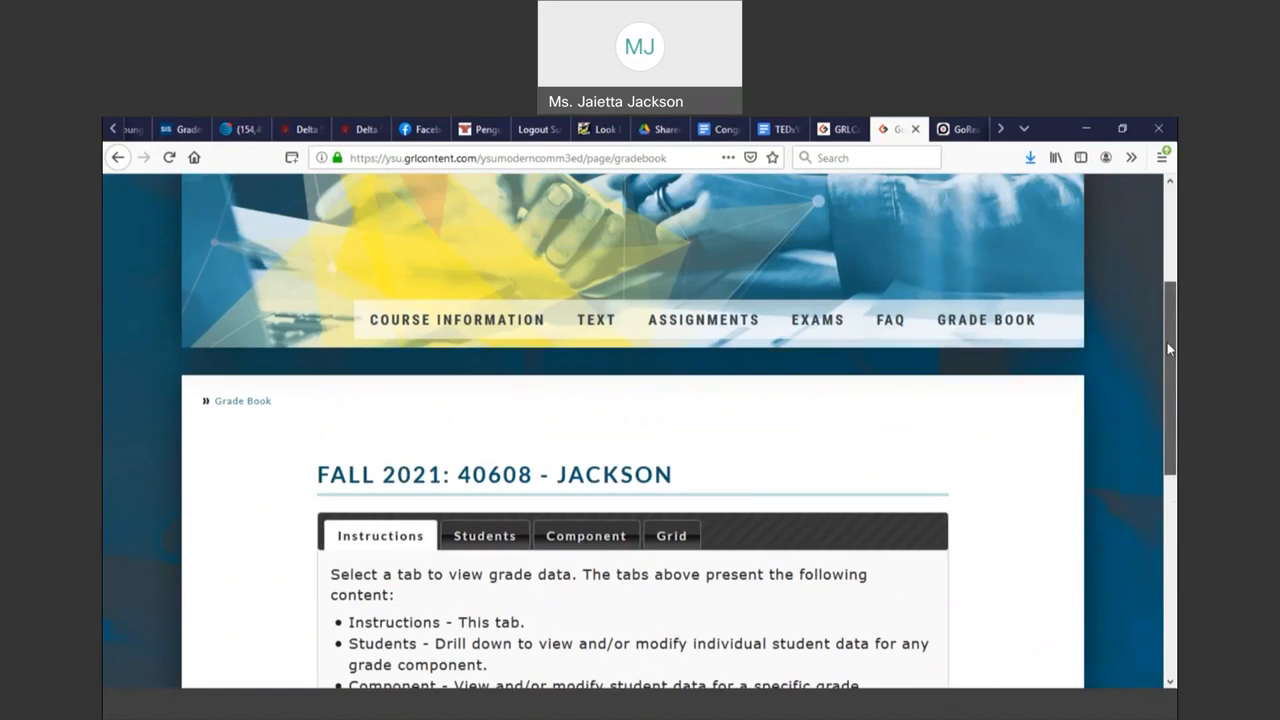
scroll(up, 3)
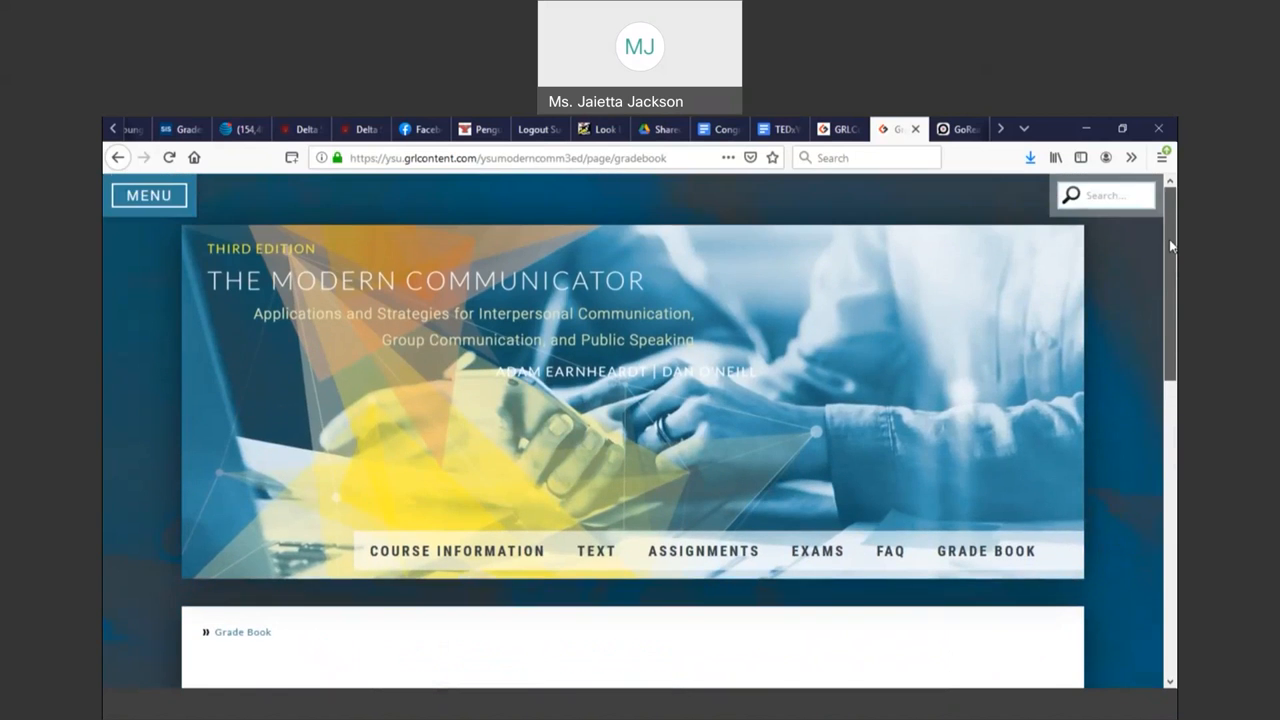
Show the site's account and navigation options, then return to Course Information
click(149, 195)
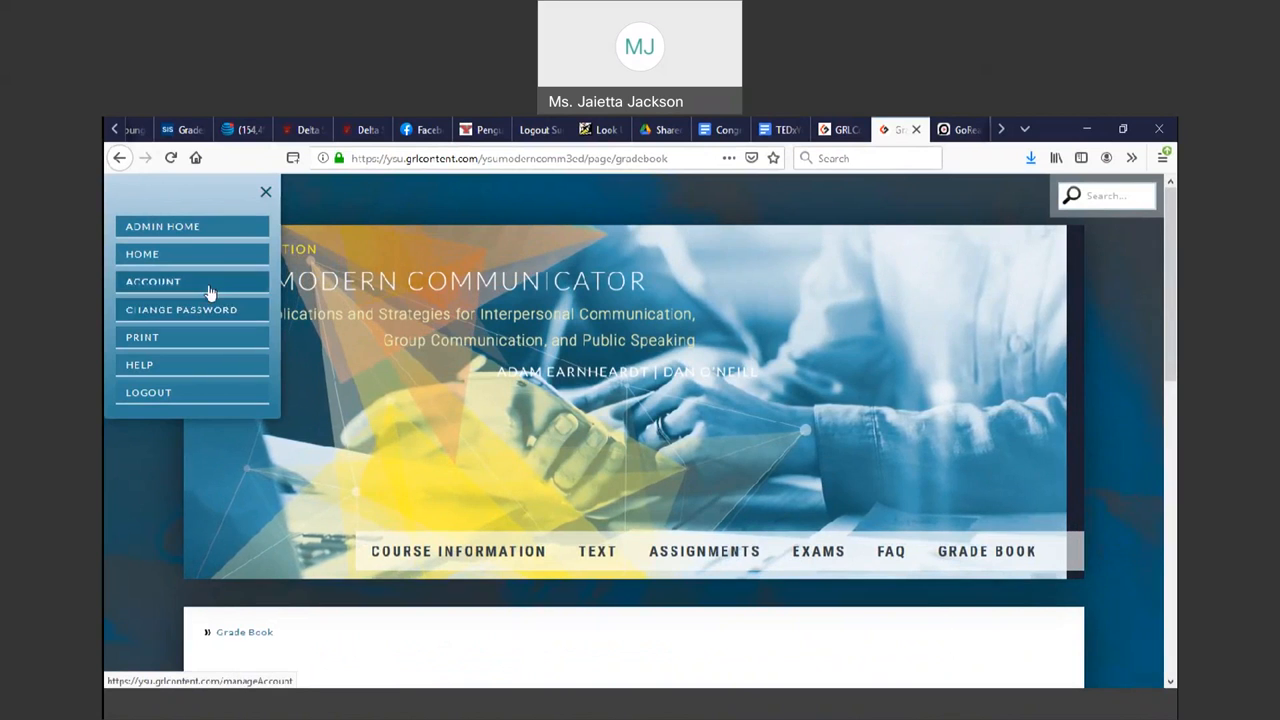
mouse_move(178, 393)
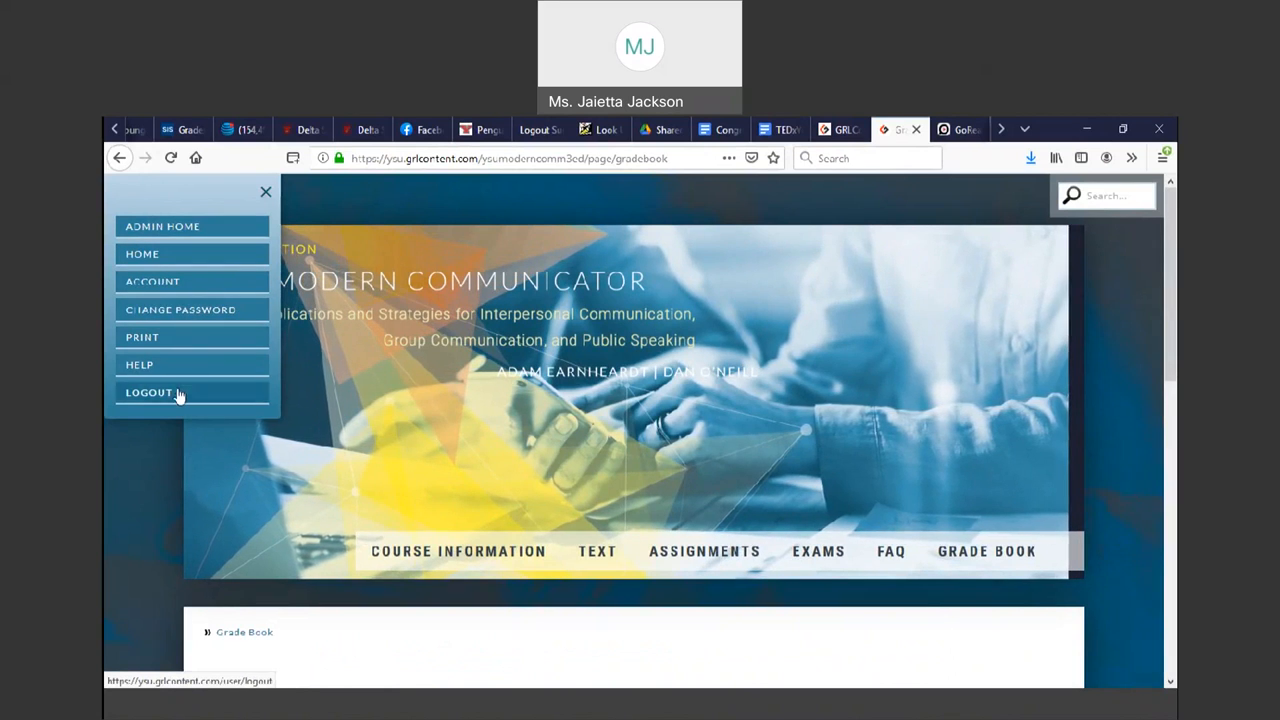
mouse_move(1092, 352)
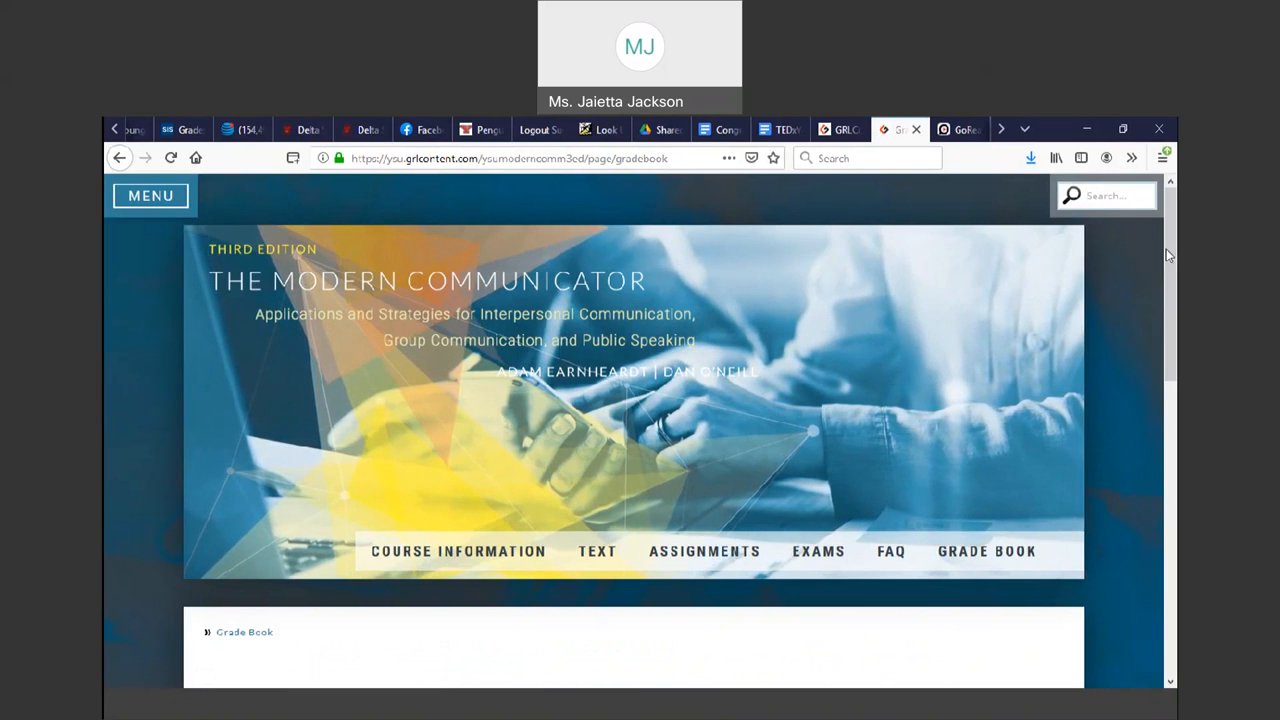
scroll(down, 3)
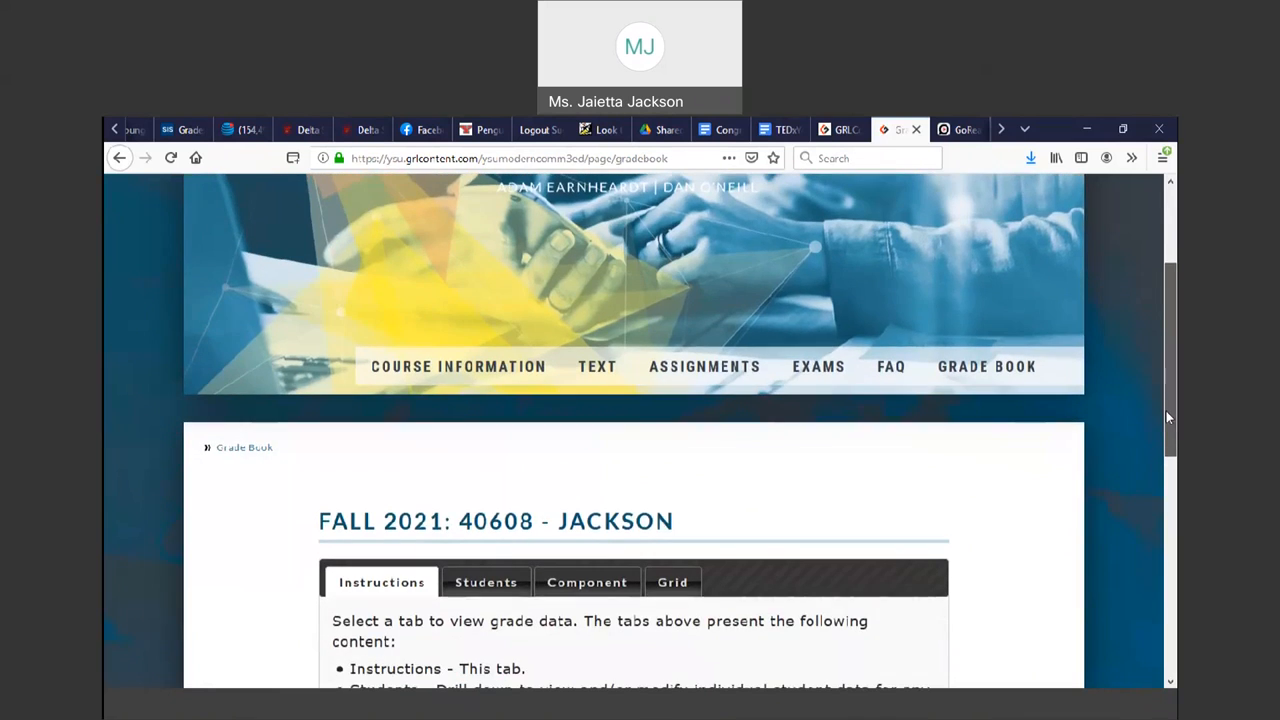
scroll(down, 3)
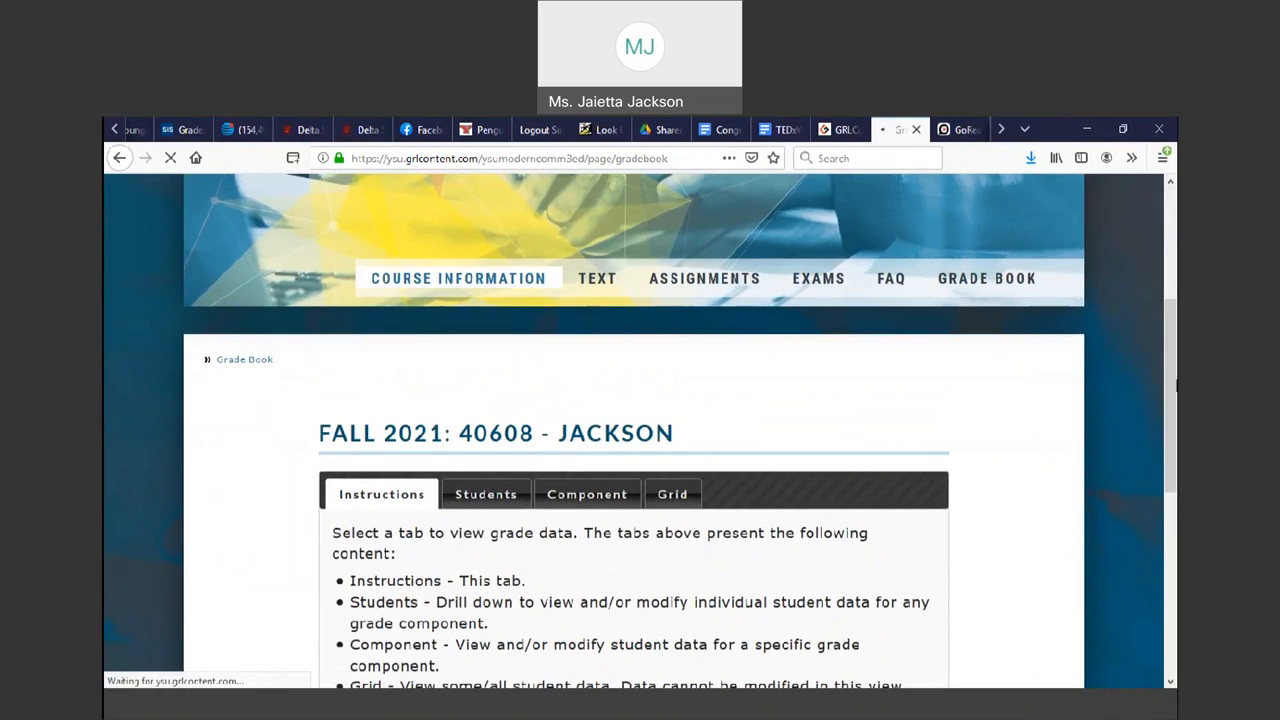
click(459, 278)
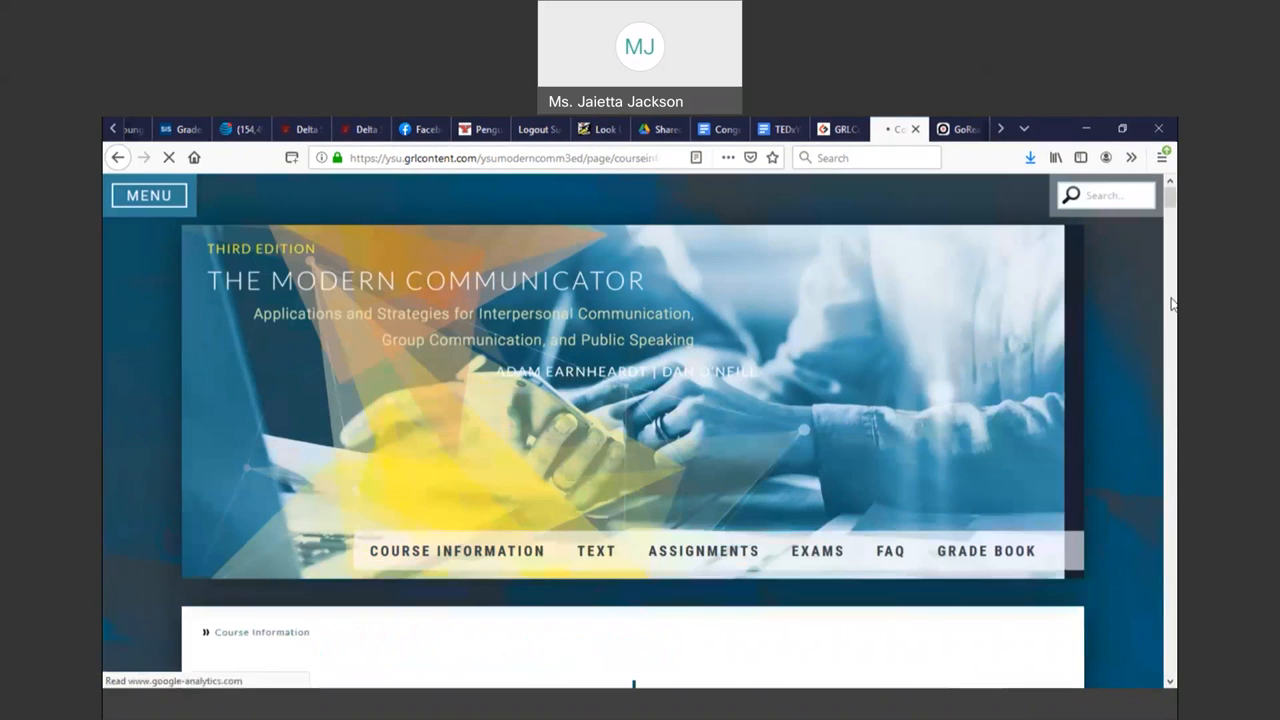